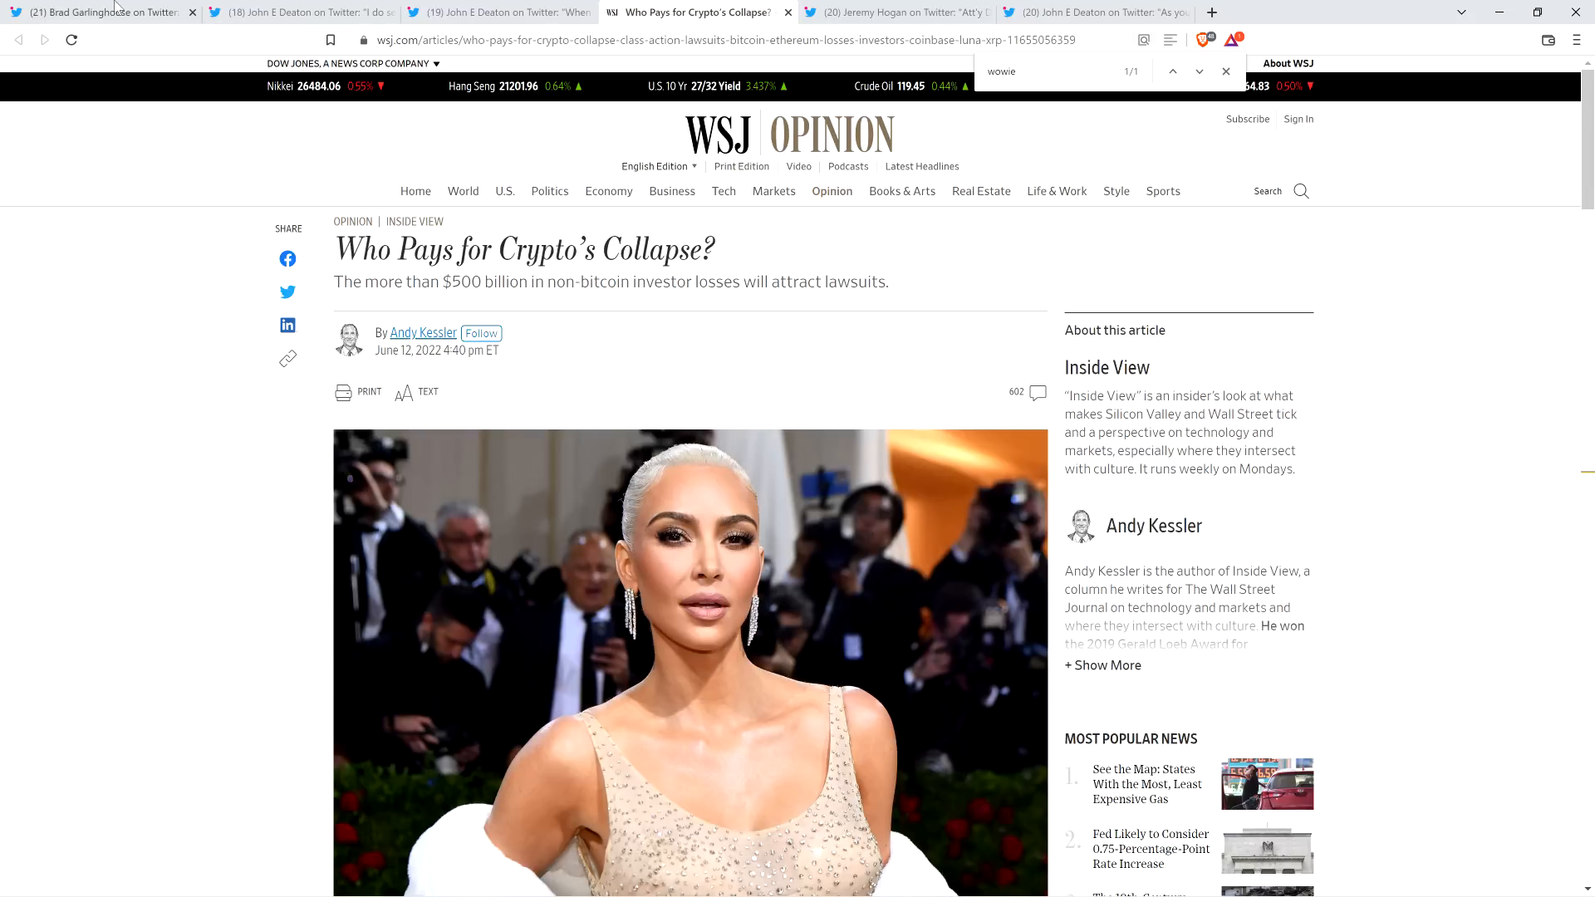
# - Switch from the WSJ crypto article to Brad Garlinghouse's bear-market tweet thread
pyautogui.click(96, 12)
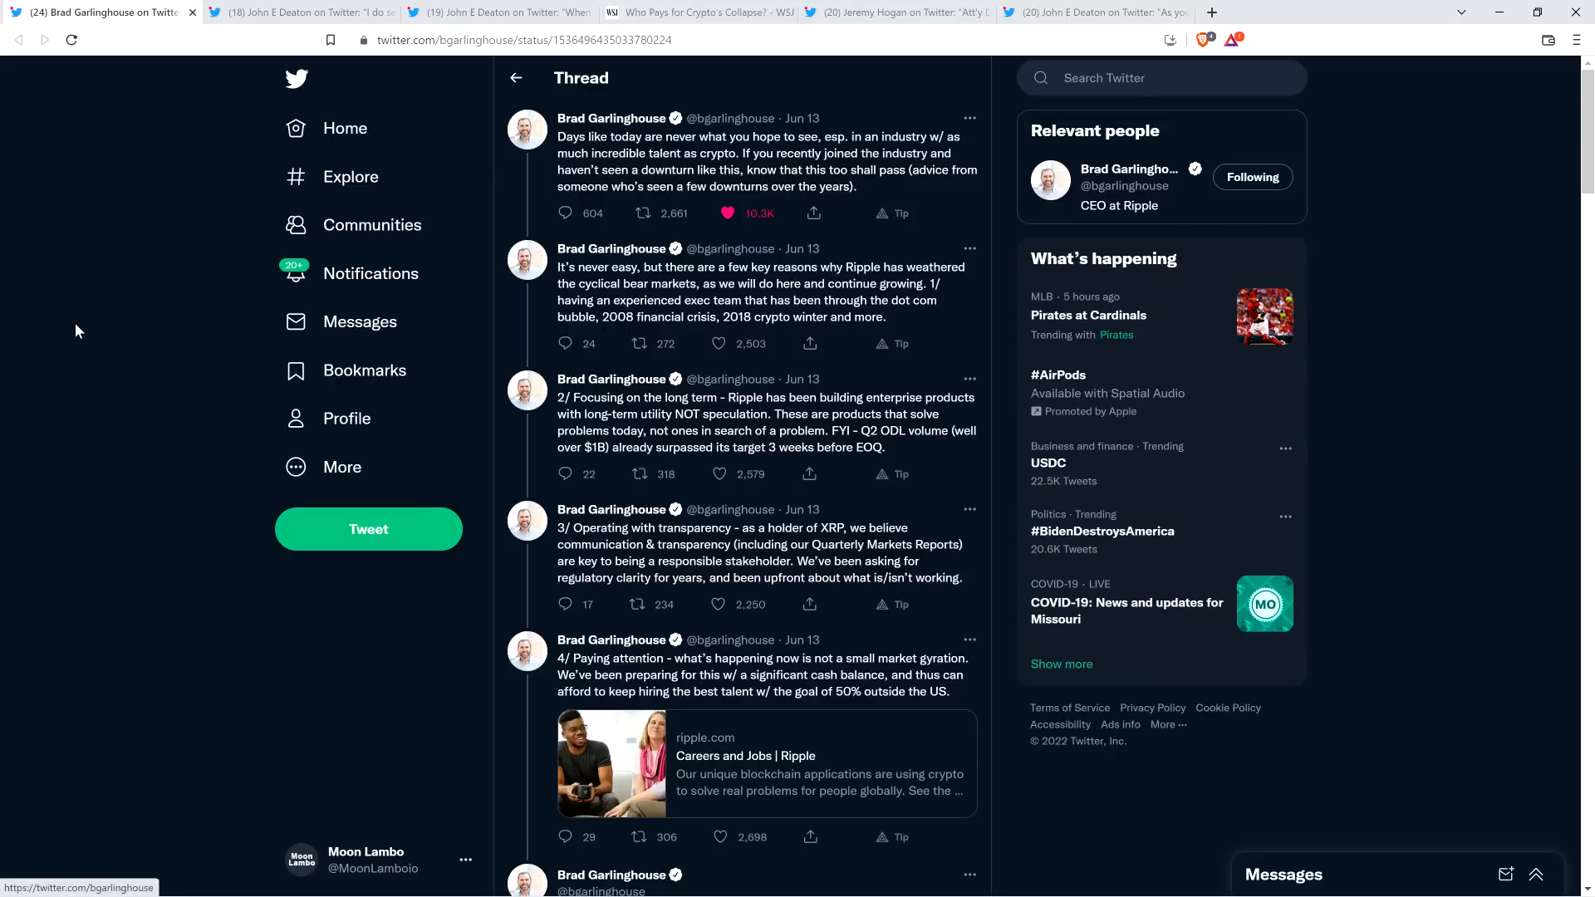
pyautogui.scroll(-3)
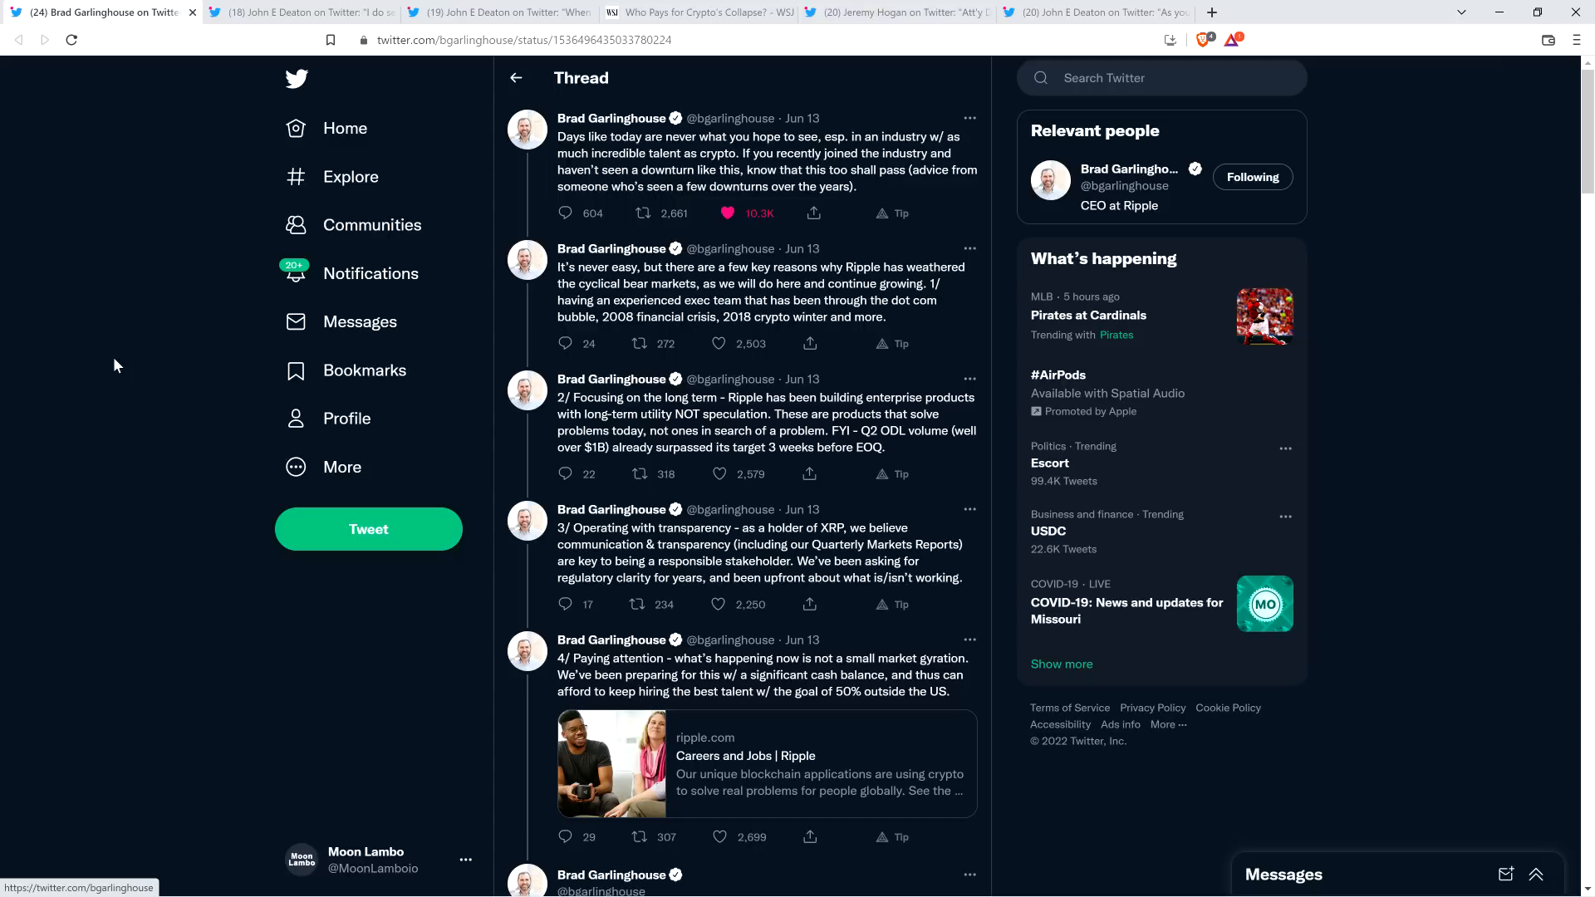
pyautogui.moveTo(183, 417)
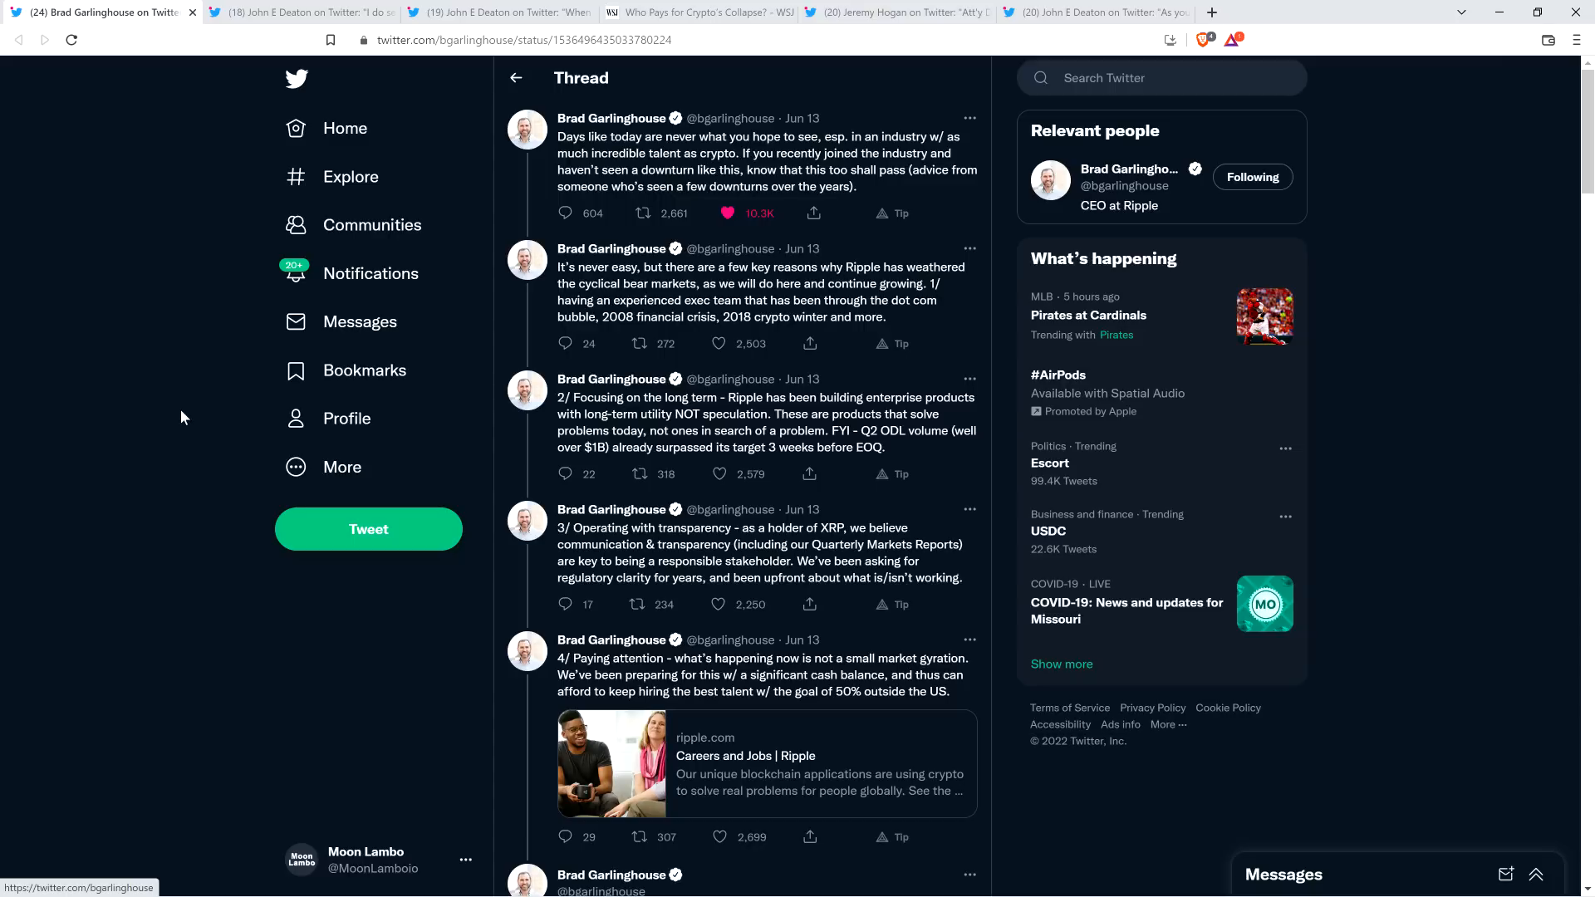
pyautogui.moveTo(158, 435)
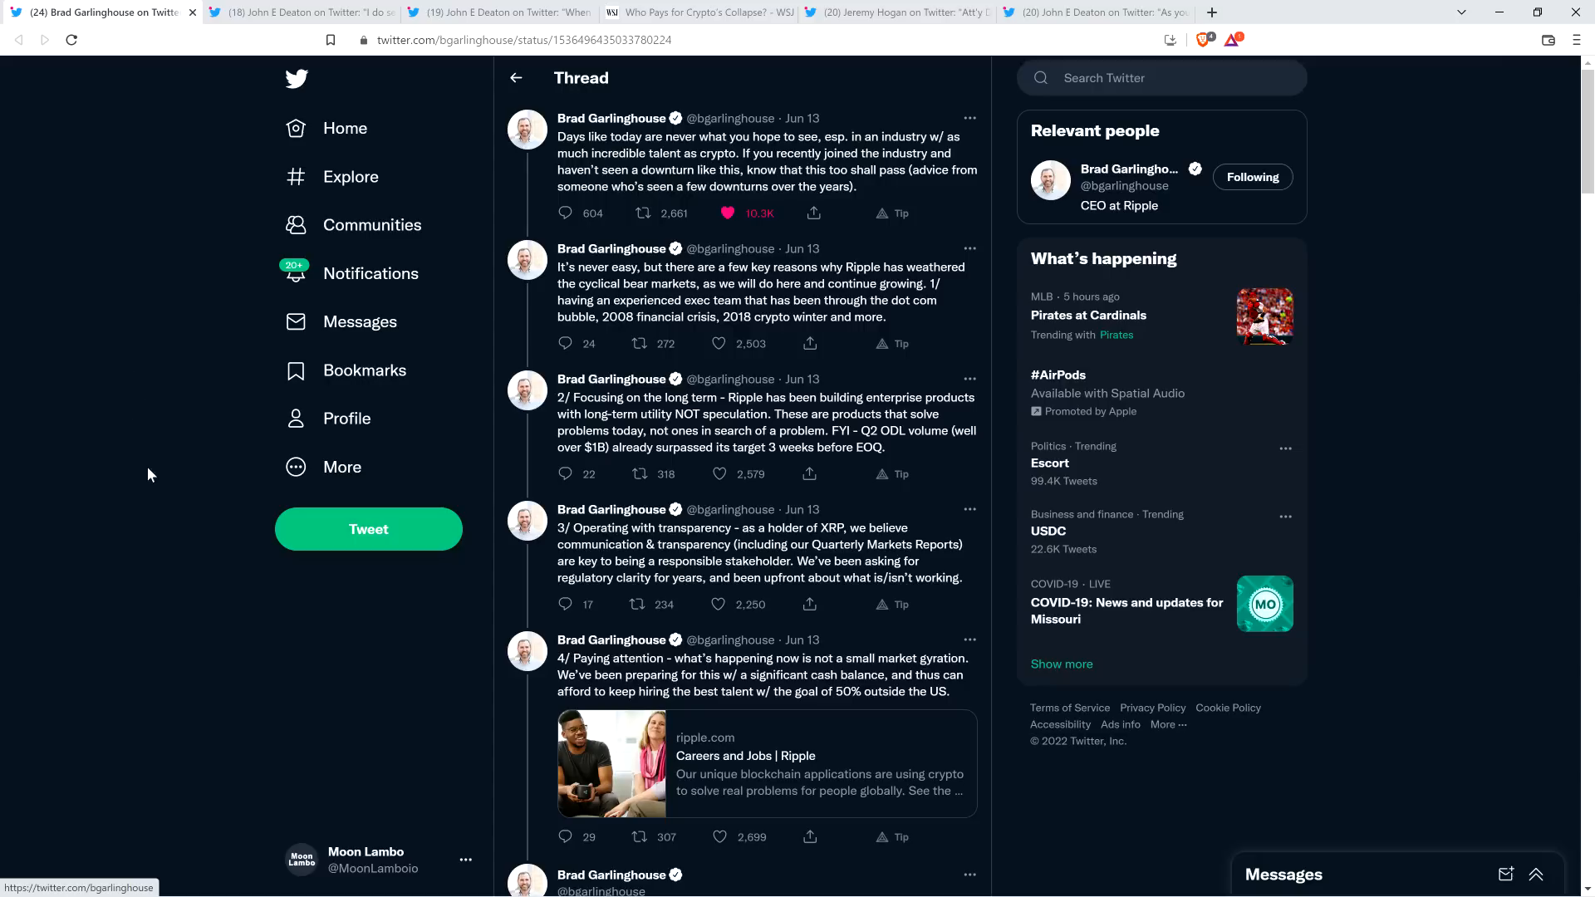
# - Scroll down the thread to the Ripple CEO's closing 'slow and steady wins the race' tweet
pyautogui.scroll(-3)
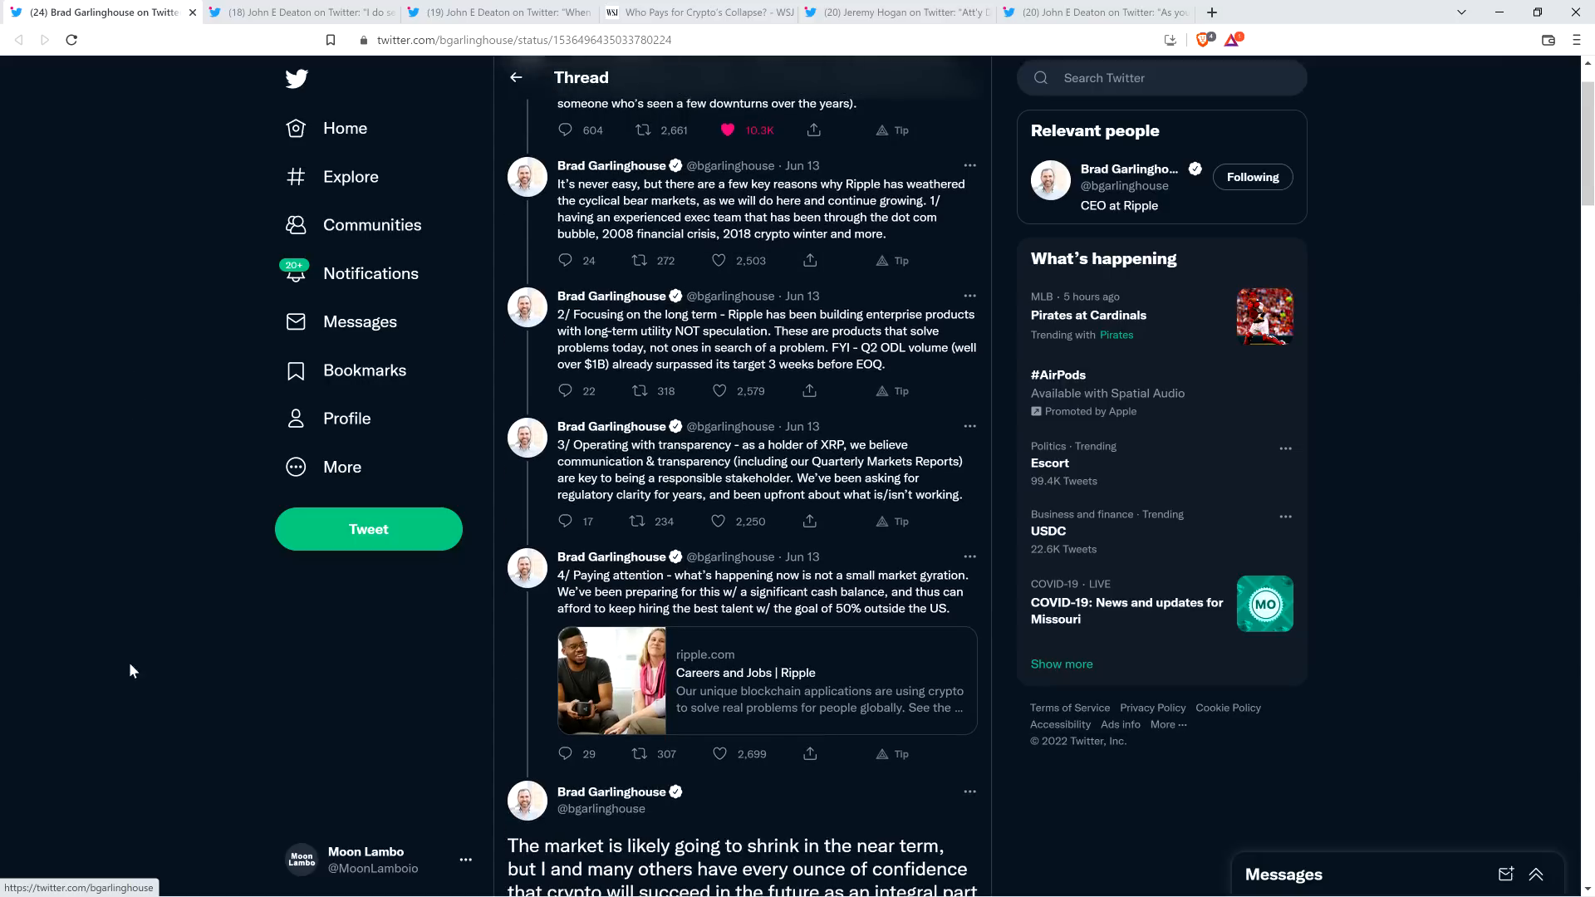
pyautogui.moveTo(146, 675)
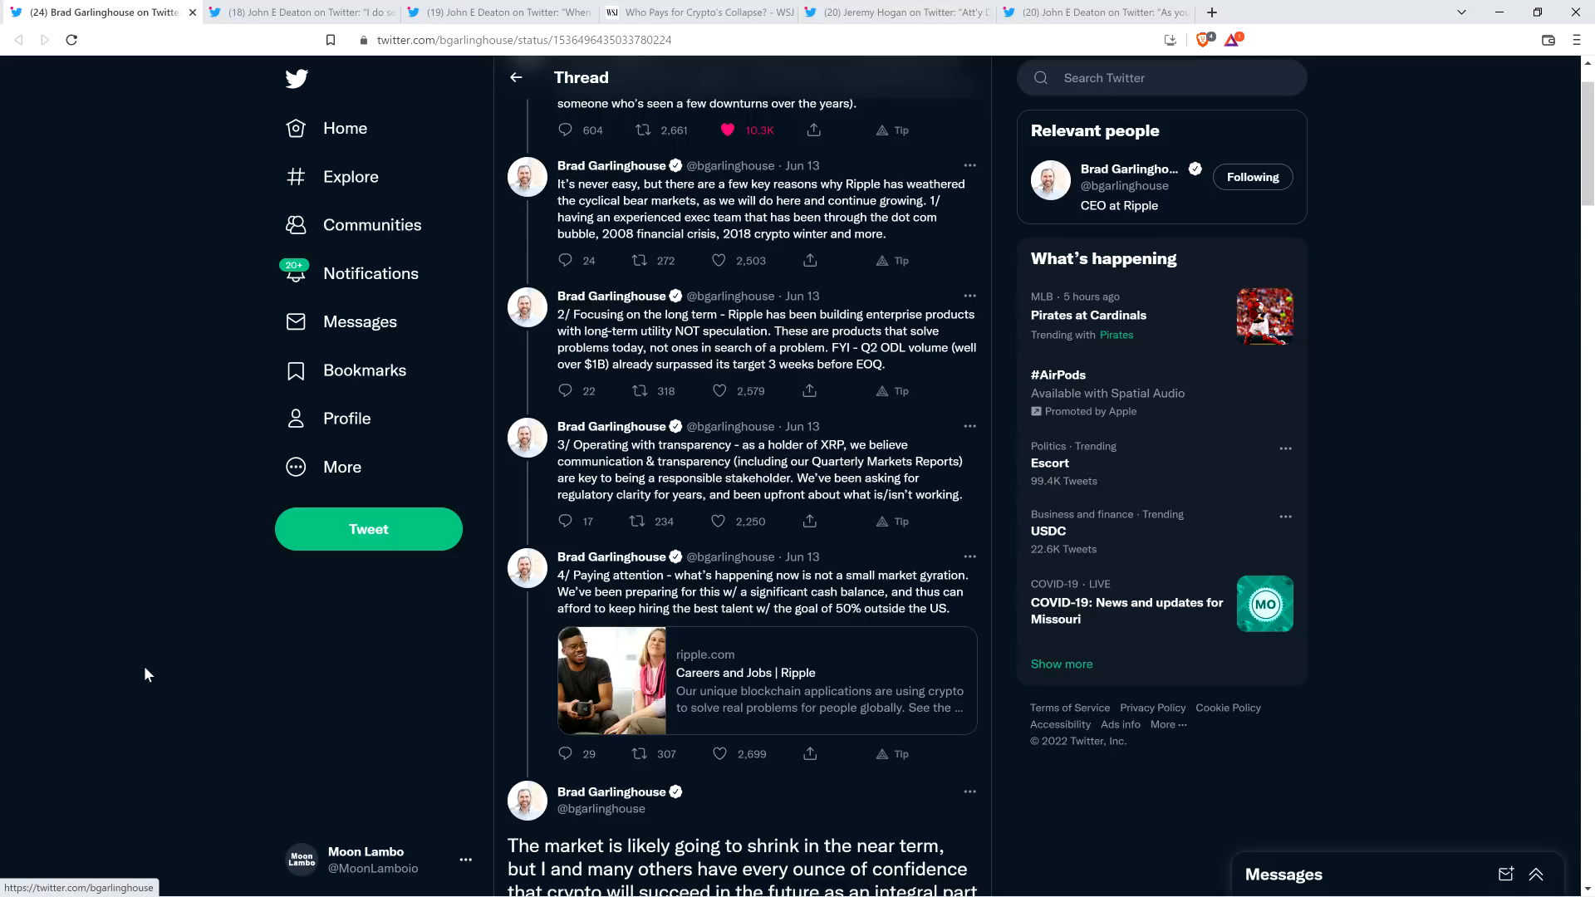
pyautogui.moveTo(178, 641)
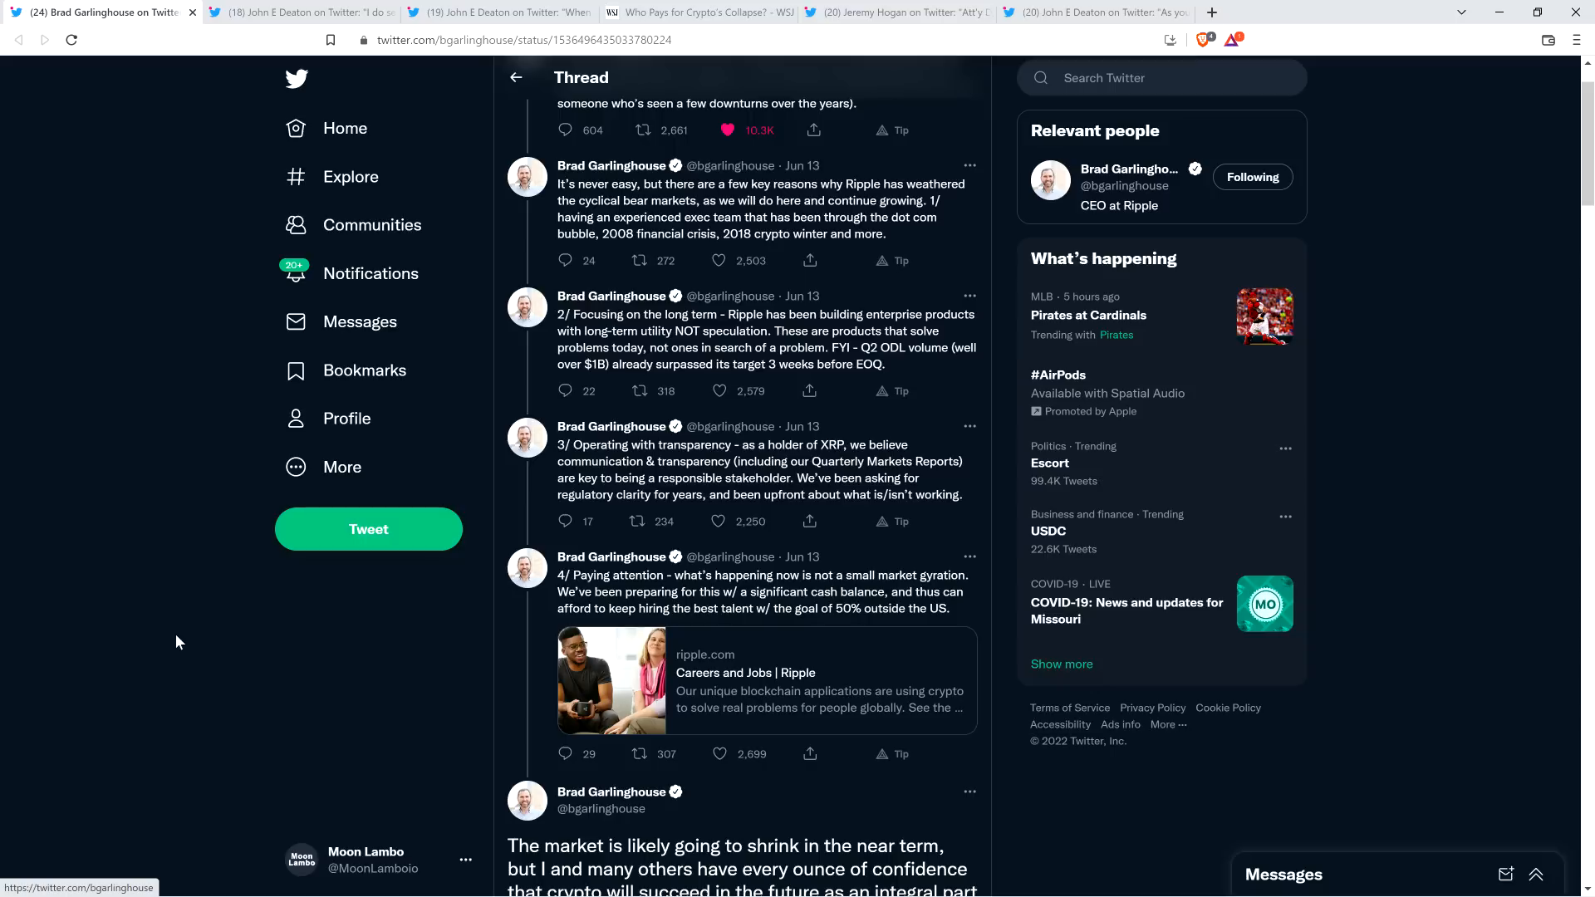
pyautogui.scroll(-3)
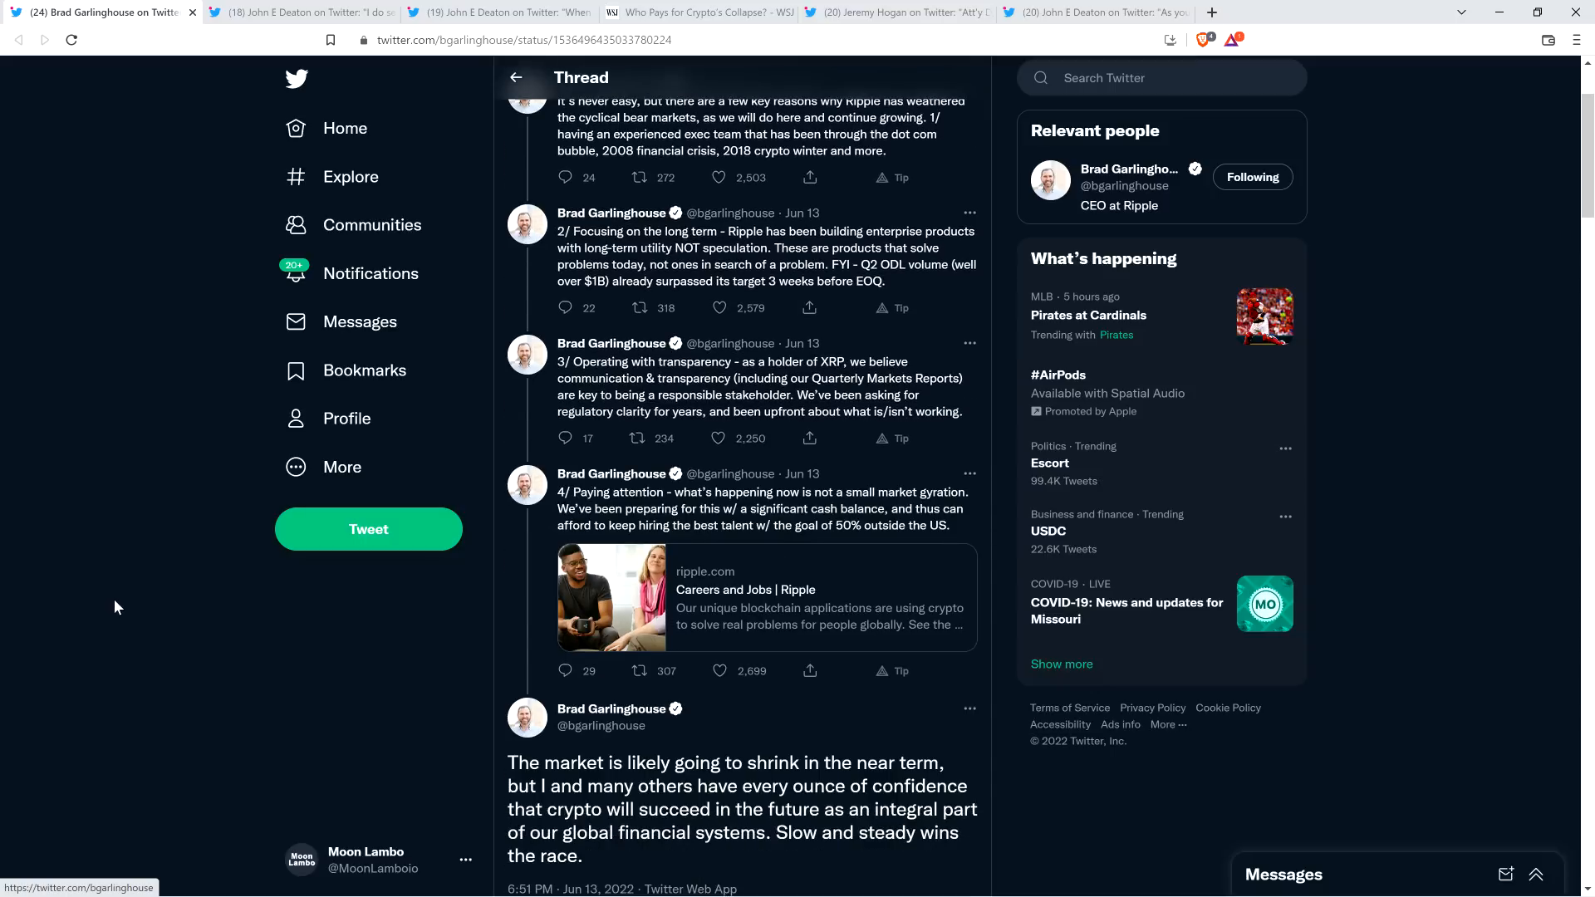
pyautogui.moveTo(120, 635)
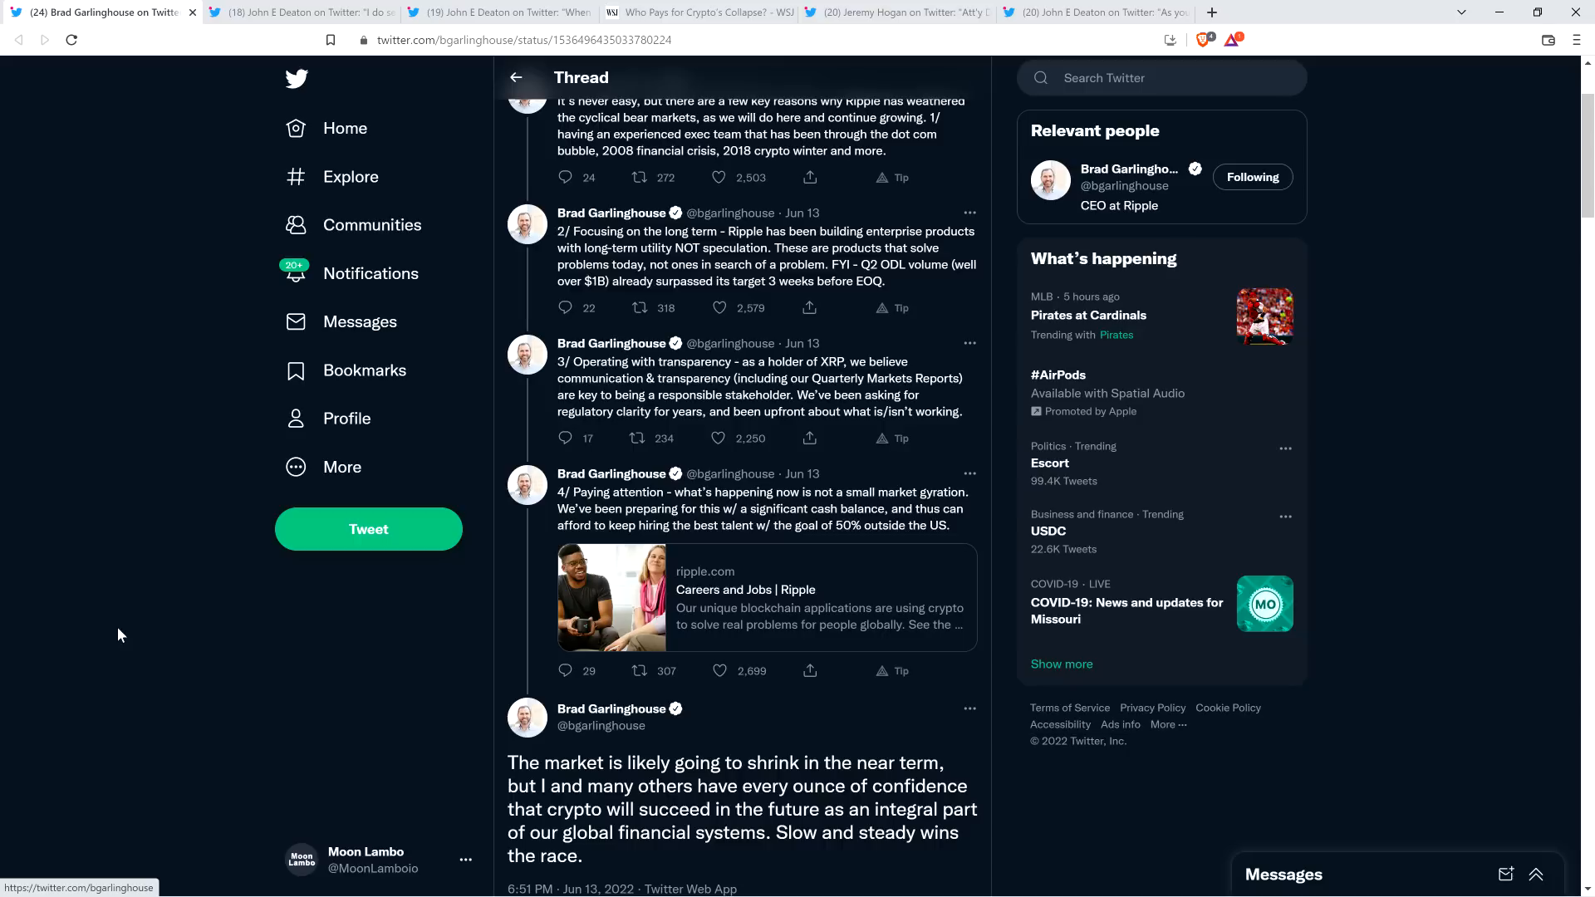
pyautogui.scroll(-3)
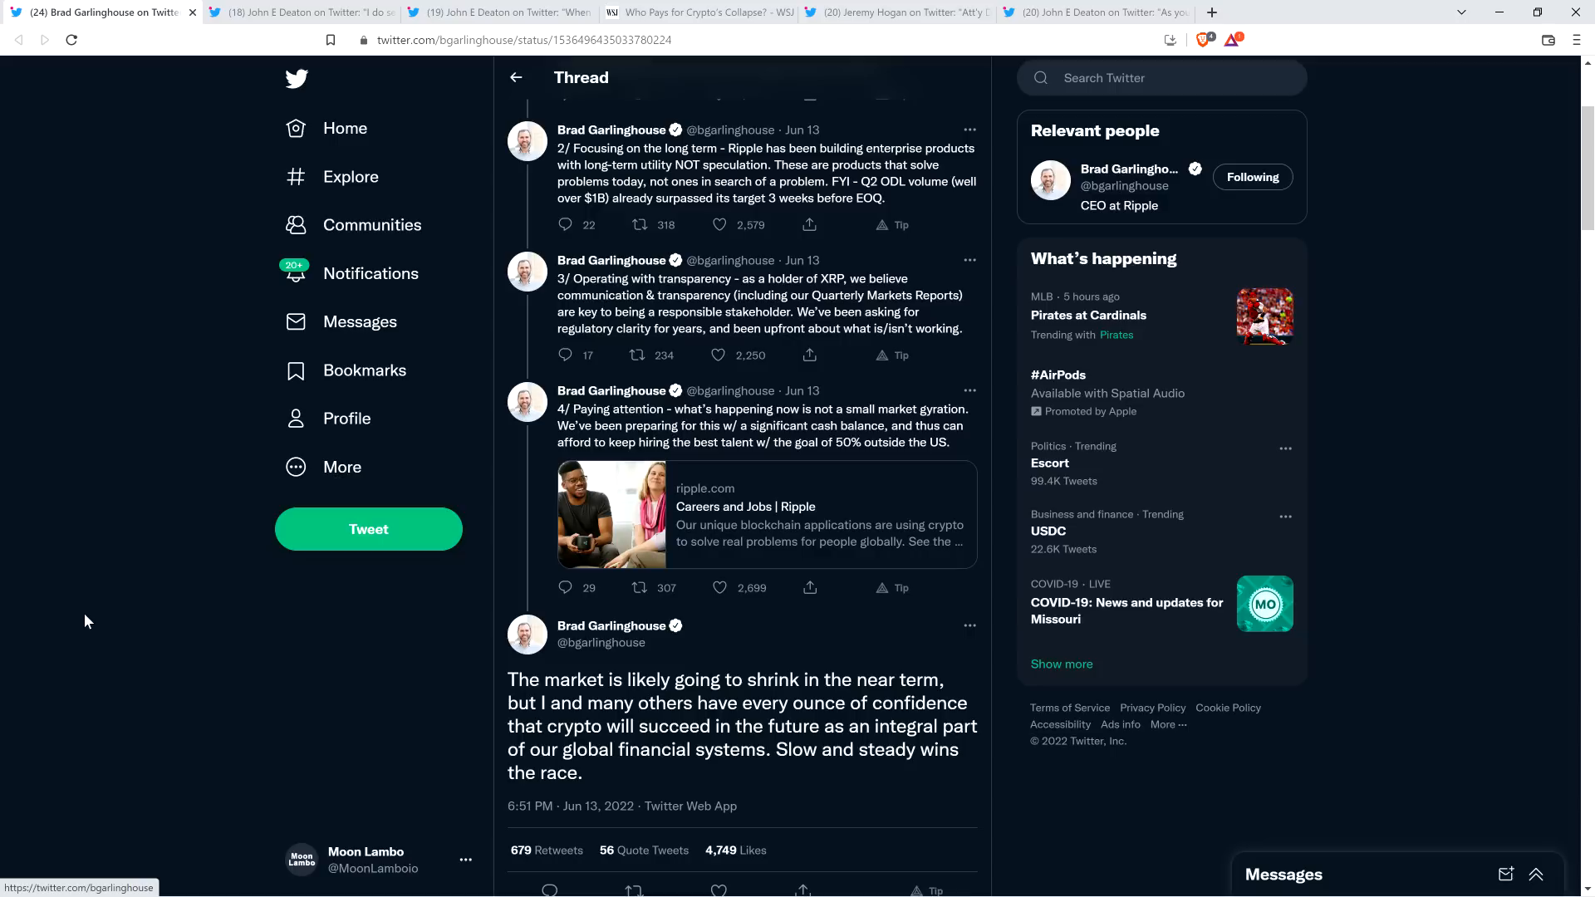
pyautogui.moveTo(70, 645)
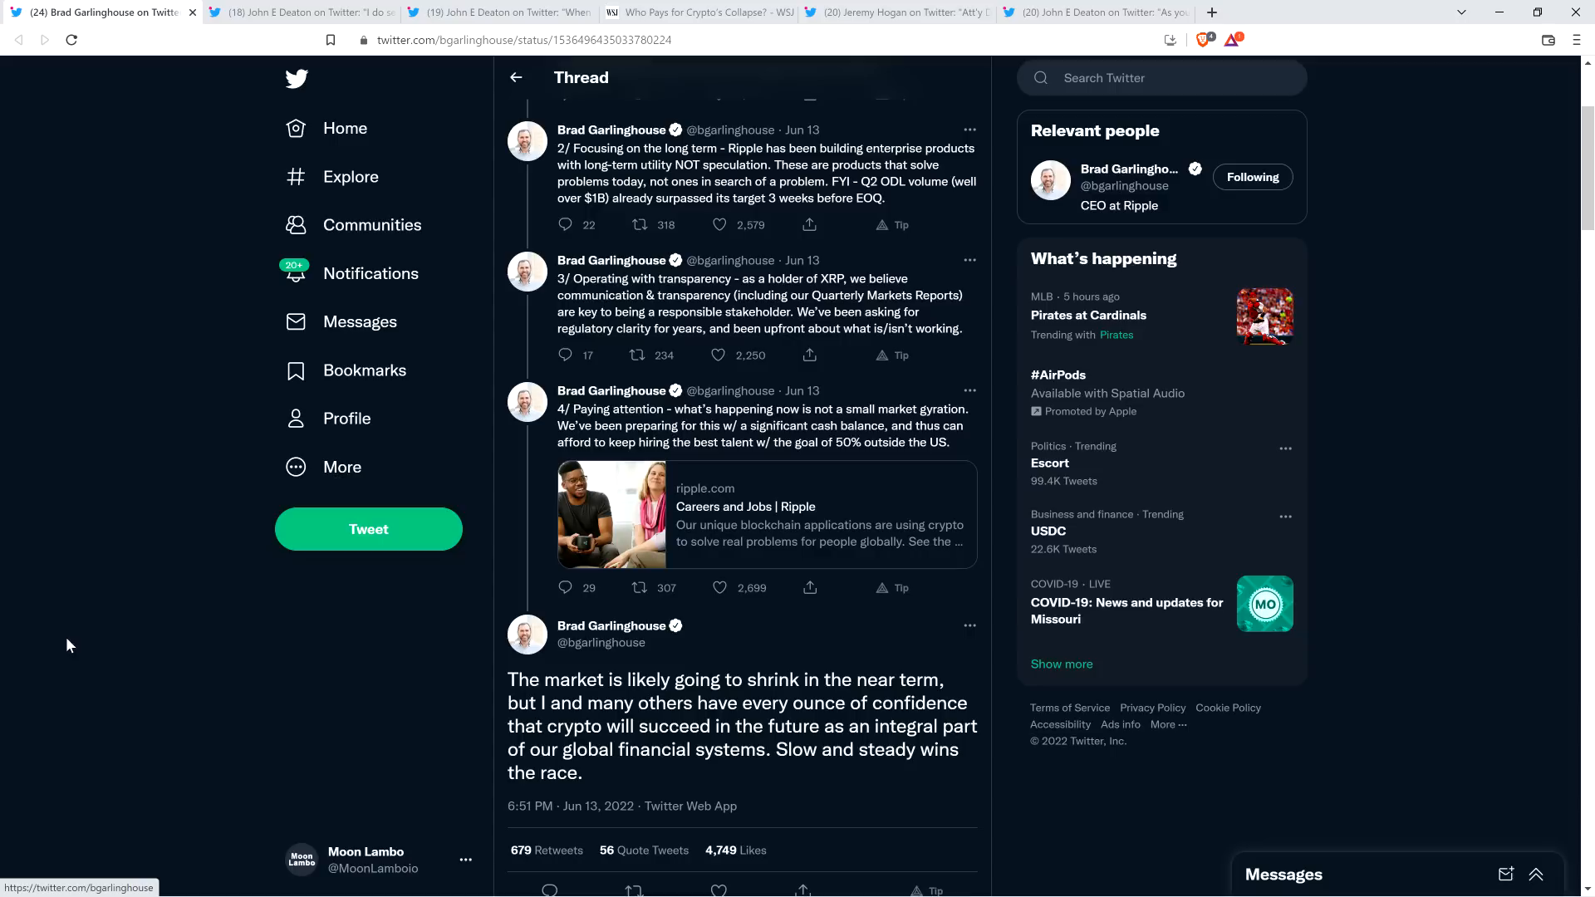
pyautogui.moveTo(70, 641)
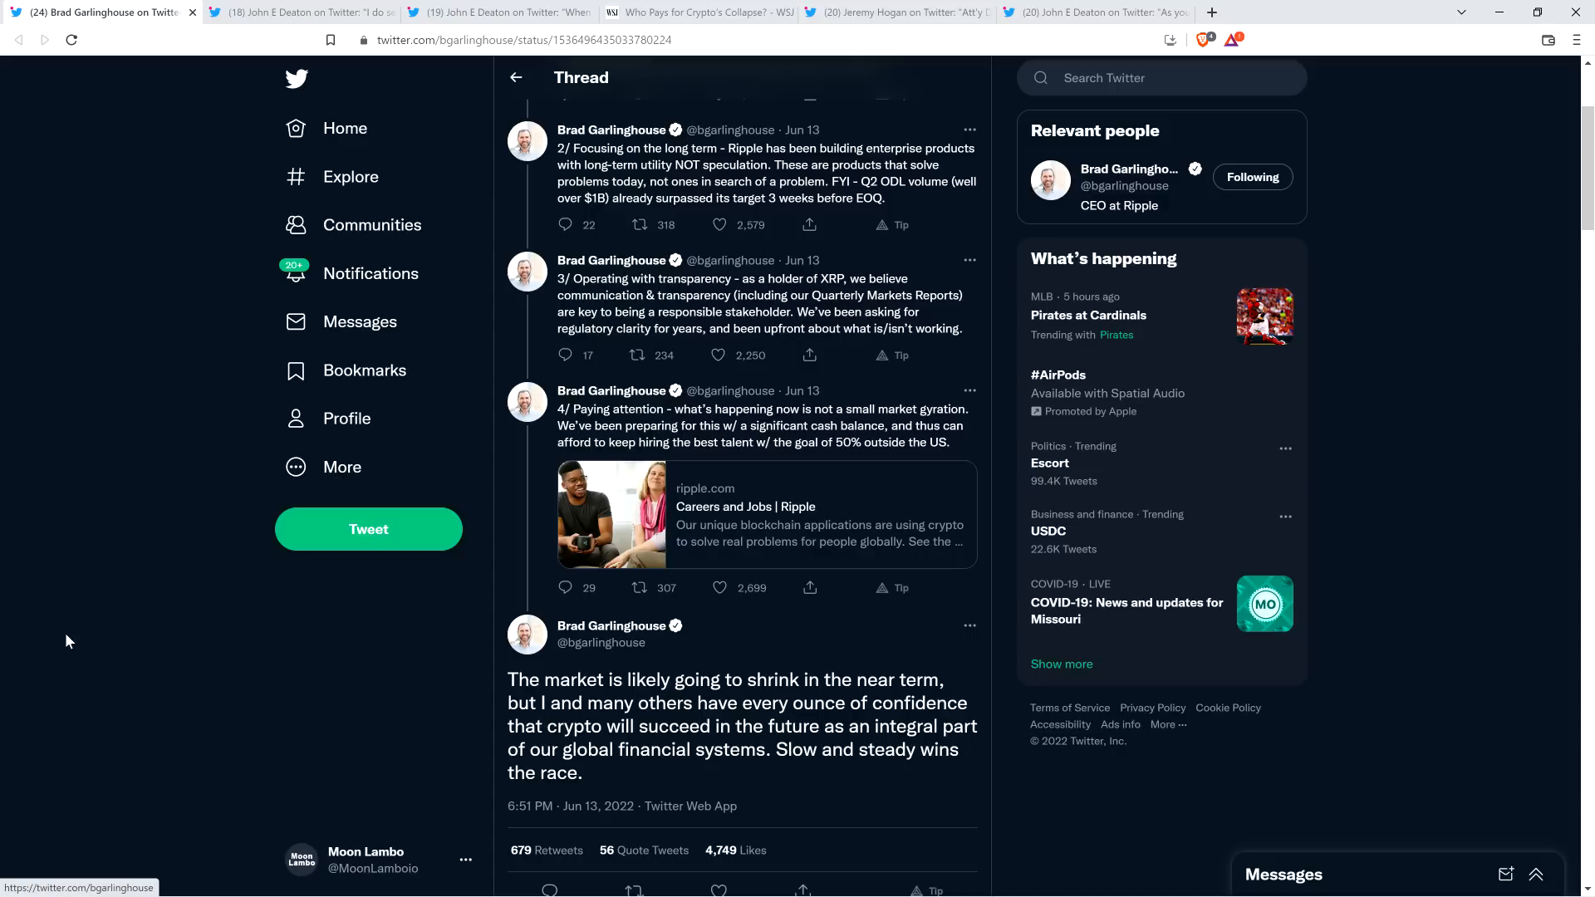
pyautogui.moveTo(129, 247)
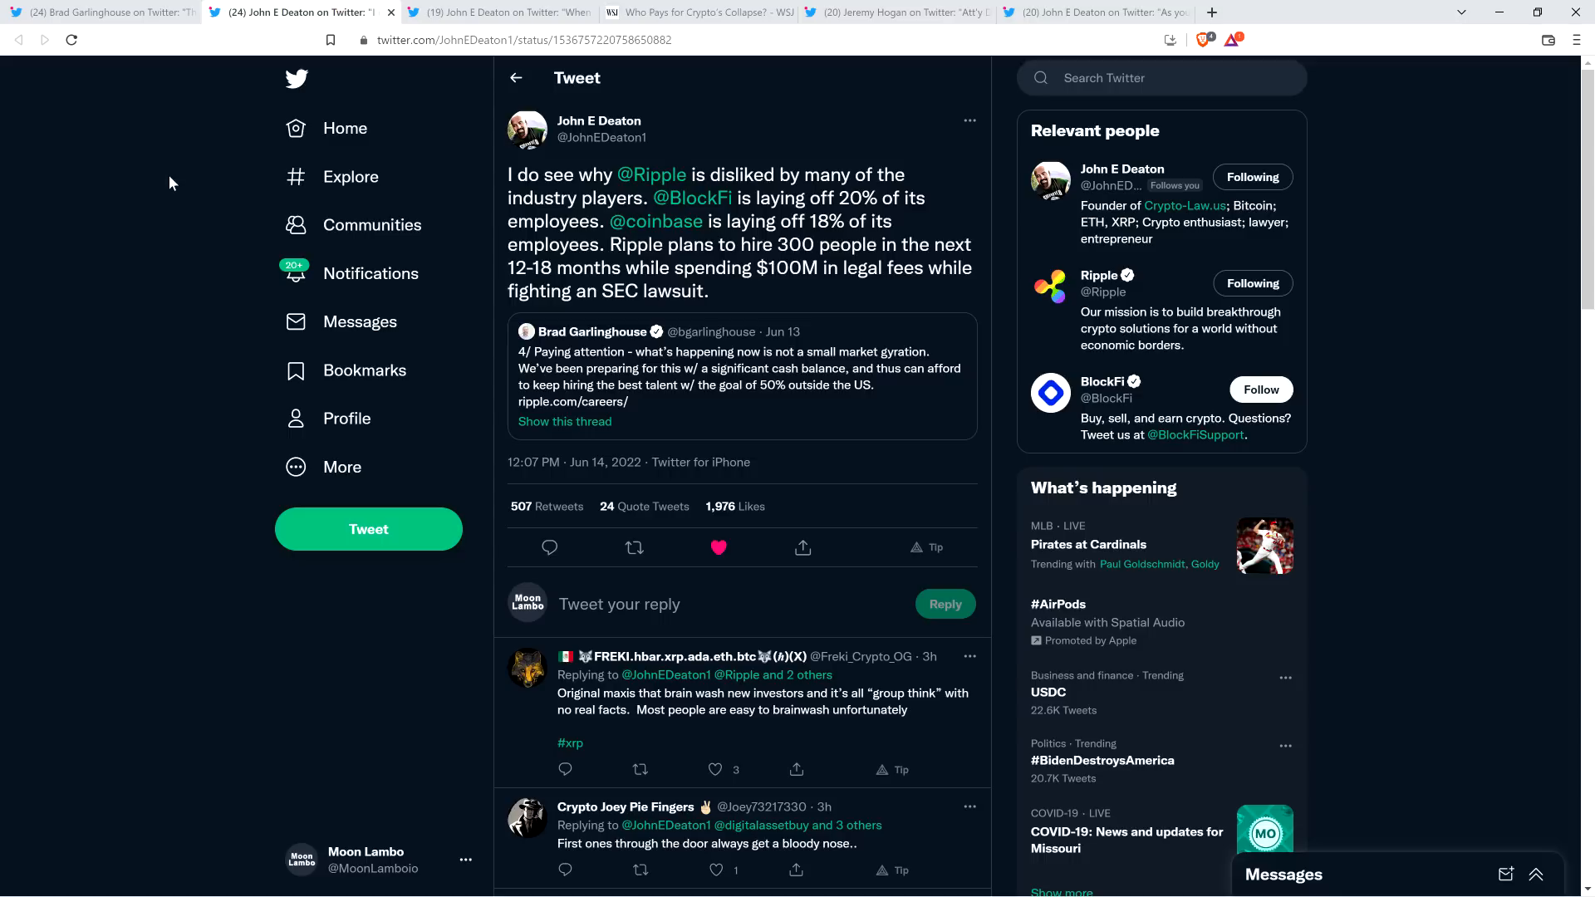
pyautogui.moveTo(498, 12)
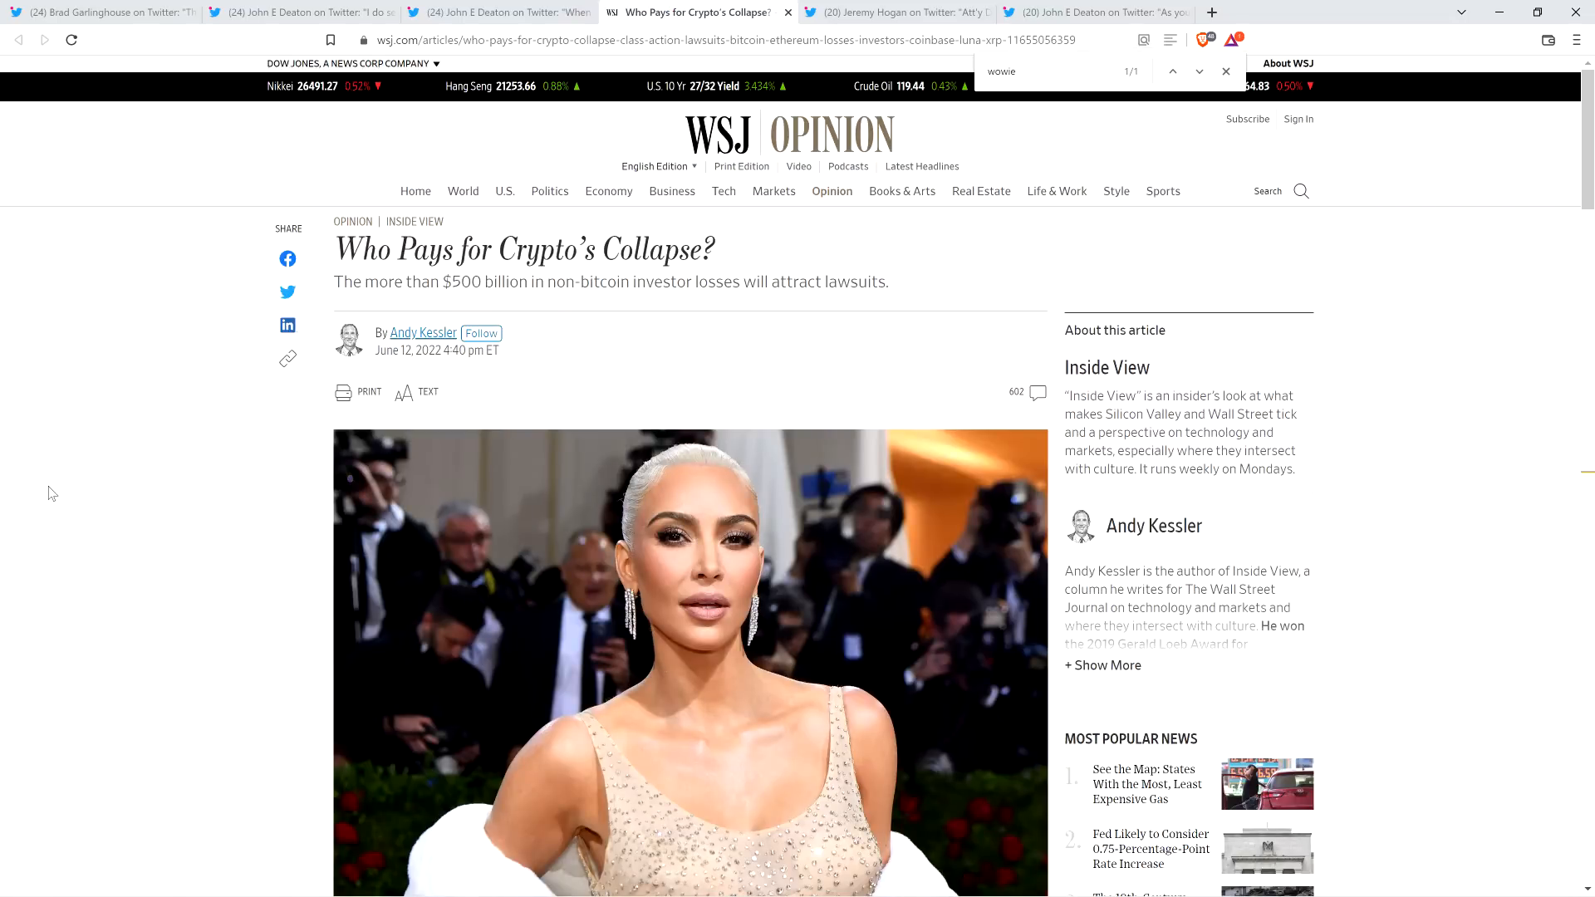
pyautogui.moveTo(158, 663)
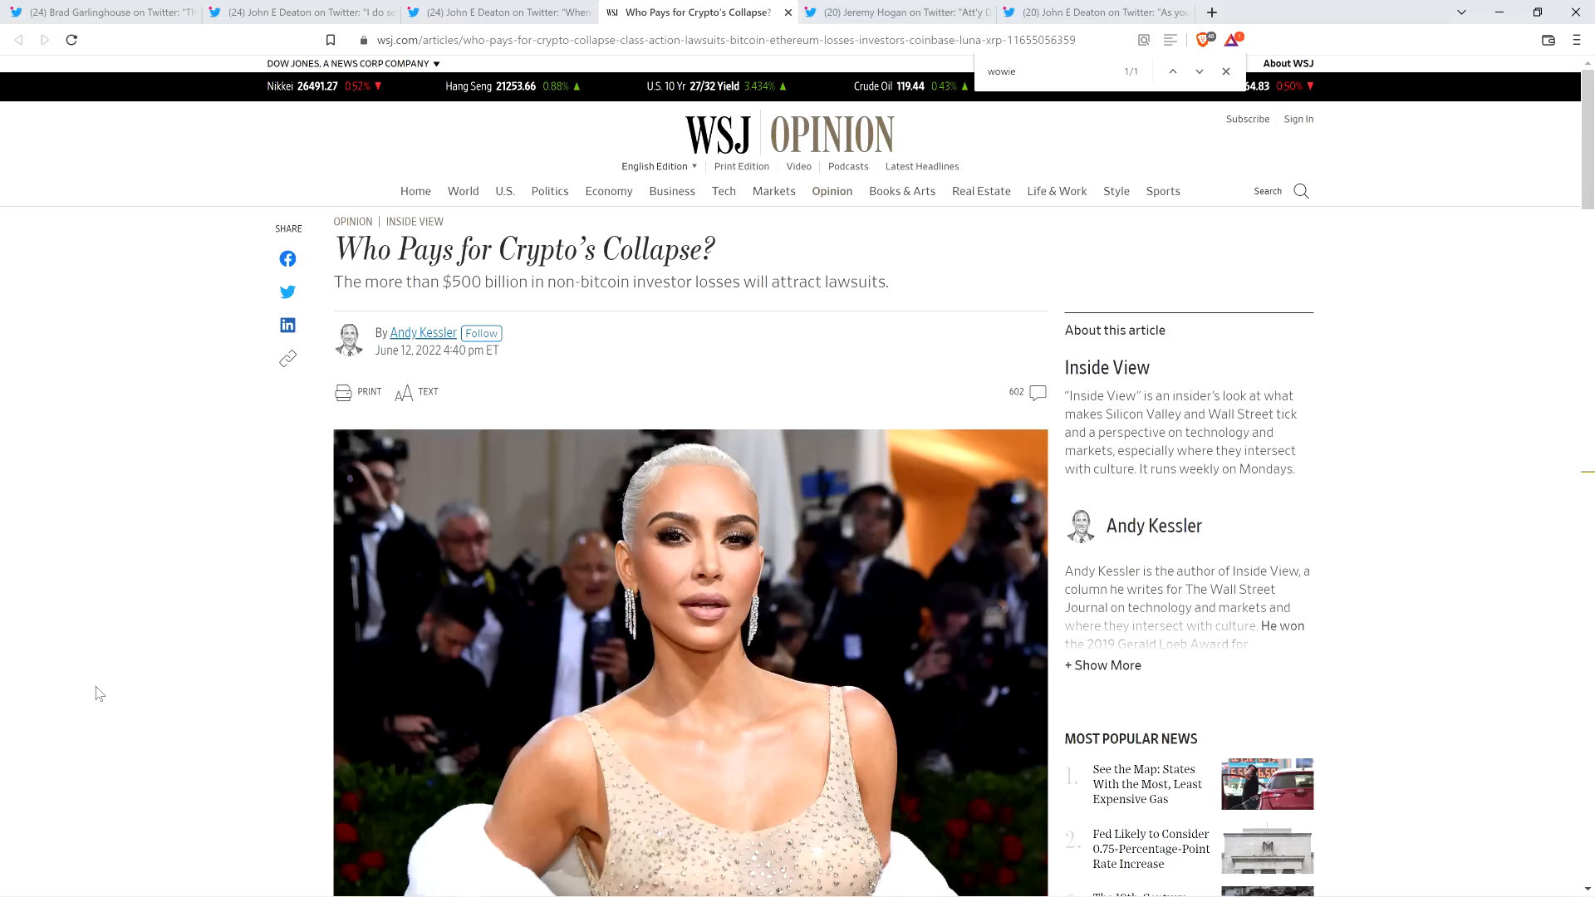
pyautogui.moveTo(93, 691)
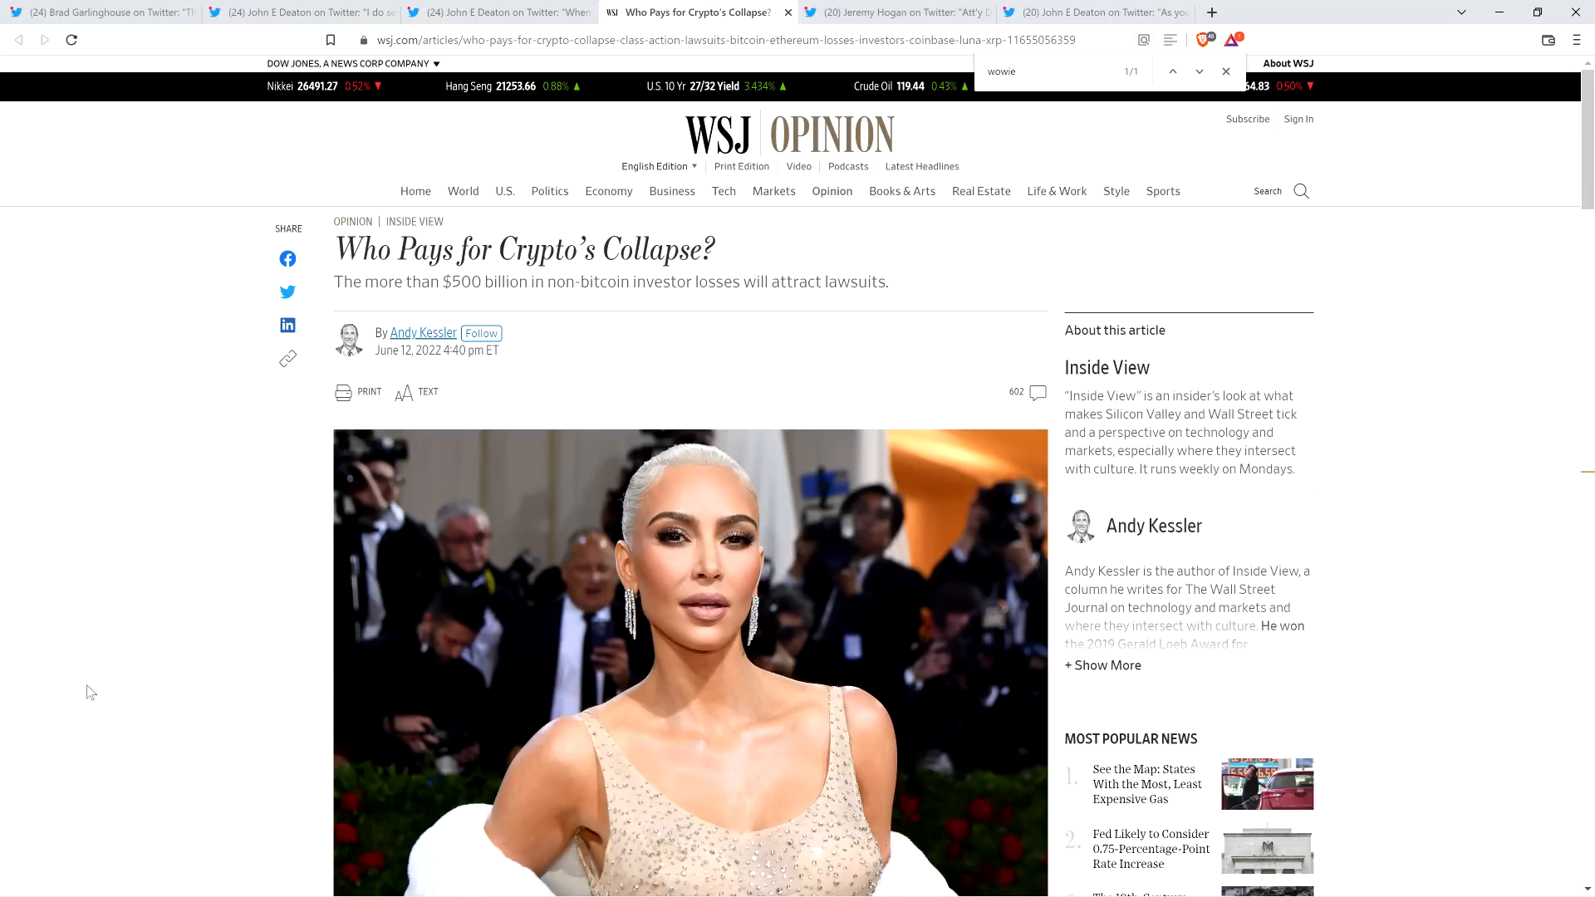
# - Scroll the WSJ article down to the paragraph where 'wowie' is highlighted
pyautogui.scroll(-3)
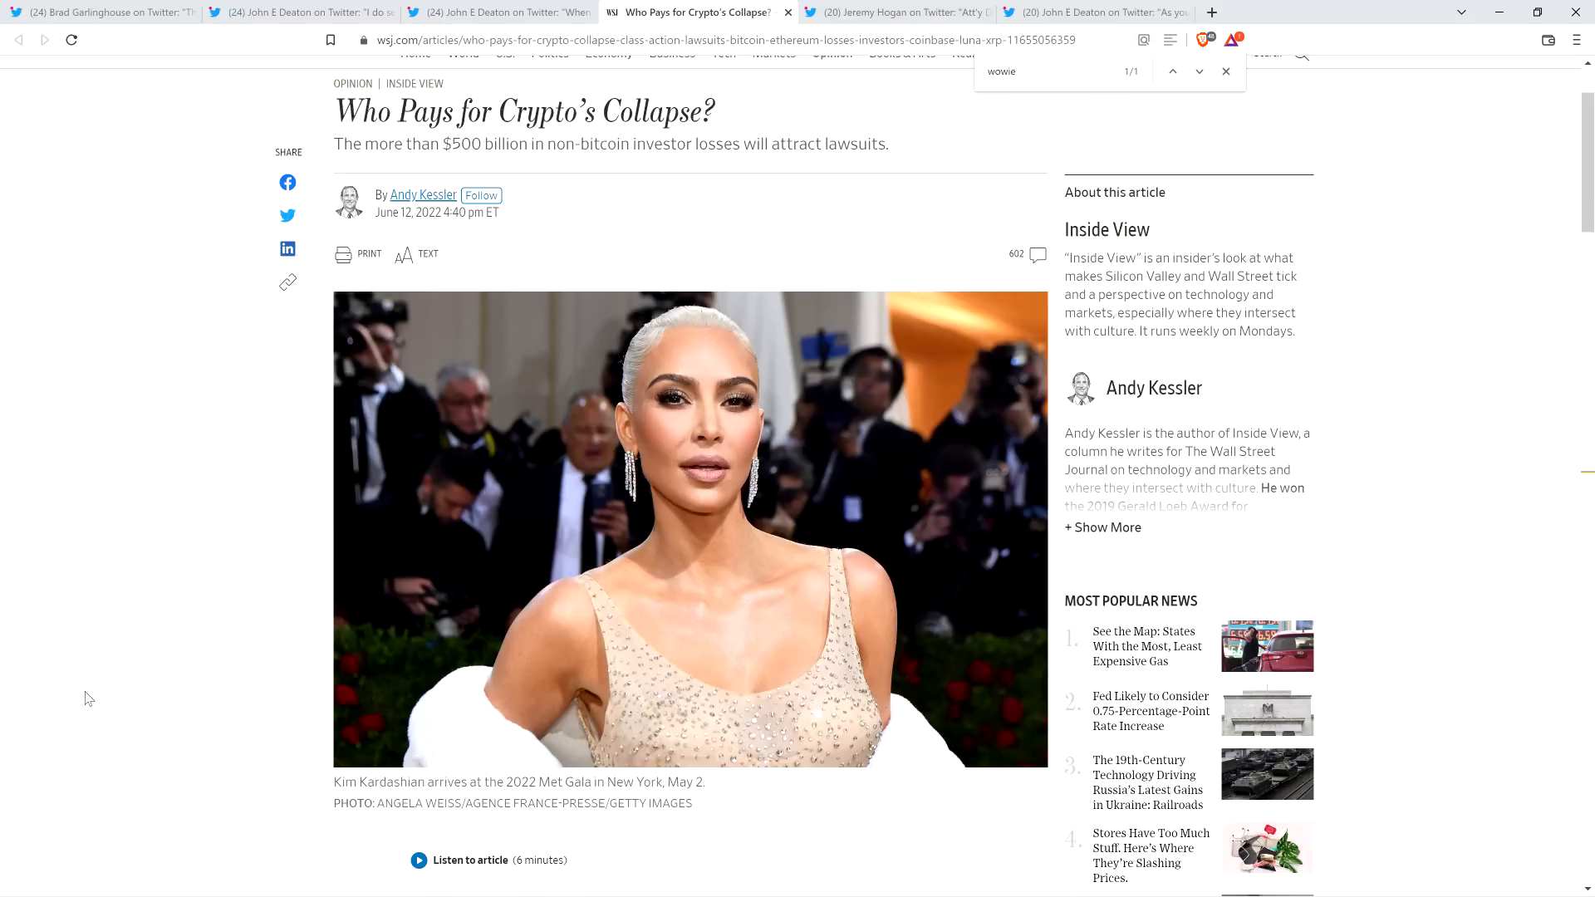
pyautogui.scroll(-3)
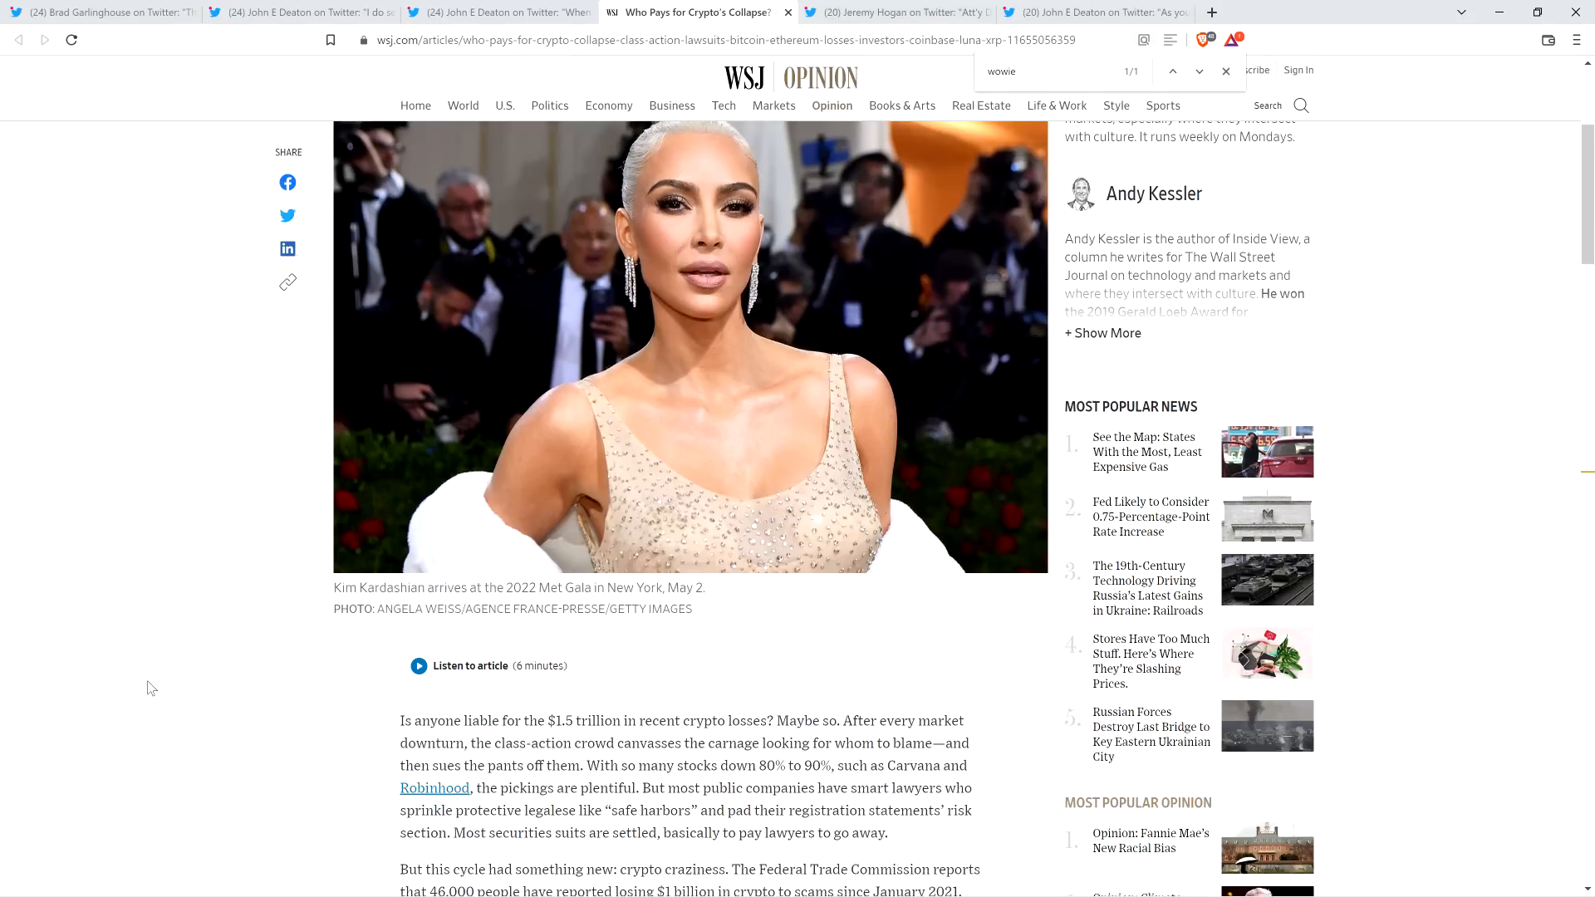
pyautogui.scroll(-3)
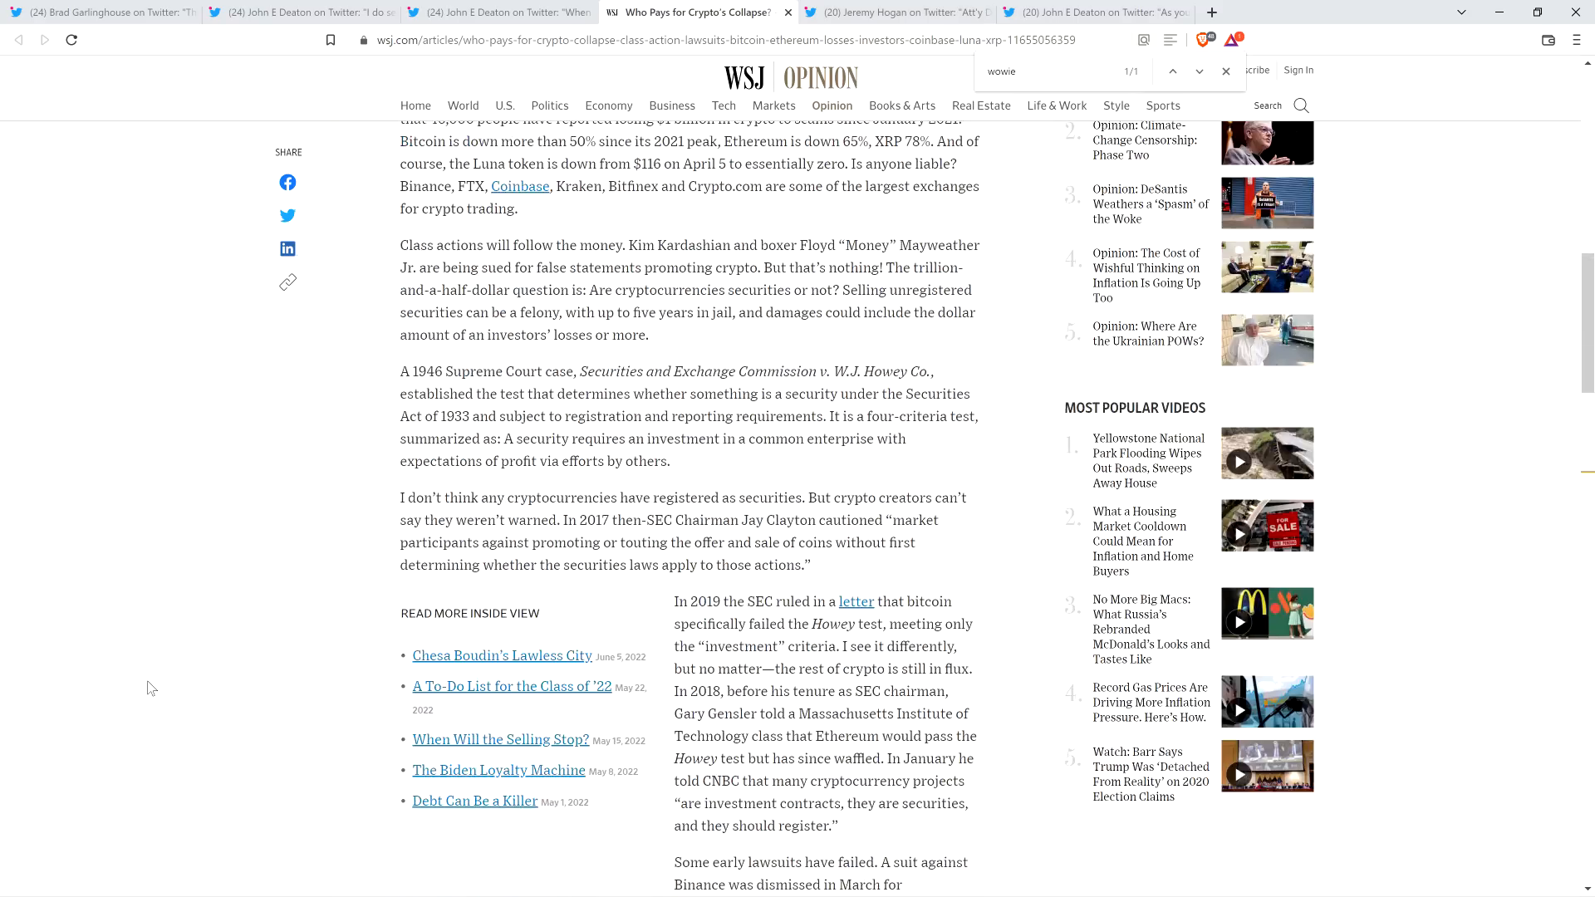
pyautogui.scroll(-3)
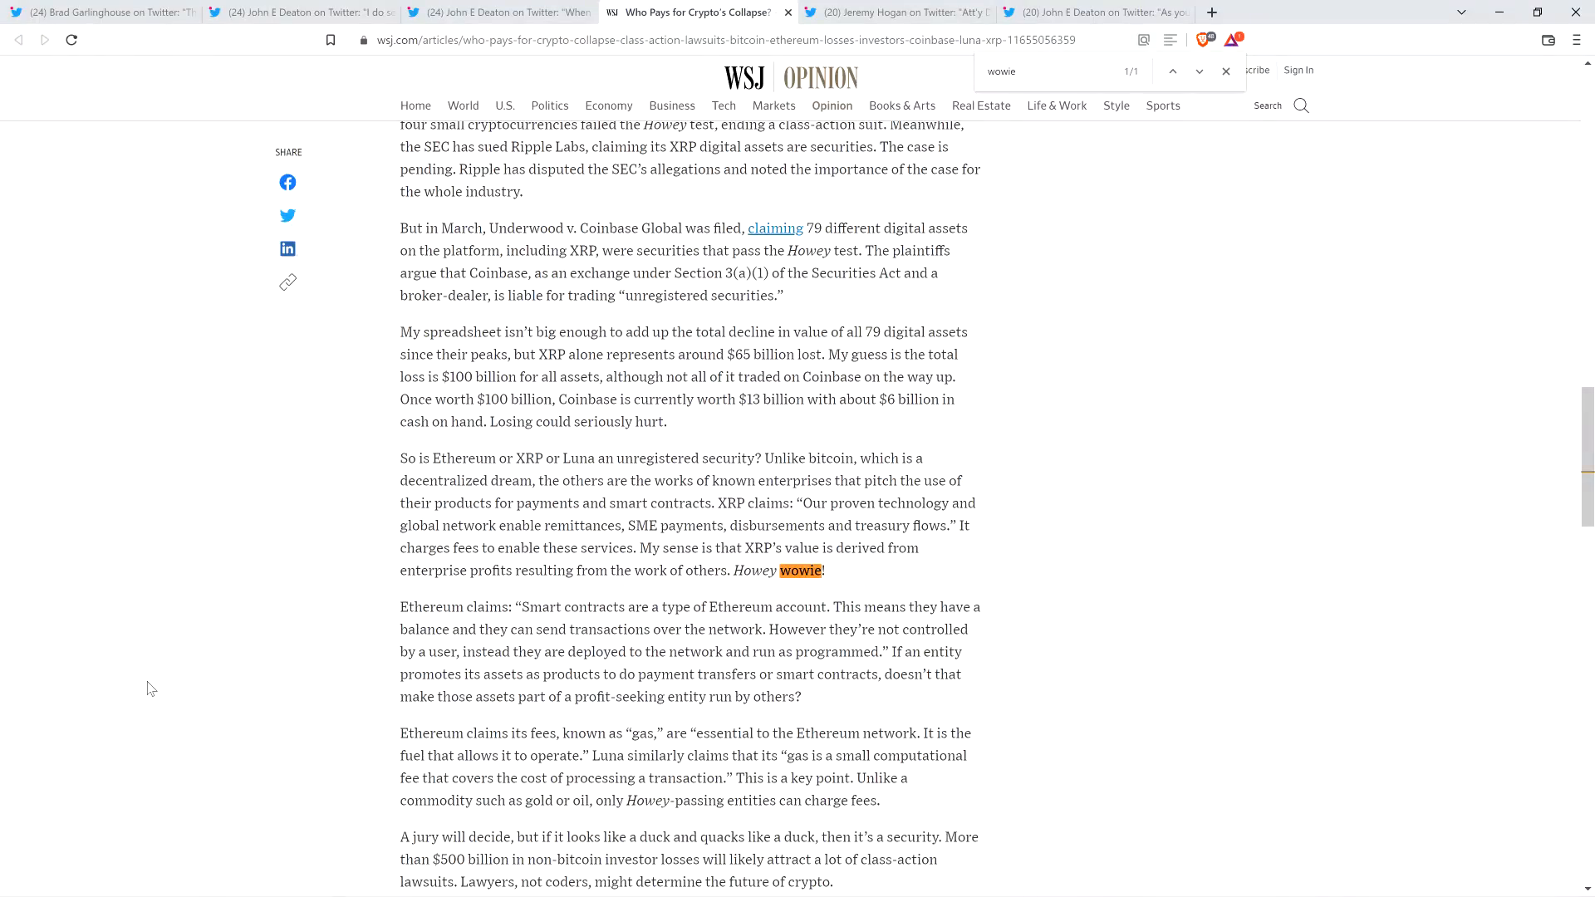
pyautogui.moveTo(143, 694)
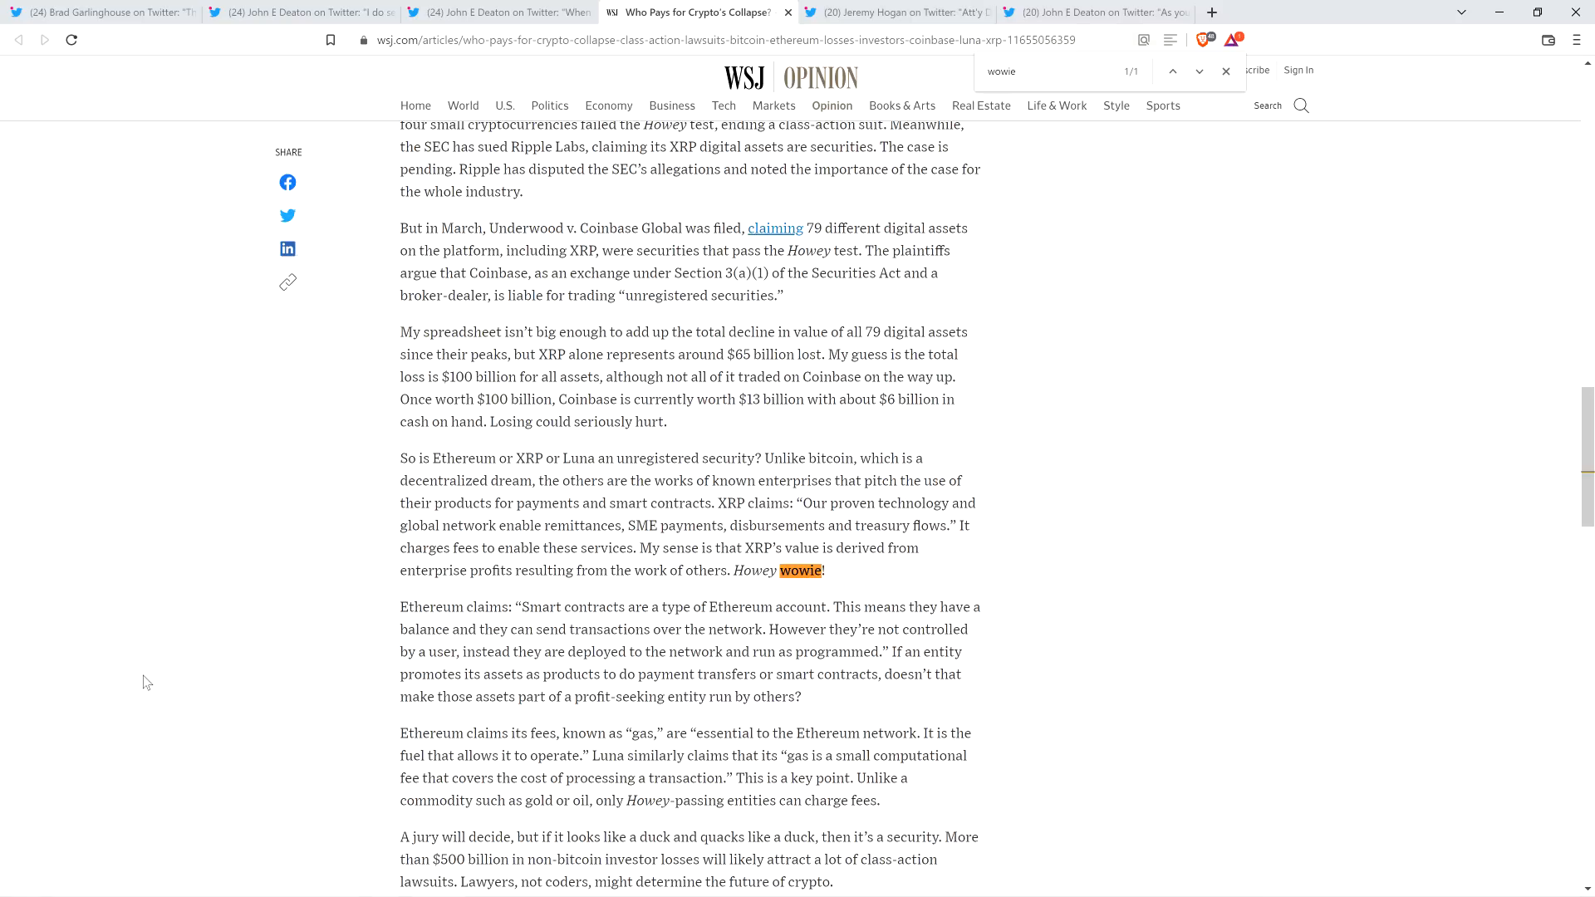
pyautogui.moveTo(139, 694)
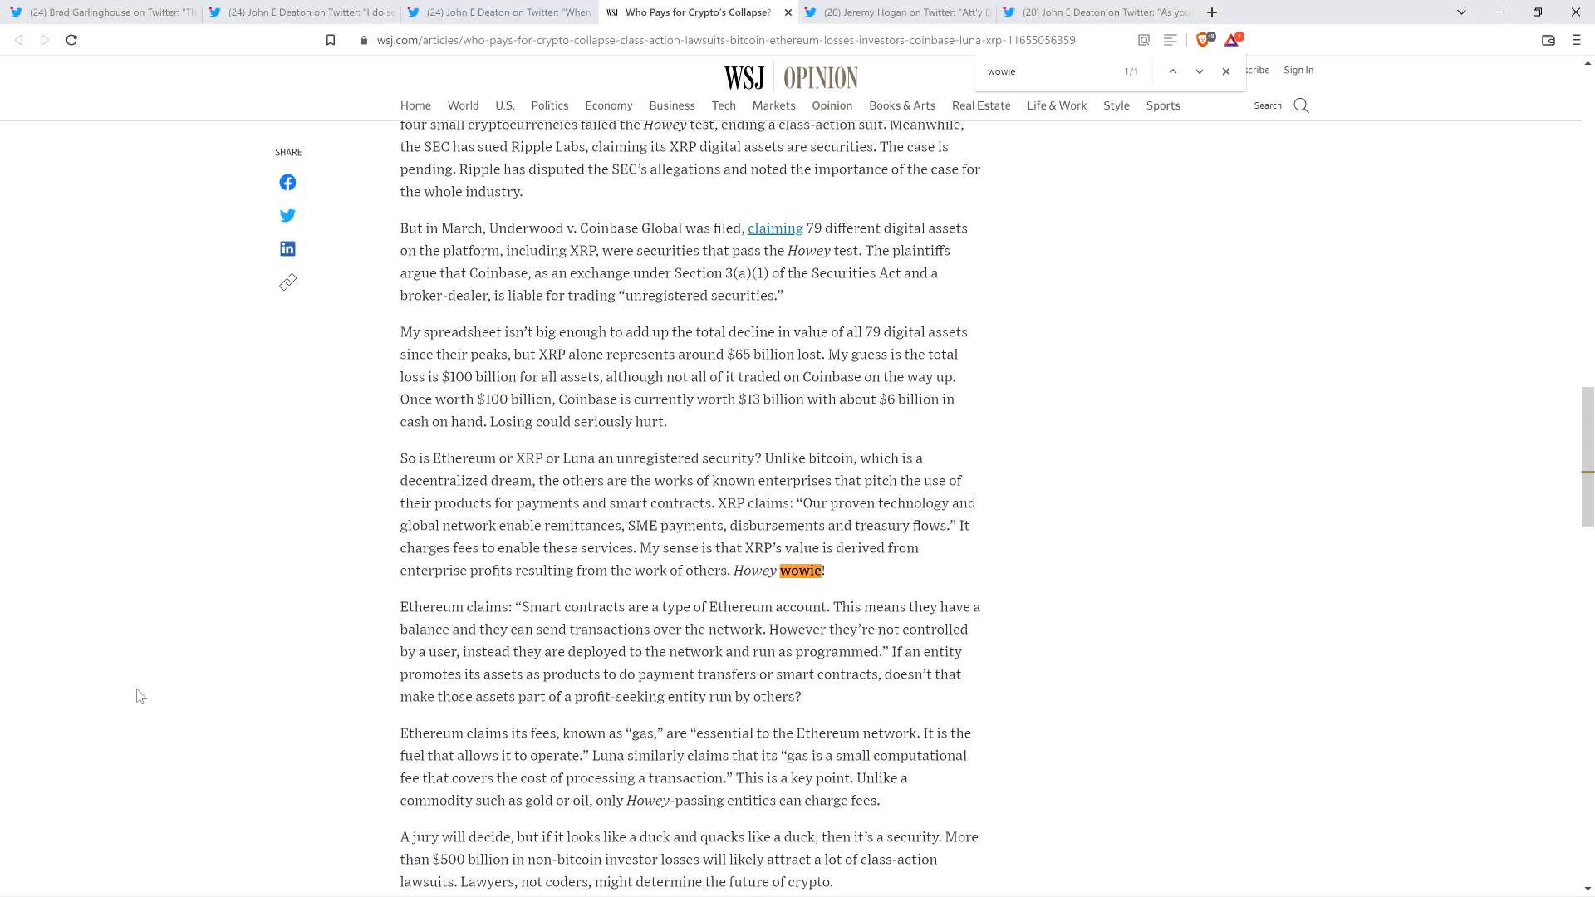
pyautogui.moveTo(139, 699)
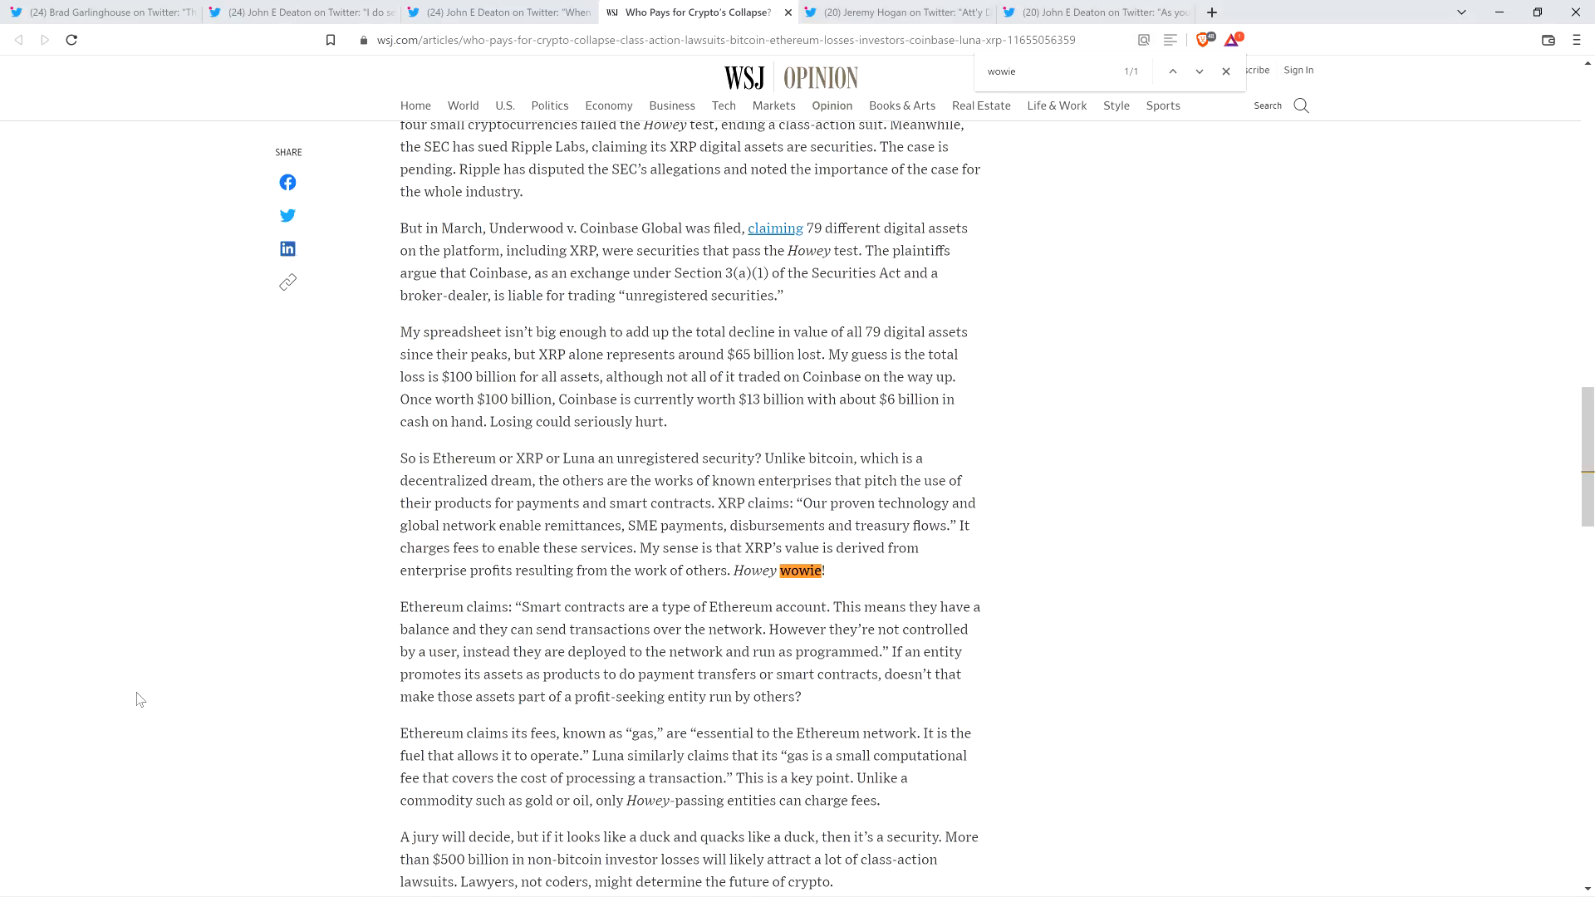
pyautogui.moveTo(133, 701)
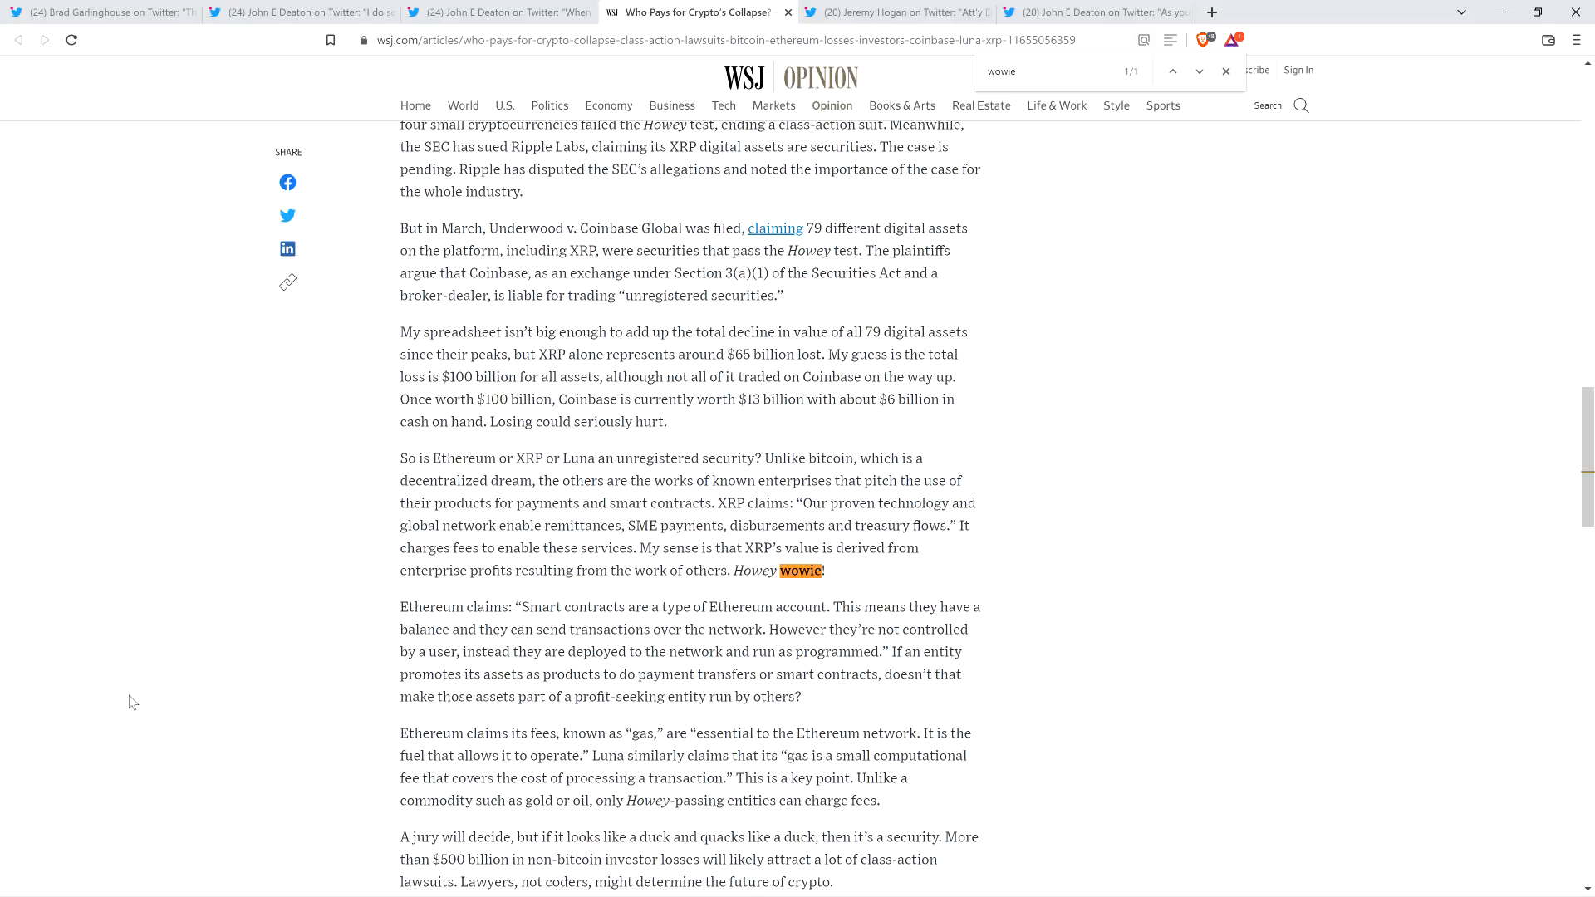
pyautogui.moveTo(402, 464)
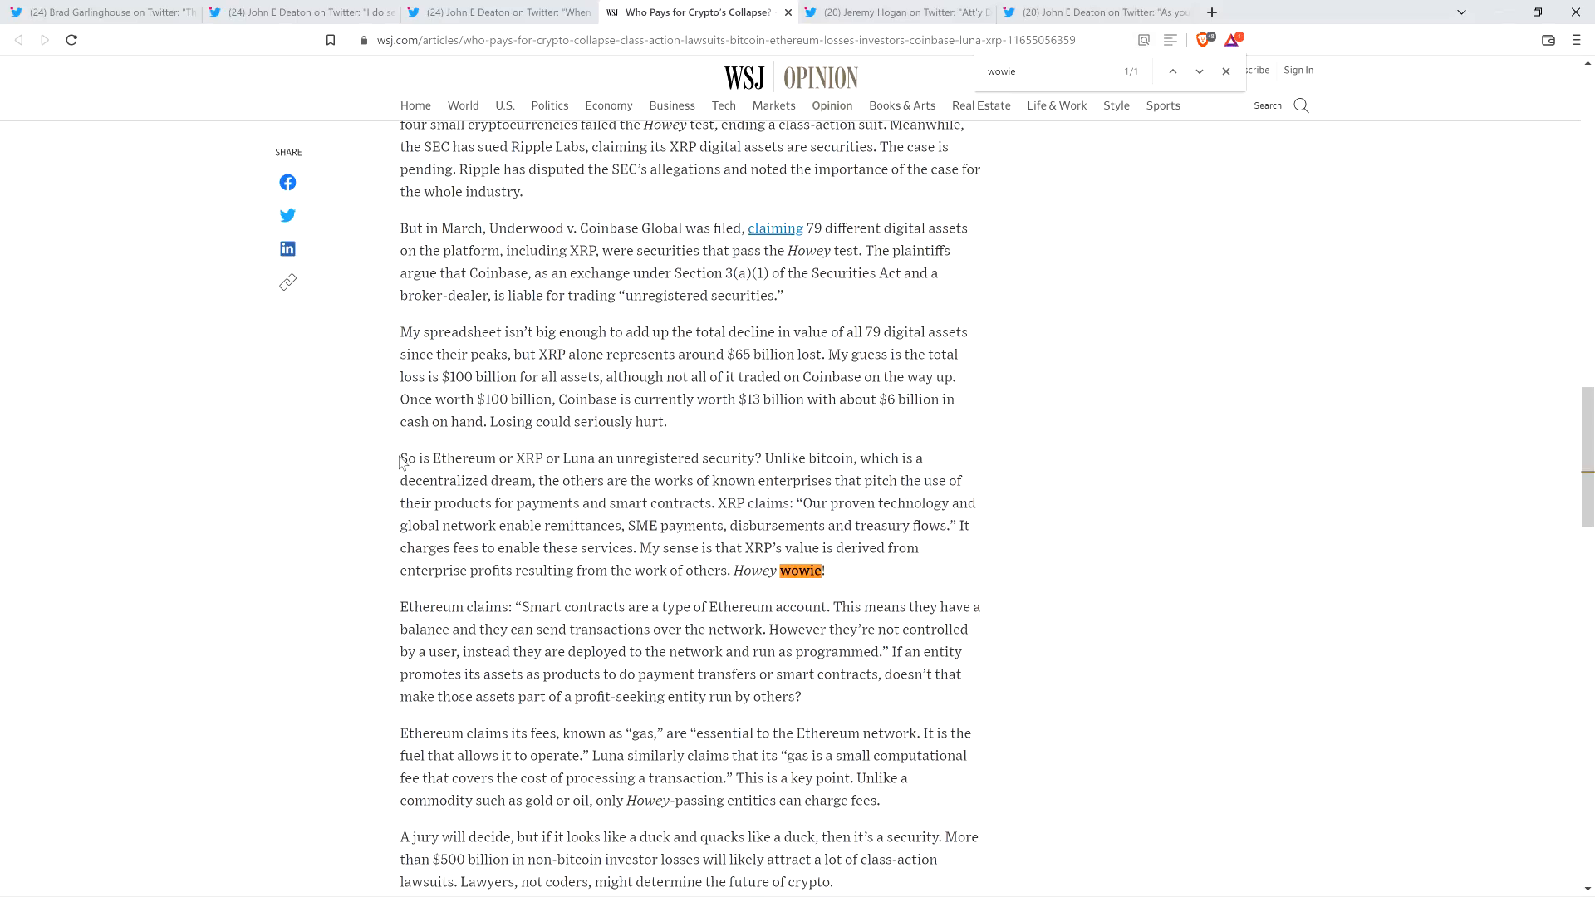
# - Highlight the paragraph from 'So is Ethereum' through 'Howey wowie!'
pyautogui.moveTo(400, 459); pyautogui.dragTo(814, 555)
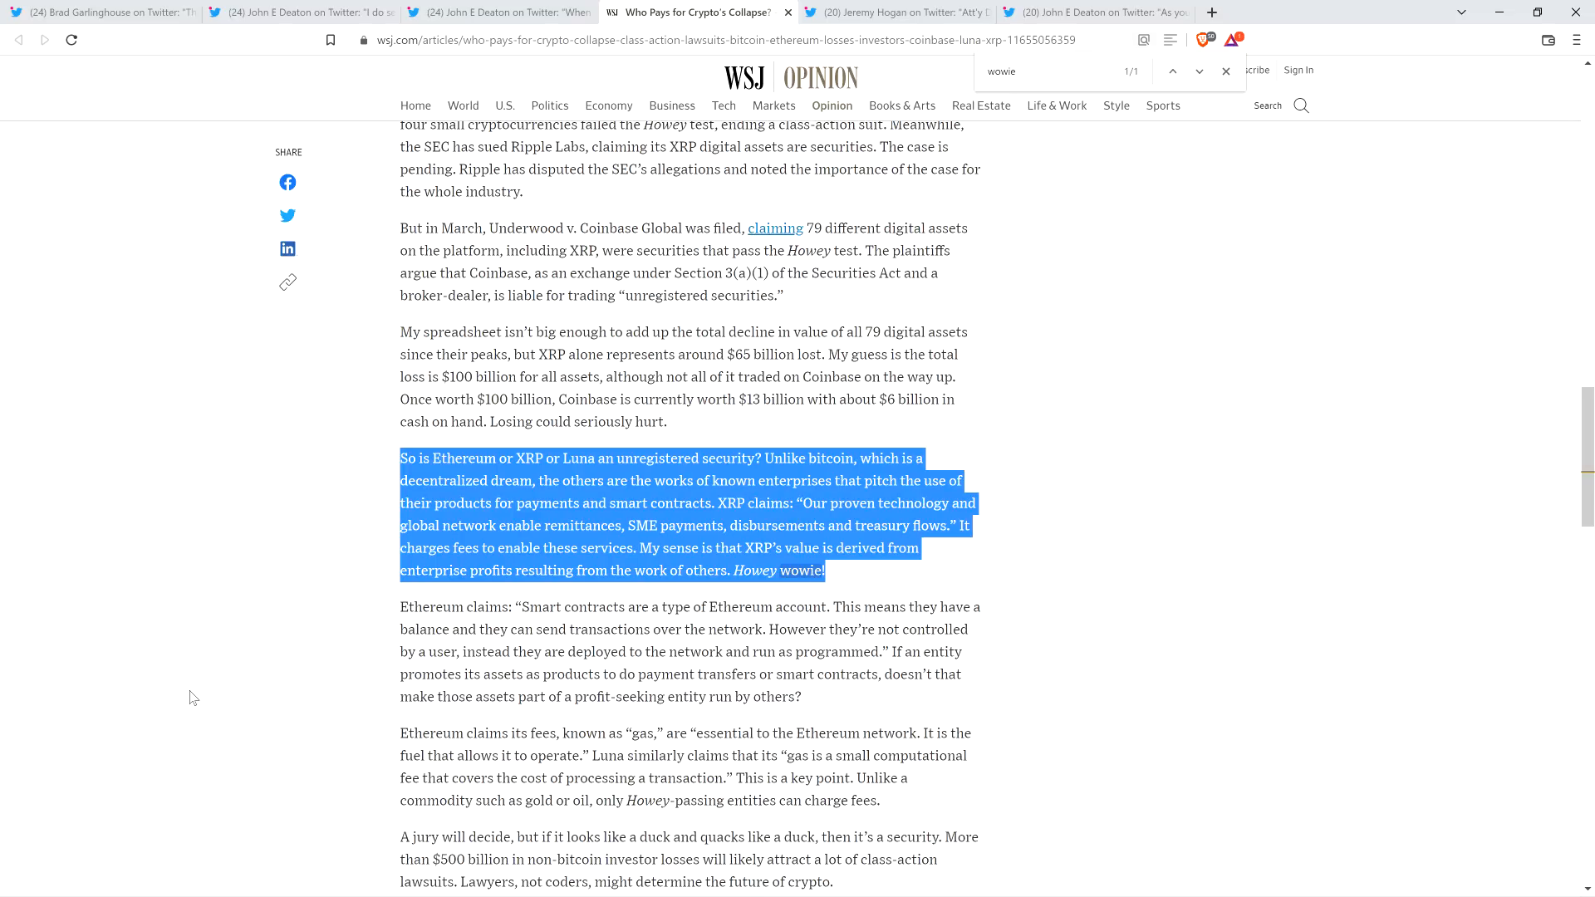
pyautogui.moveTo(193, 688)
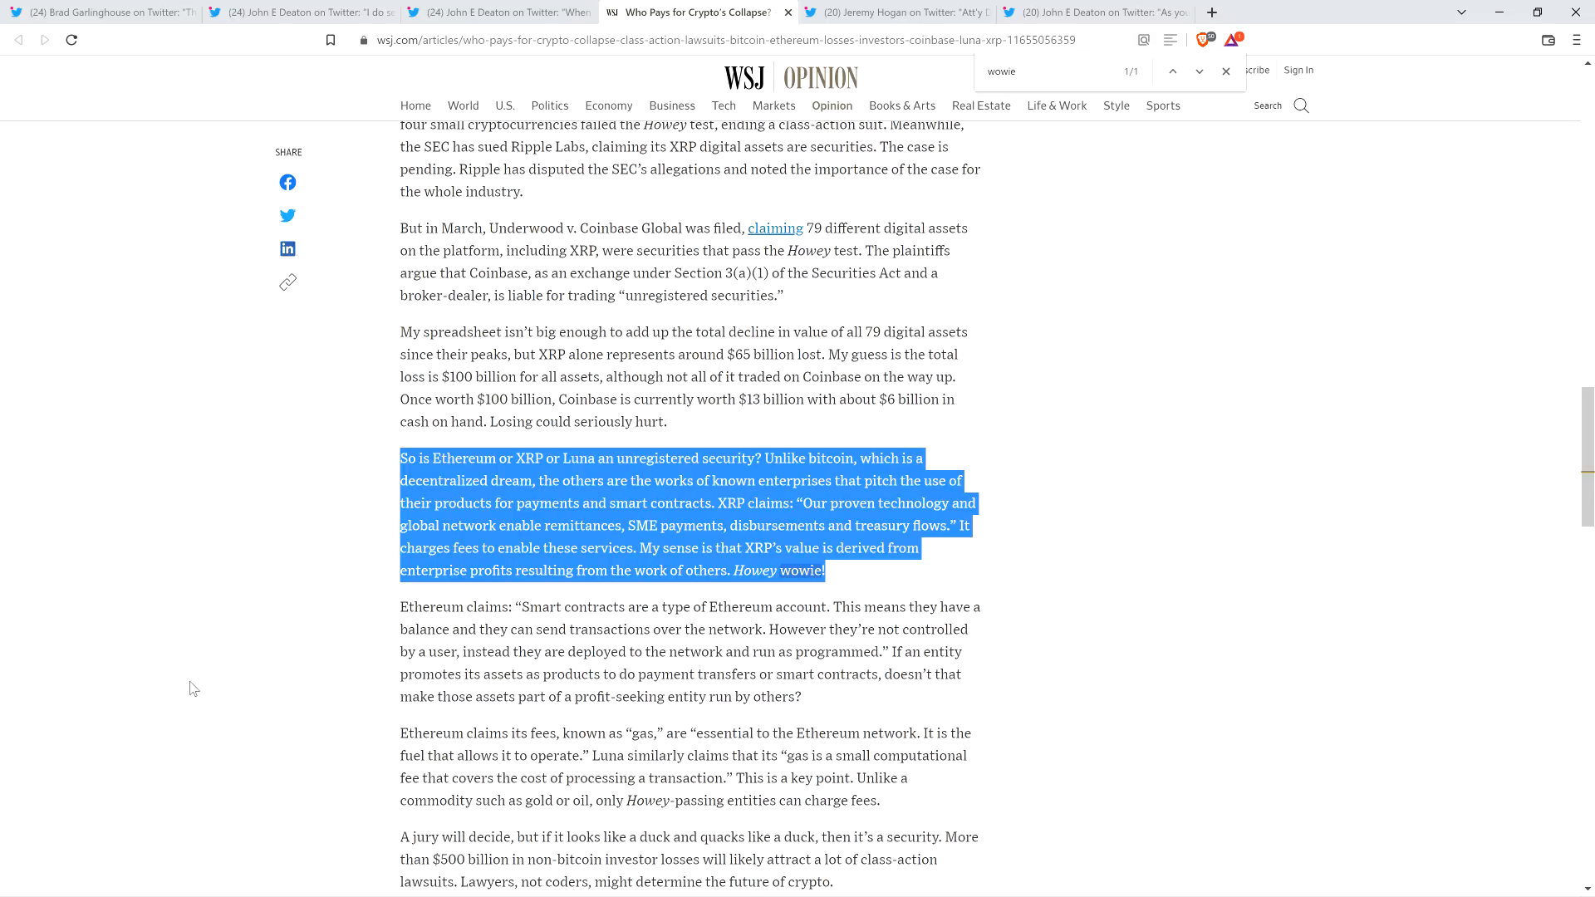
pyautogui.moveTo(193, 658)
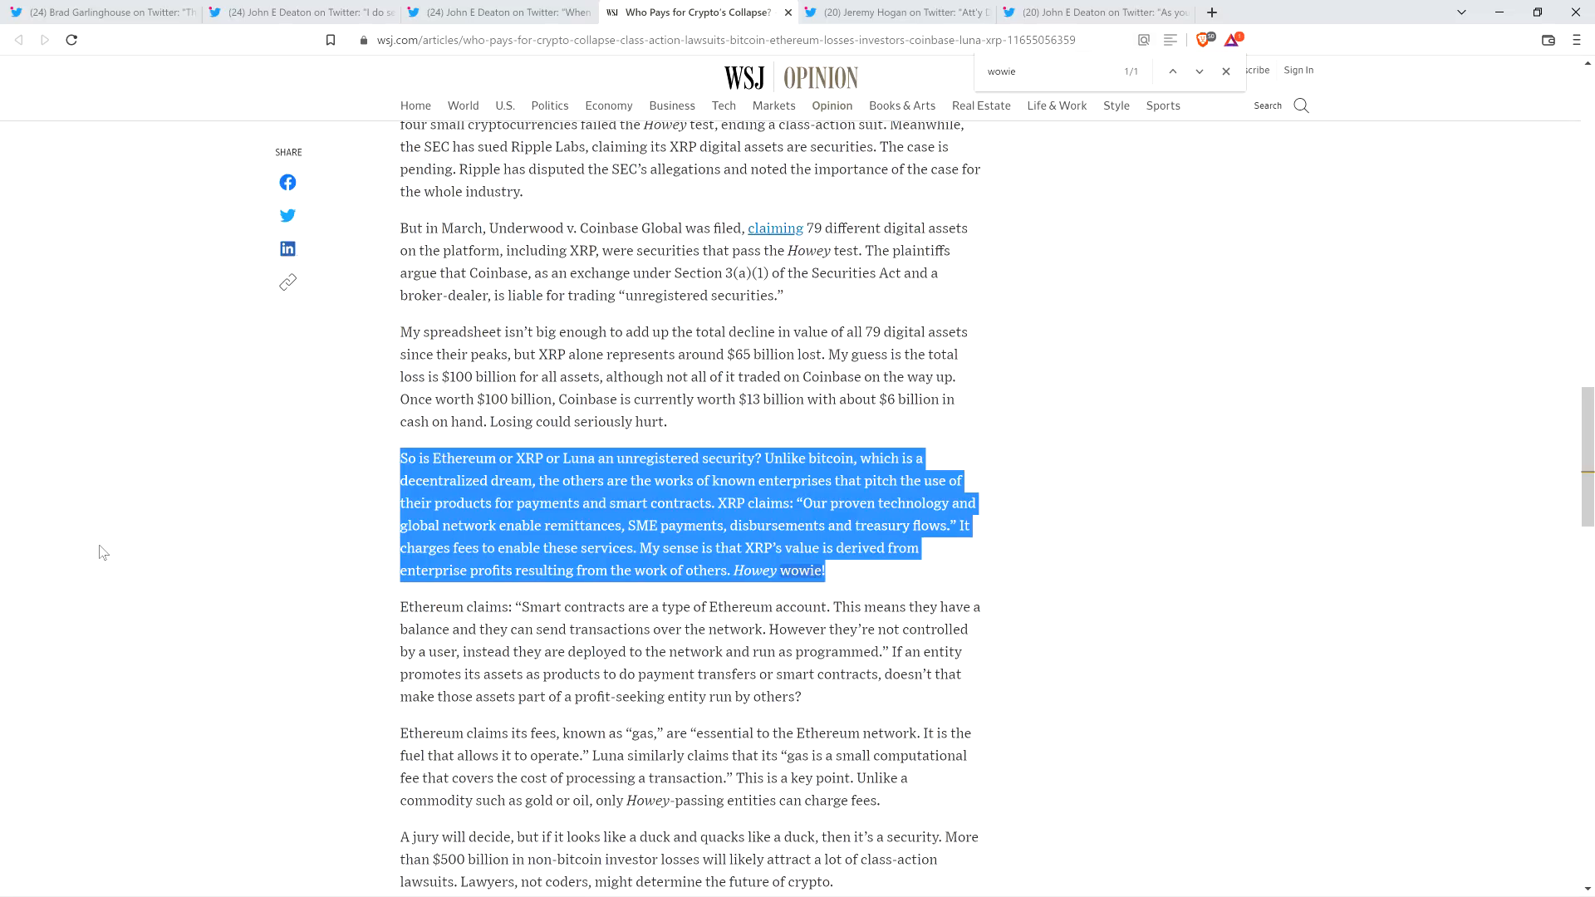
# - Switch back to John Deaton's reply thread on his amicus status in SEC v. Ripple
pyautogui.click(895, 11)
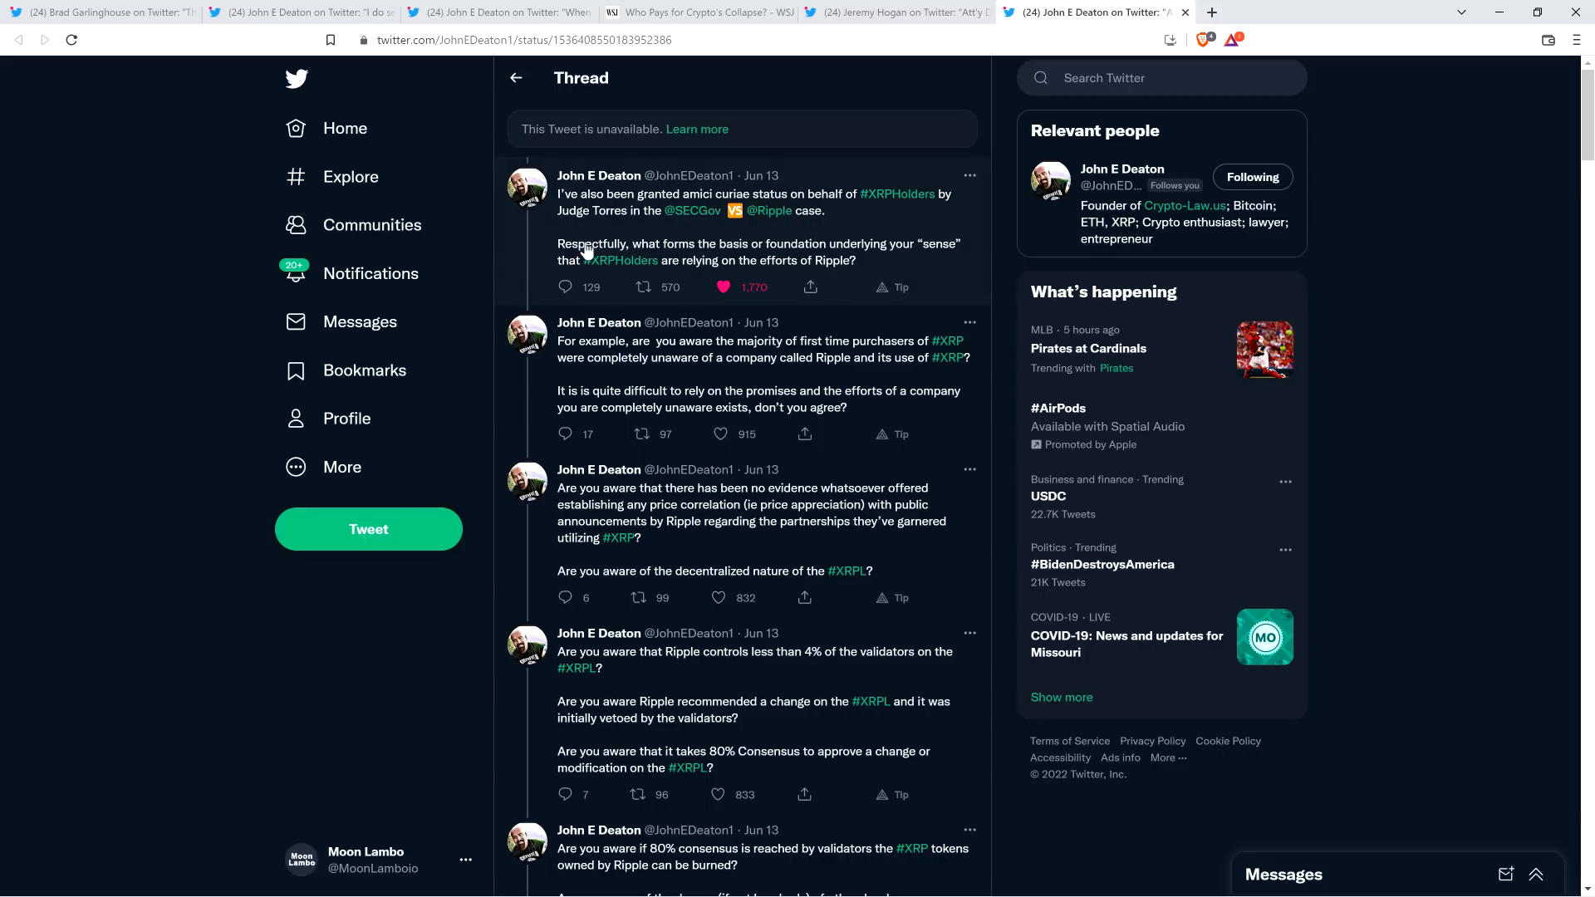
pyautogui.moveTo(950, 251)
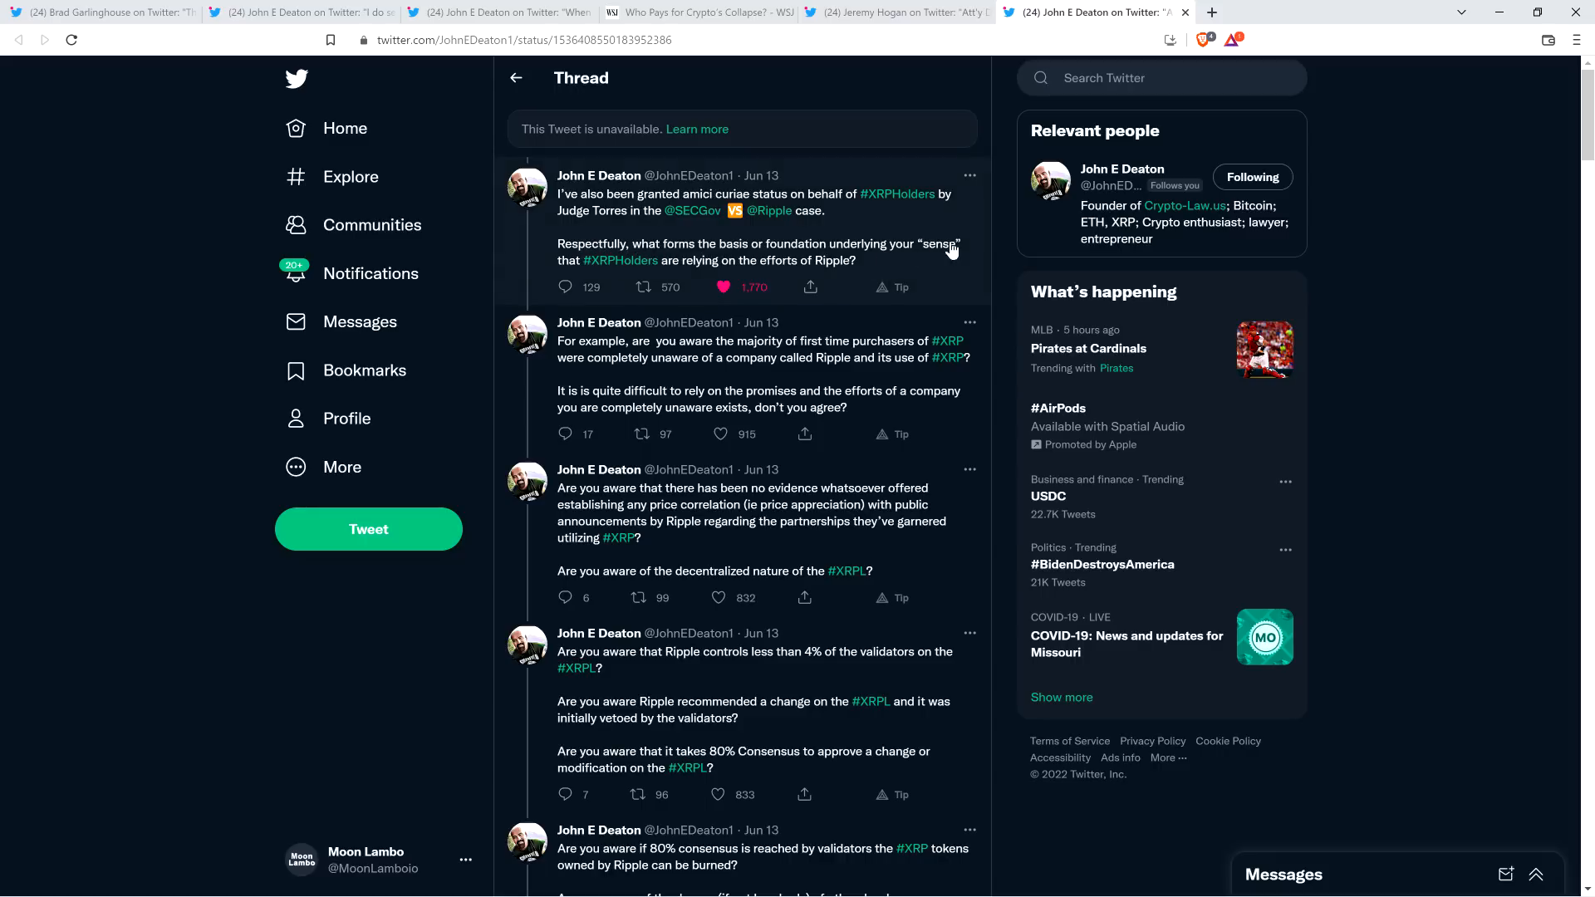
pyautogui.moveTo(691, 264)
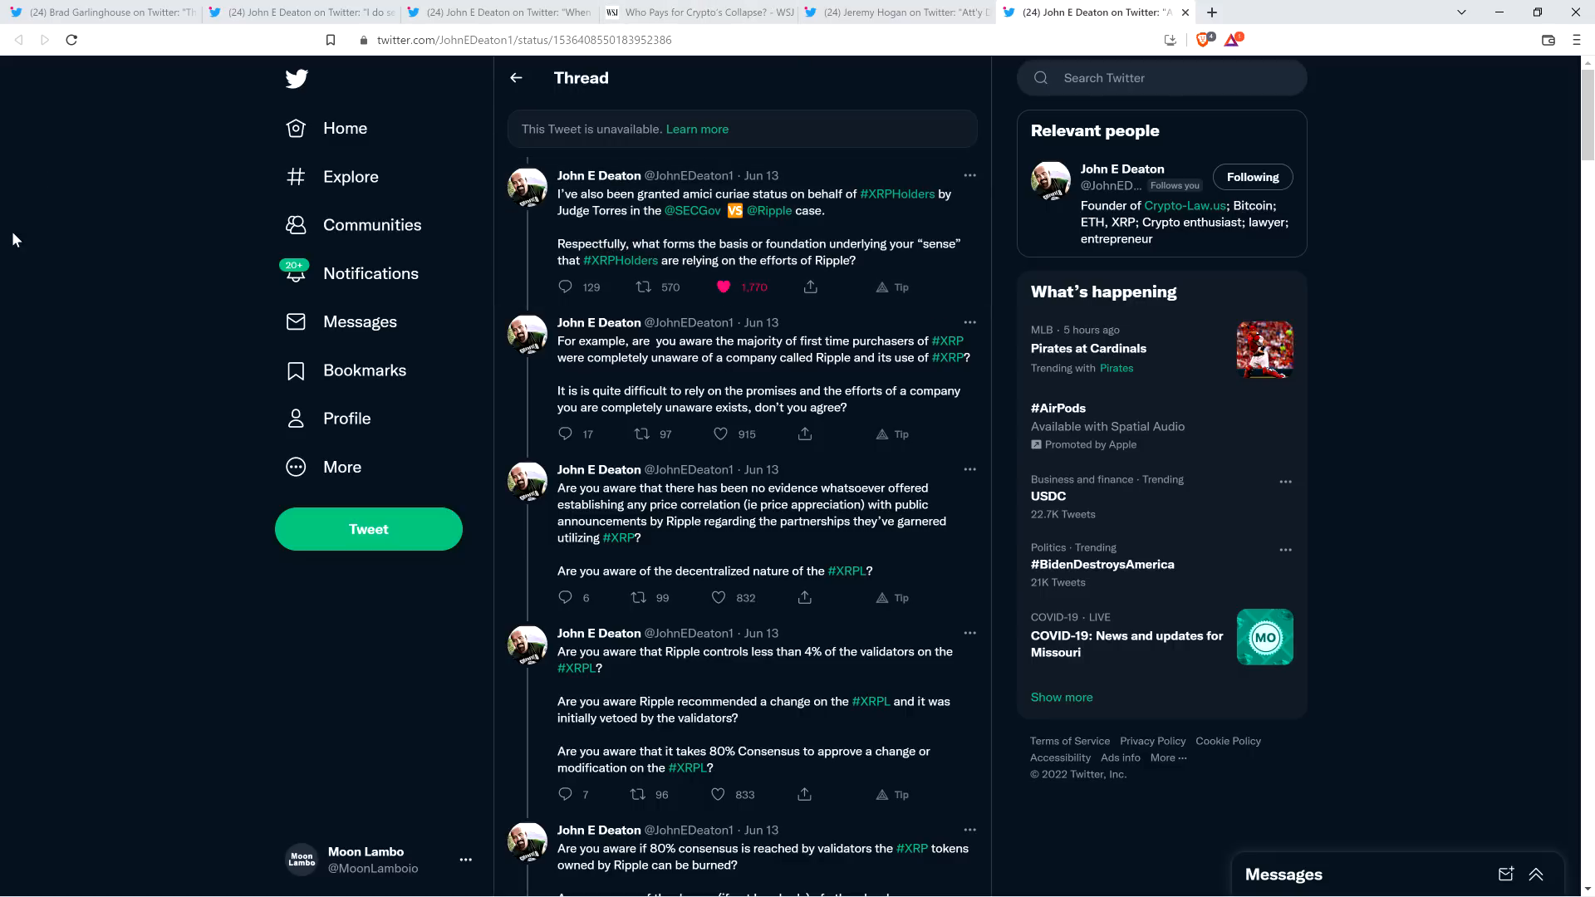
pyautogui.moveTo(133, 244)
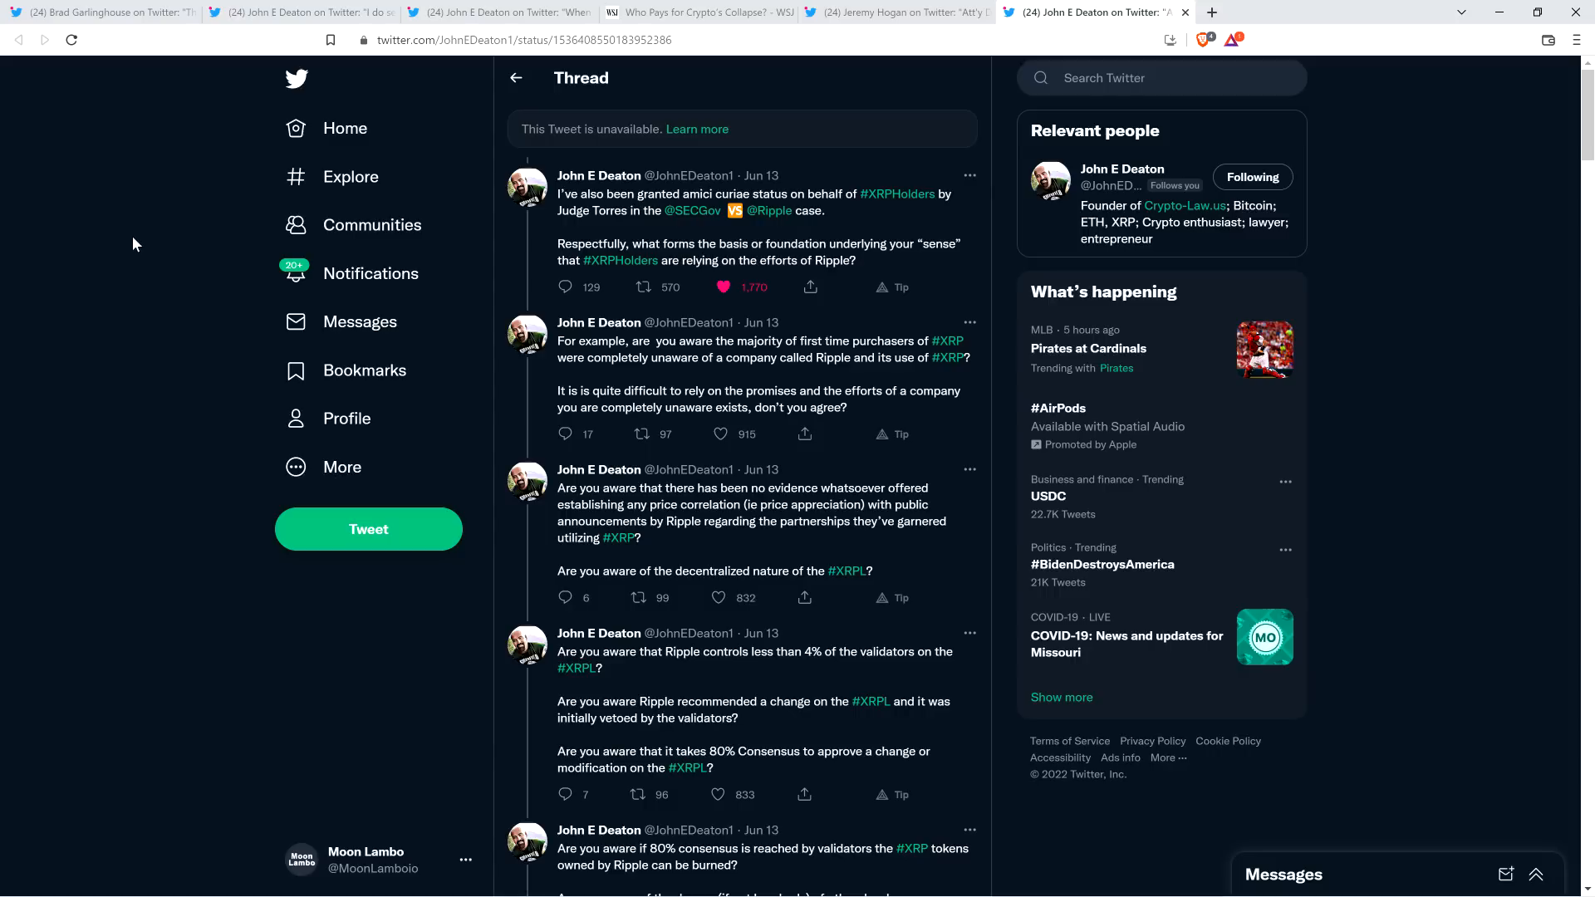
pyautogui.moveTo(583, 107)
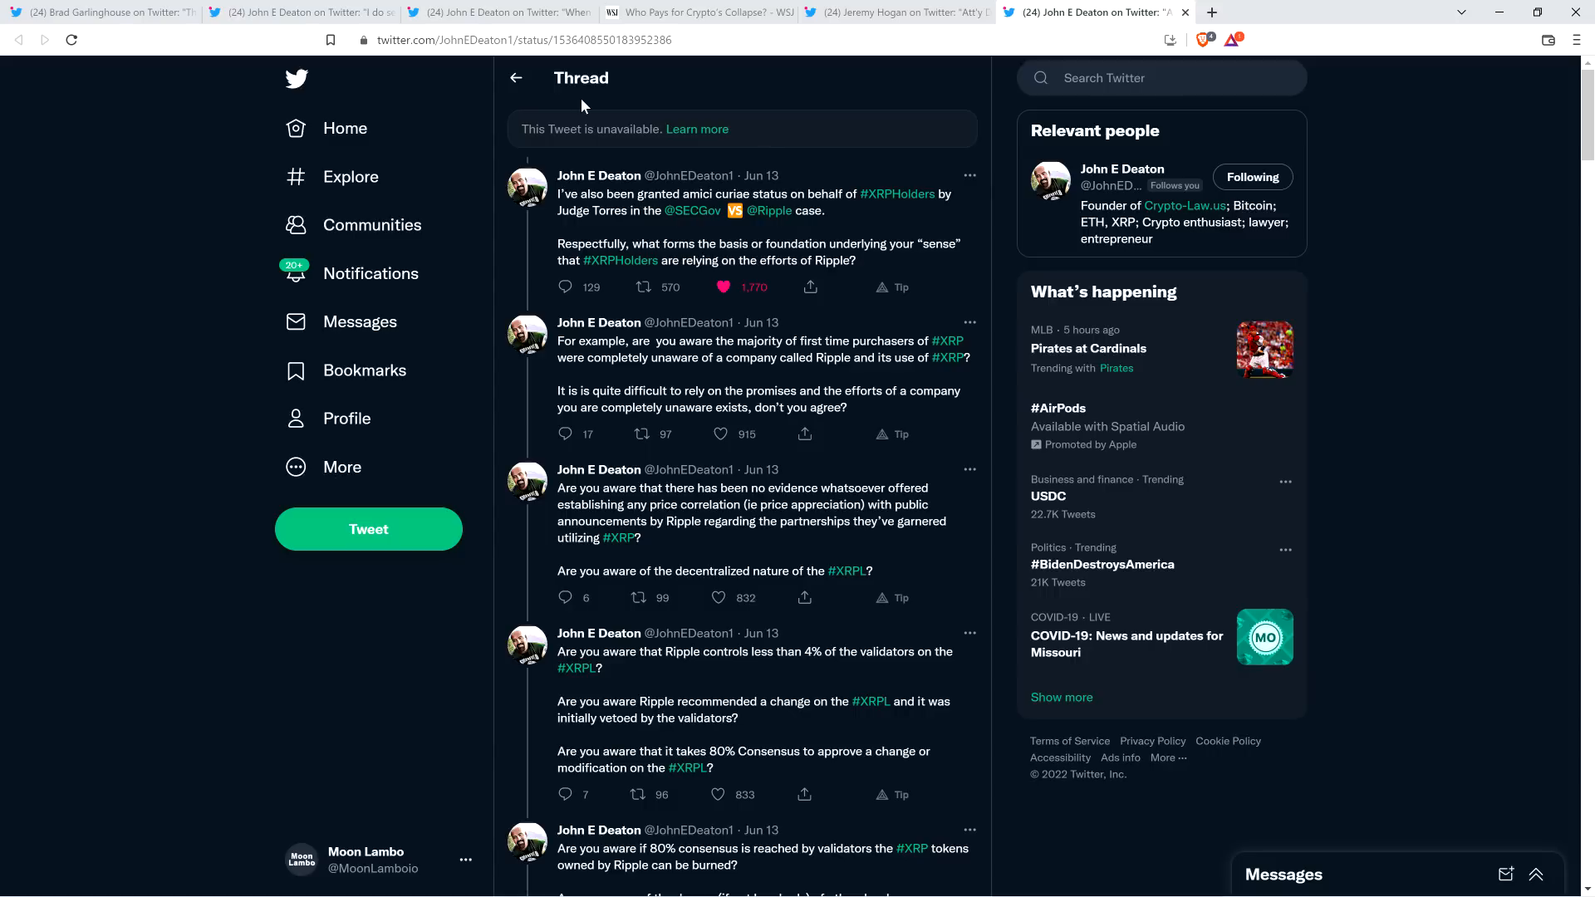
pyautogui.moveTo(785, 128)
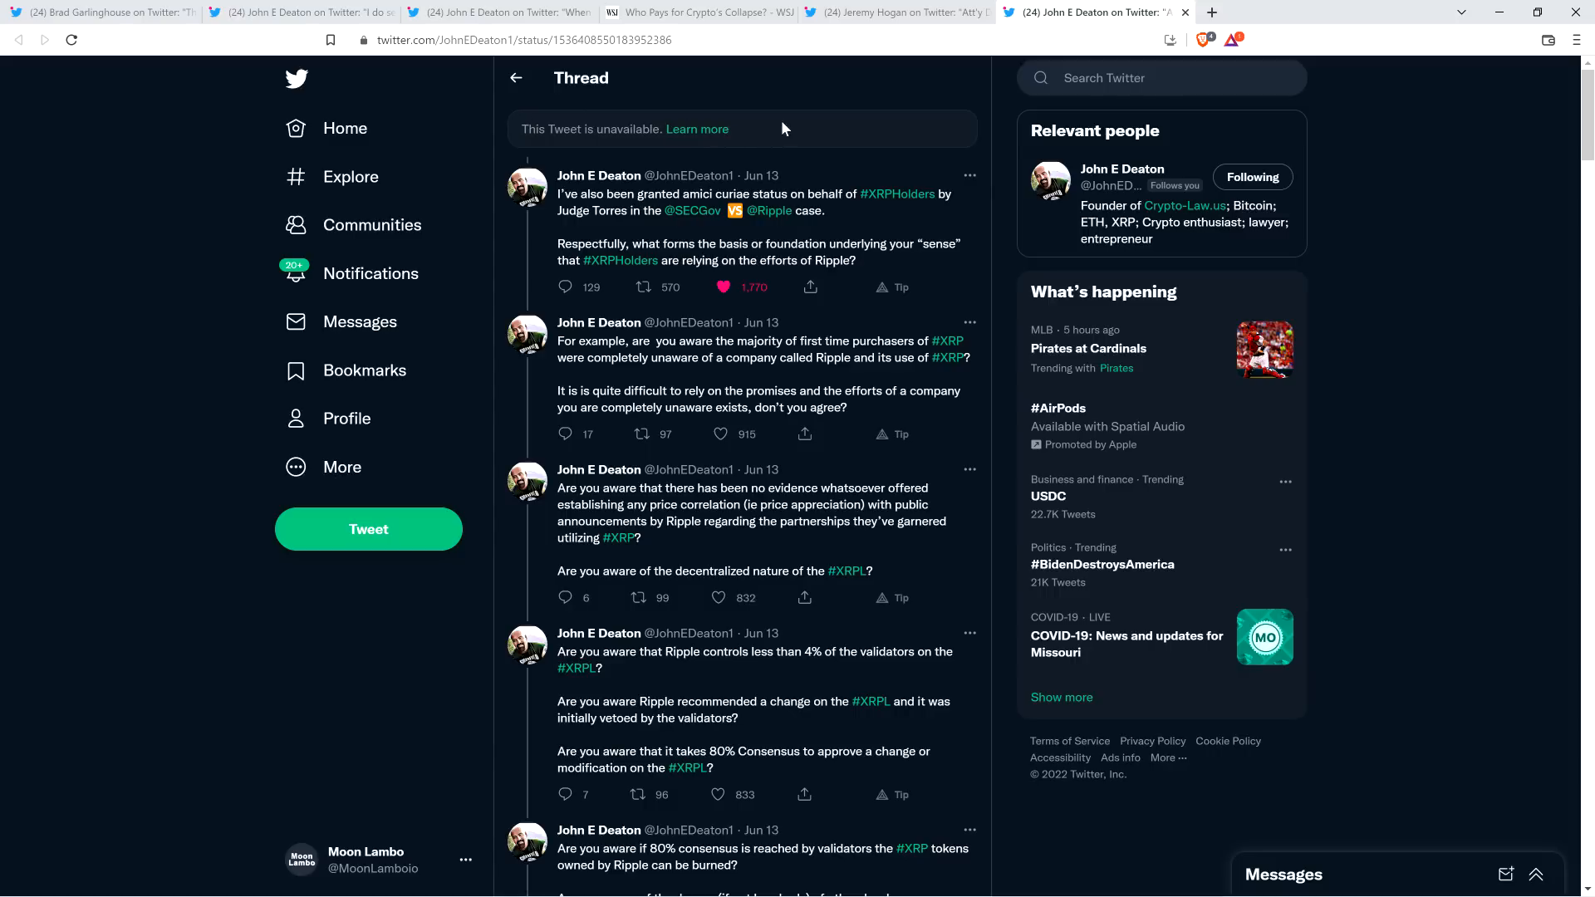
pyautogui.moveTo(772, 133)
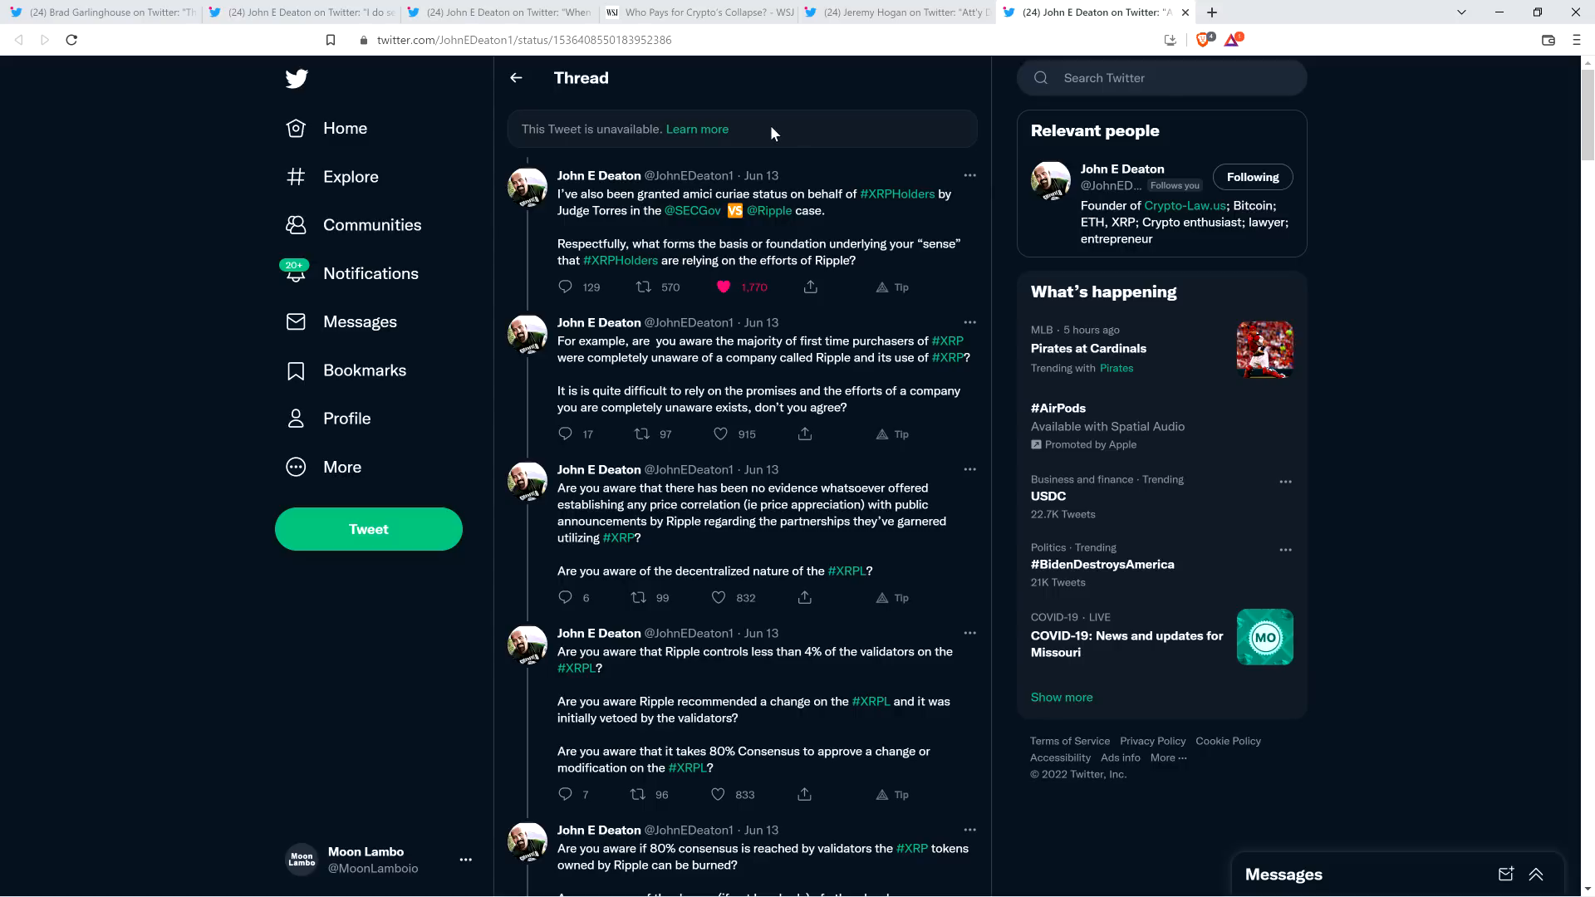
pyautogui.moveTo(772, 140)
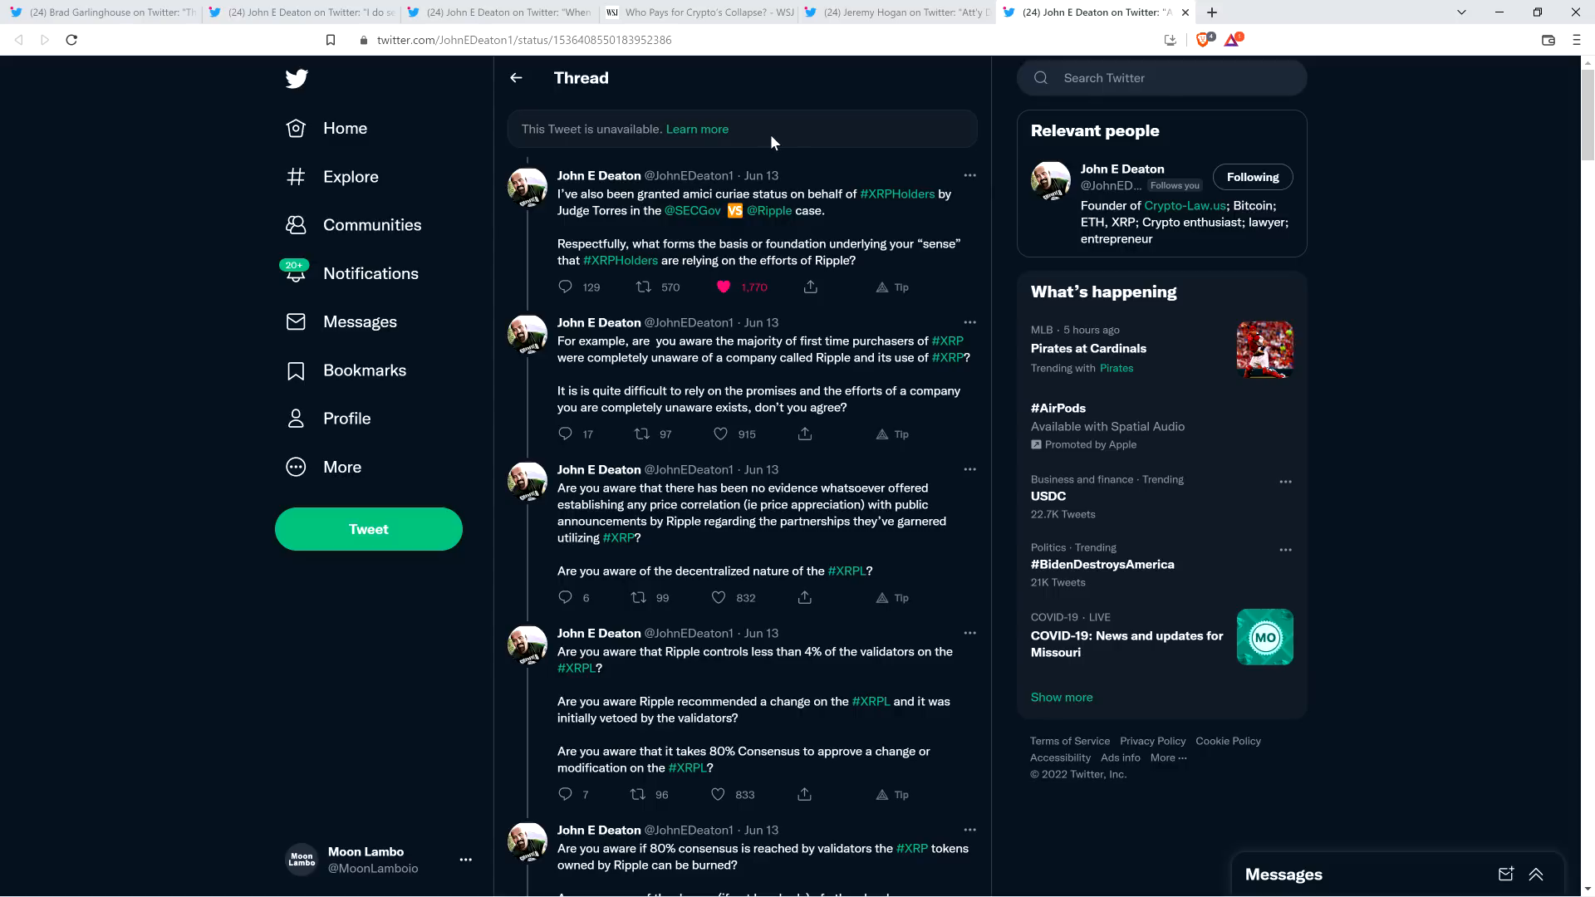
pyautogui.moveTo(772, 124)
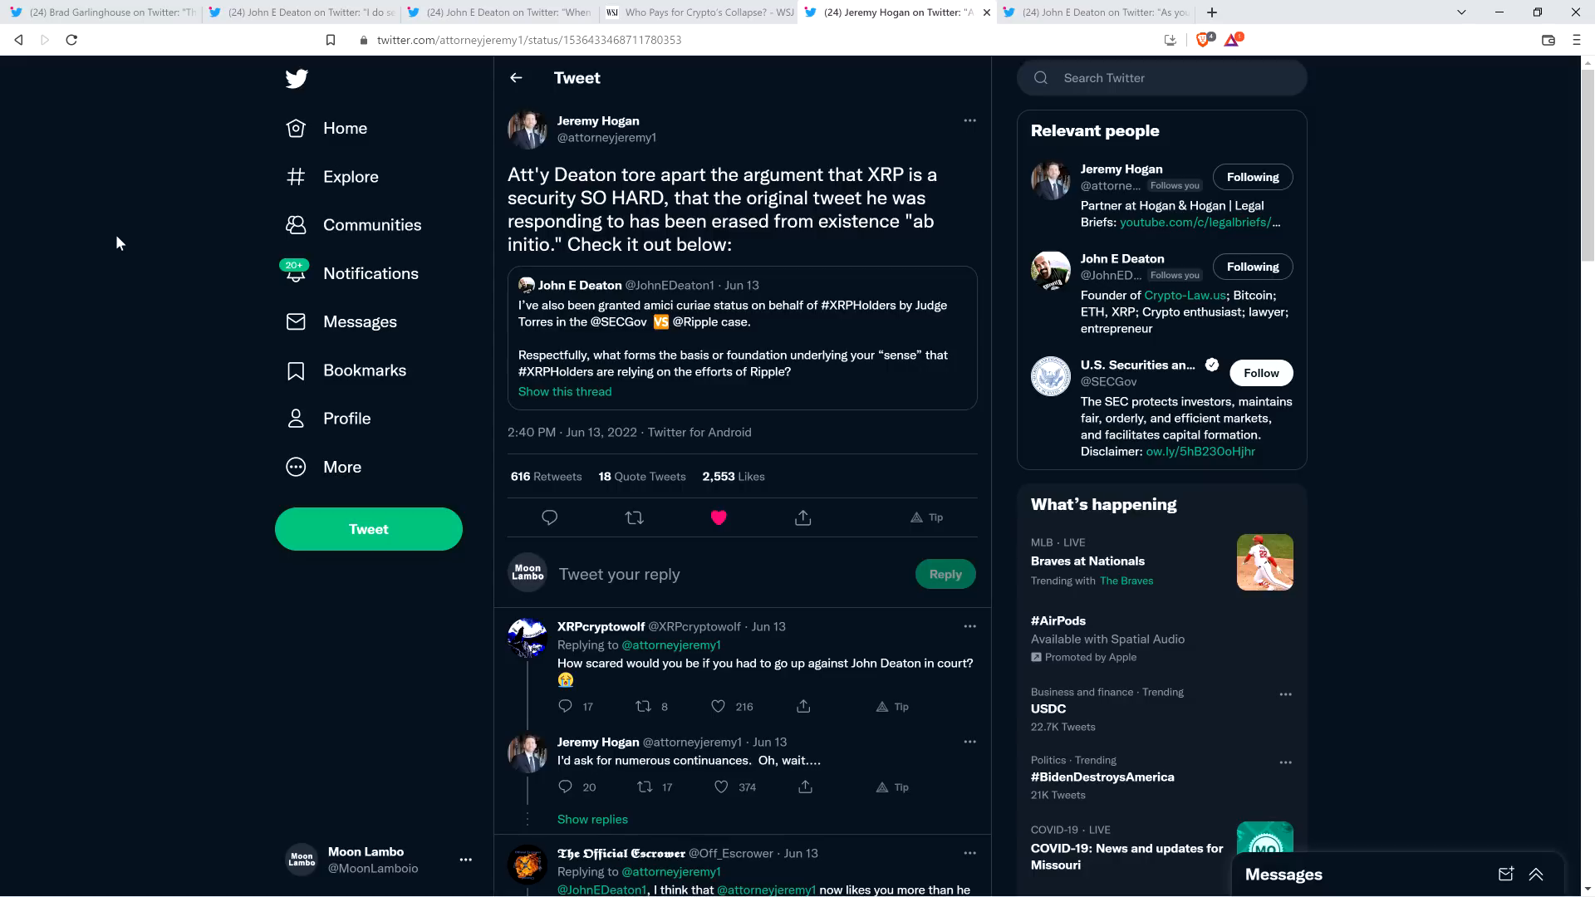
pyautogui.moveTo(1254, 7)
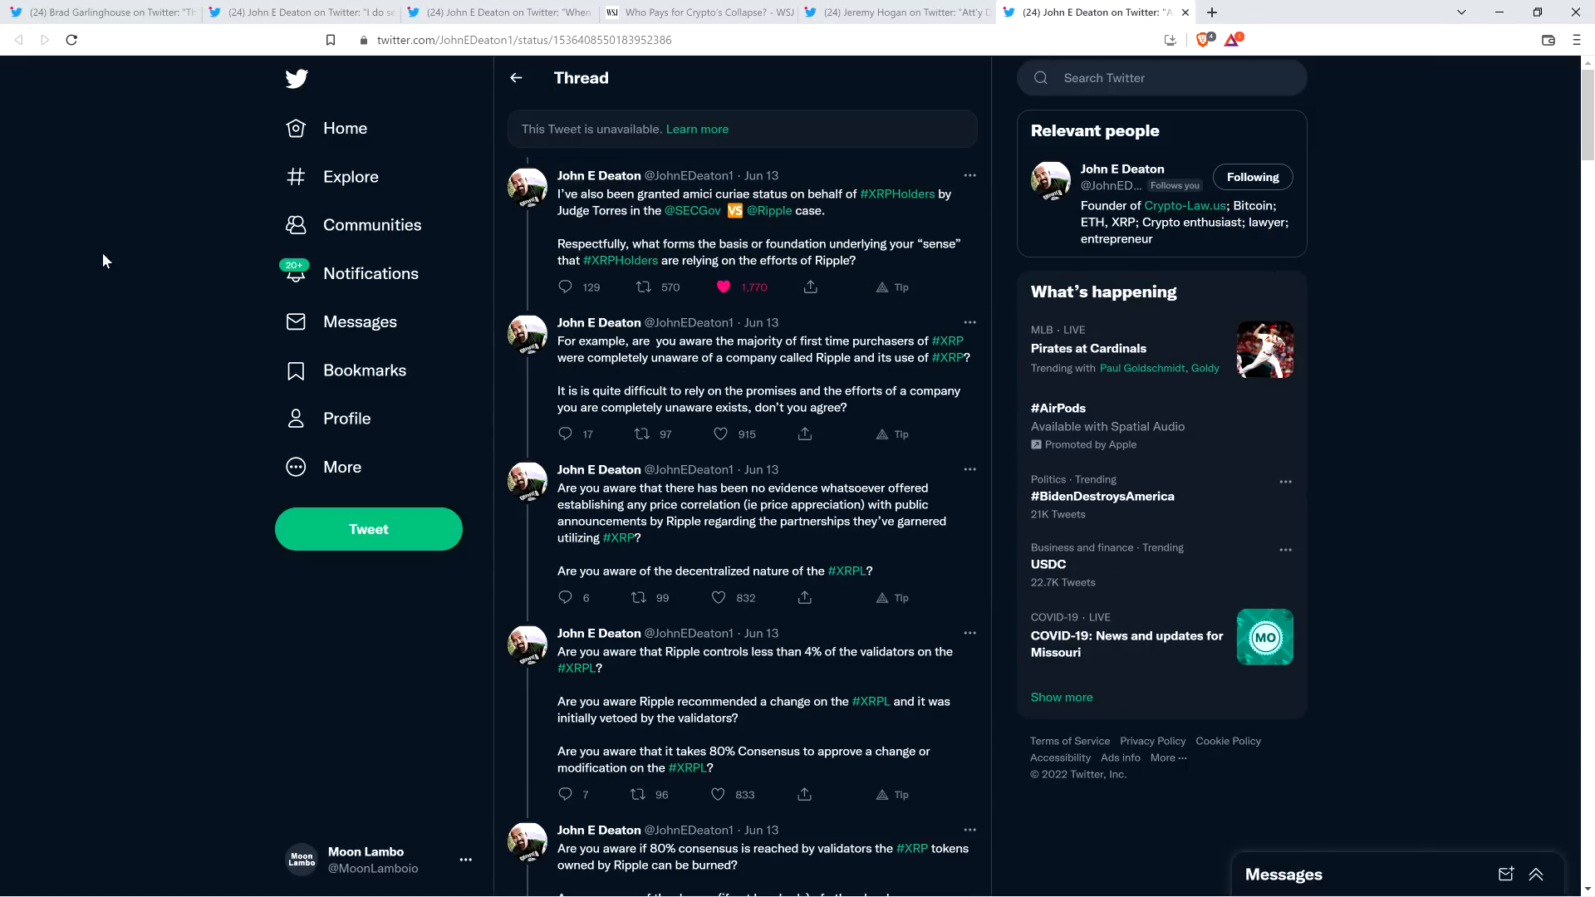
pyautogui.moveTo(613, 122)
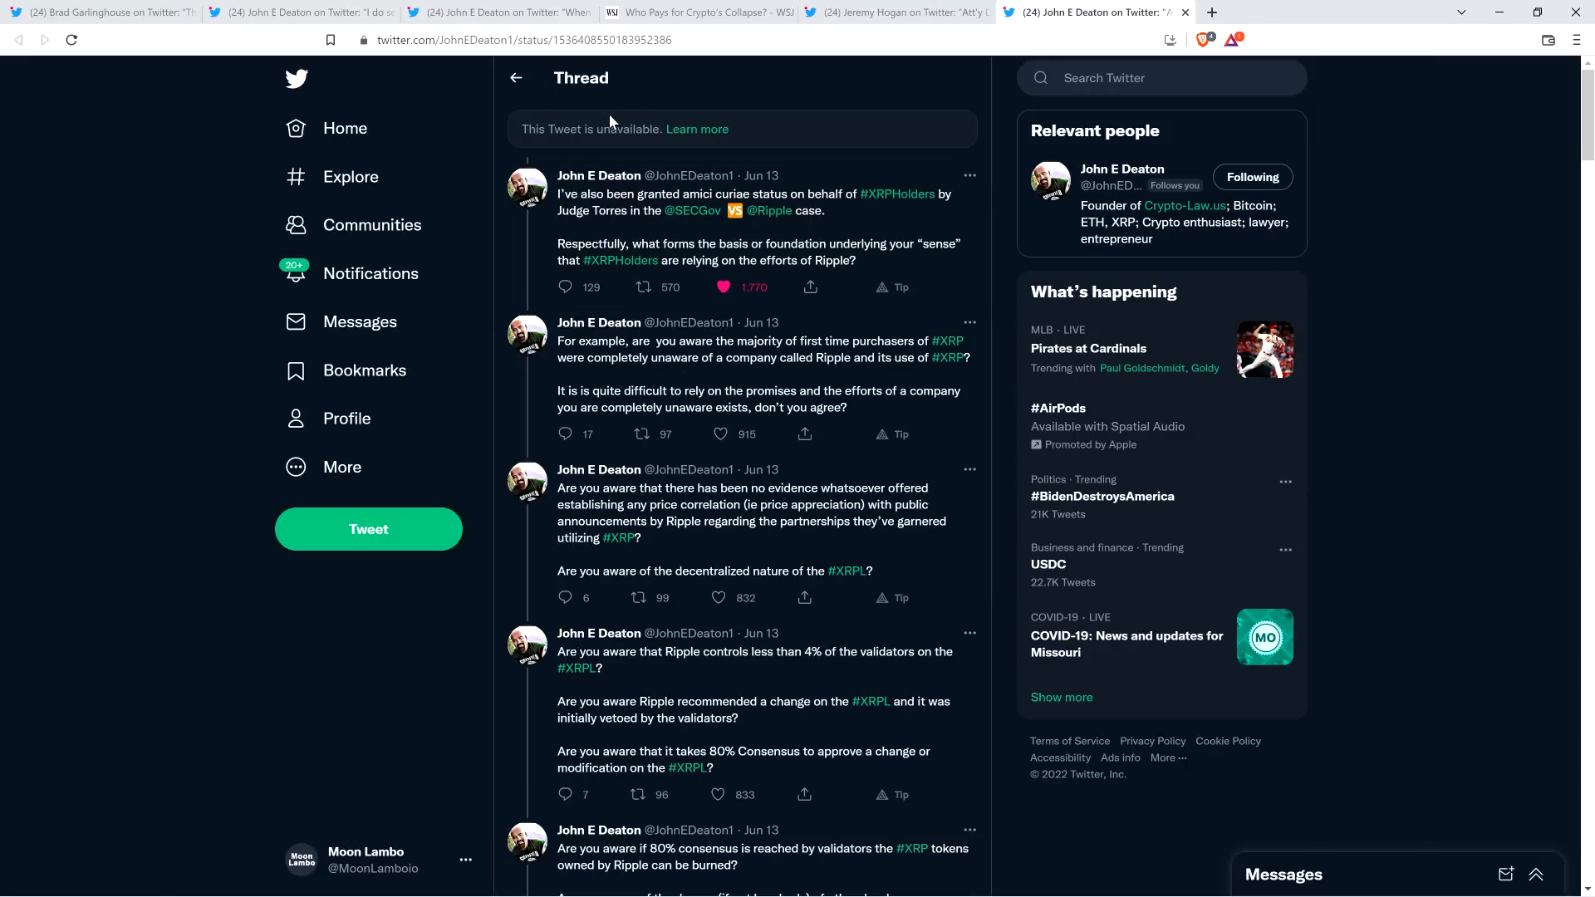
pyautogui.moveTo(126, 329)
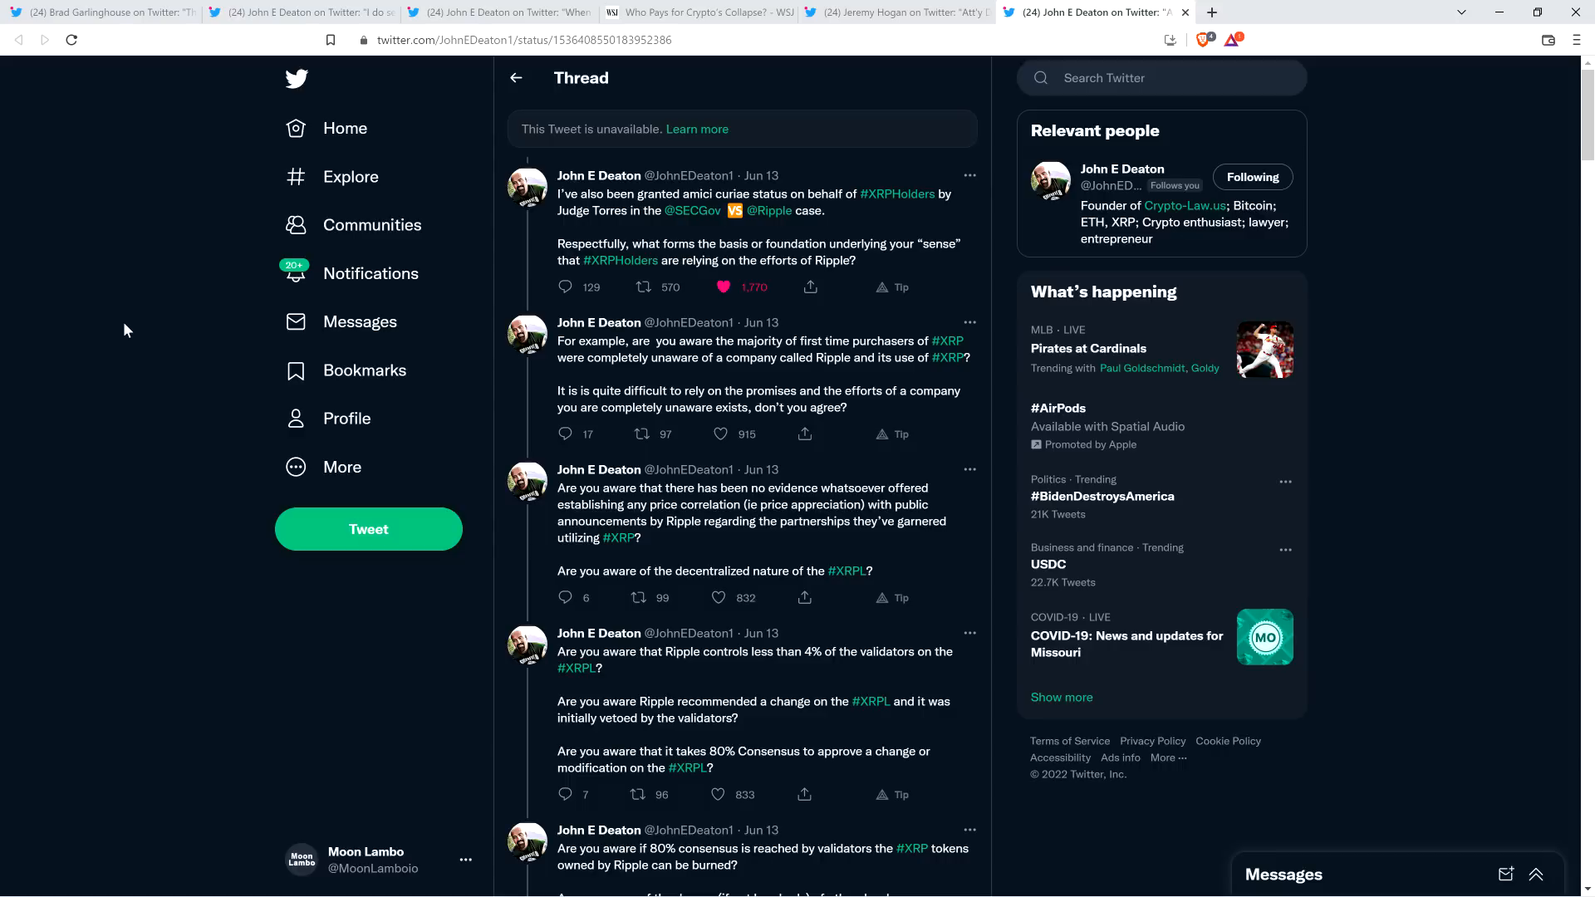
pyautogui.moveTo(121, 321)
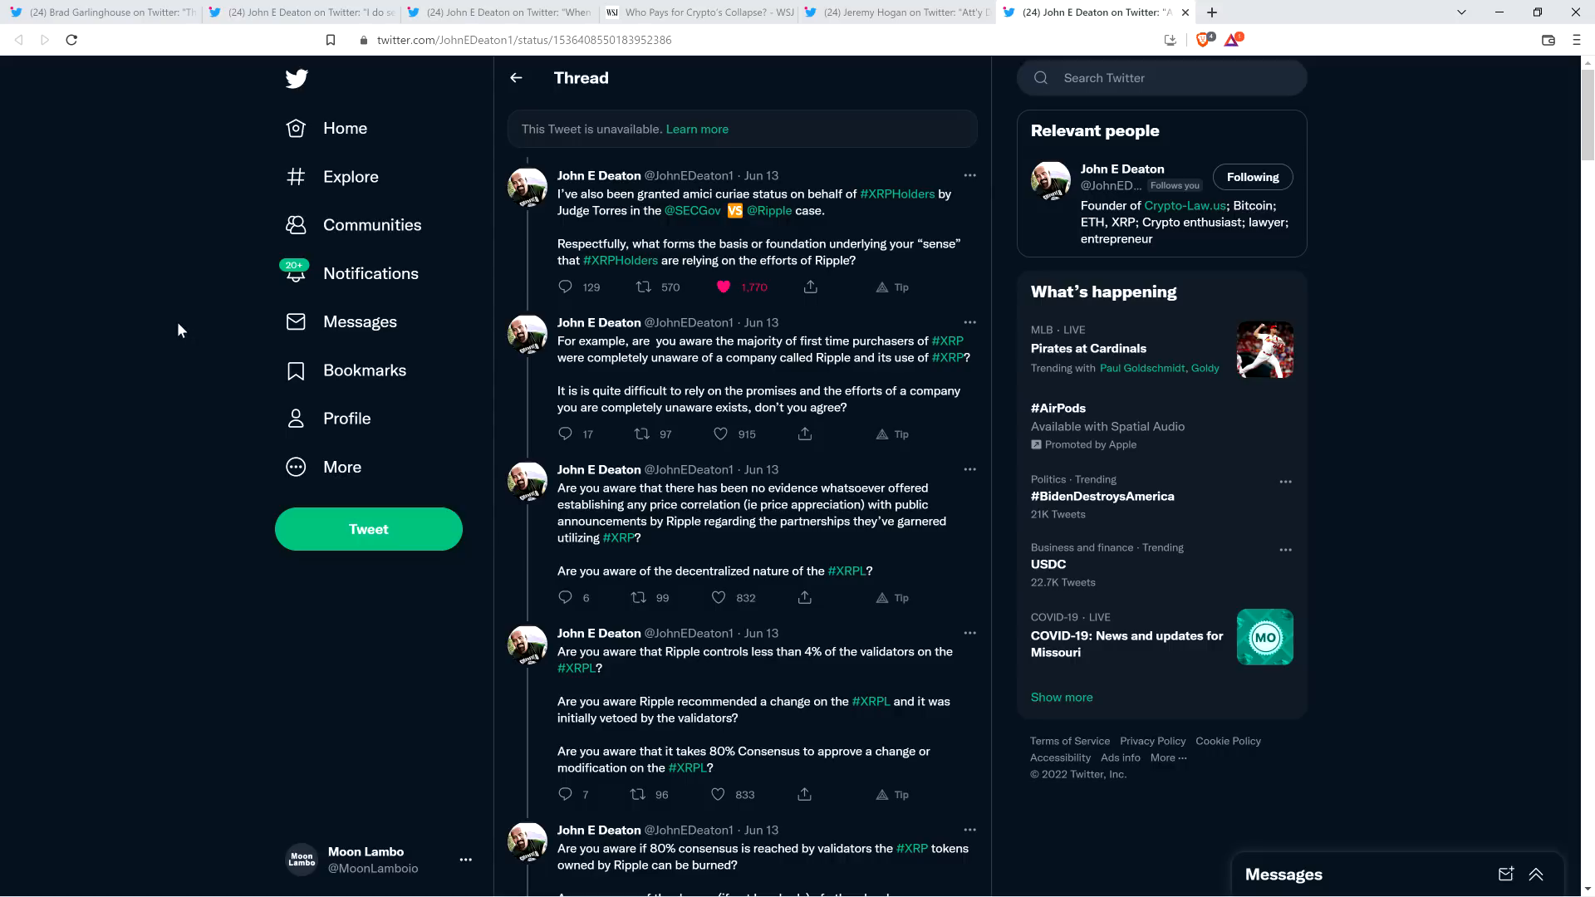
pyautogui.moveTo(187, 338)
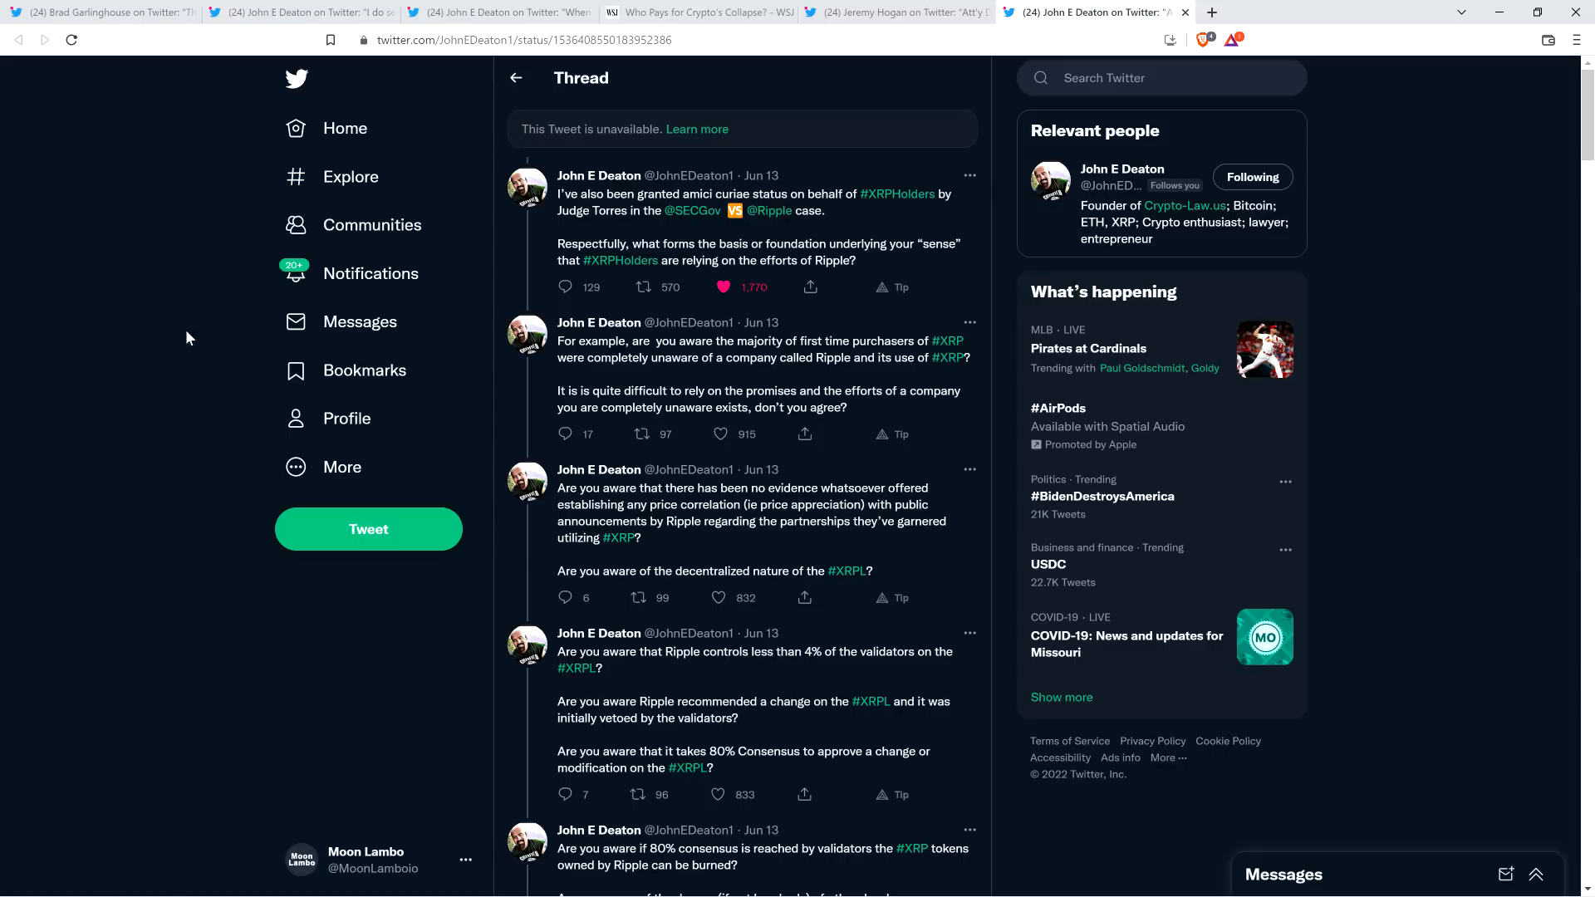
pyautogui.moveTo(64, 278)
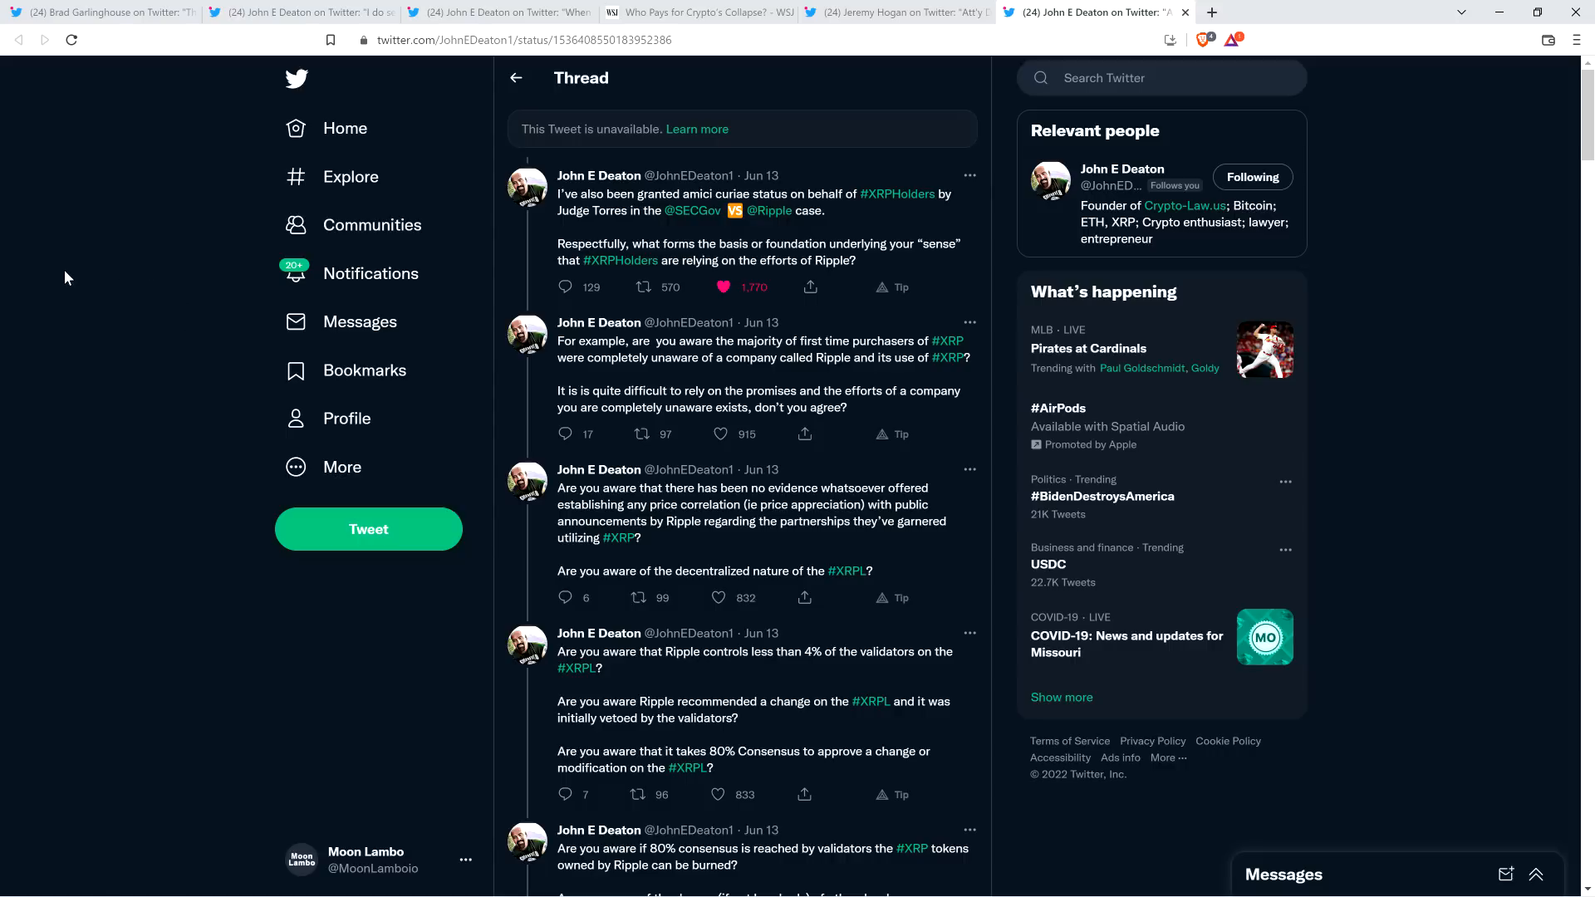
pyautogui.scroll(-3)
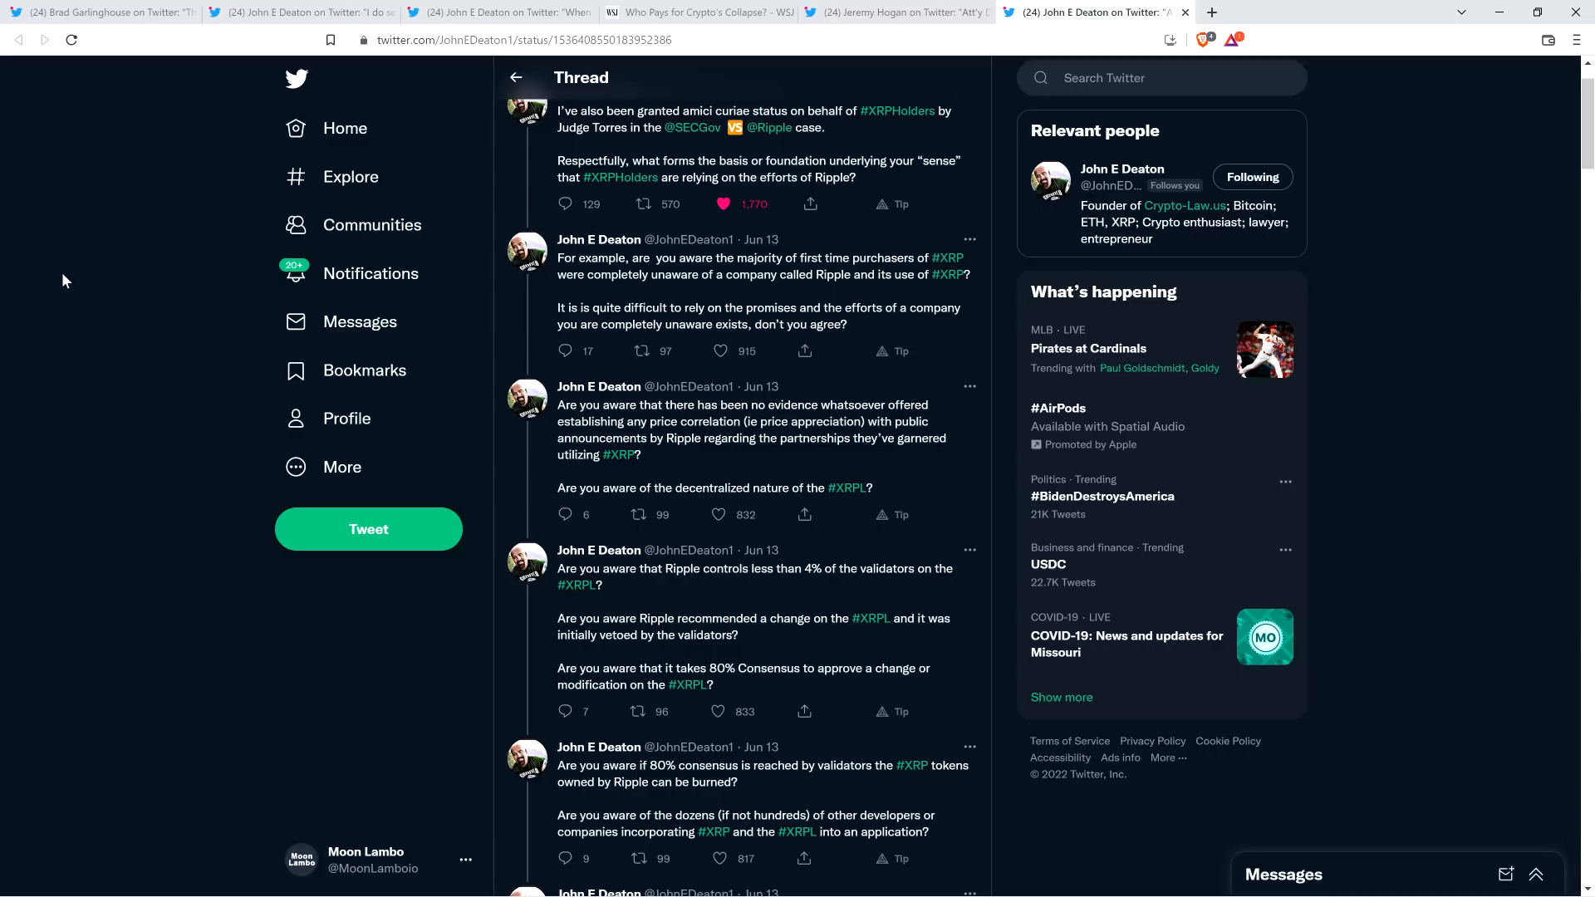
# - Scroll down Deaton's thread to the tweets on XRP as a fiat substitute
pyautogui.scroll(-3)
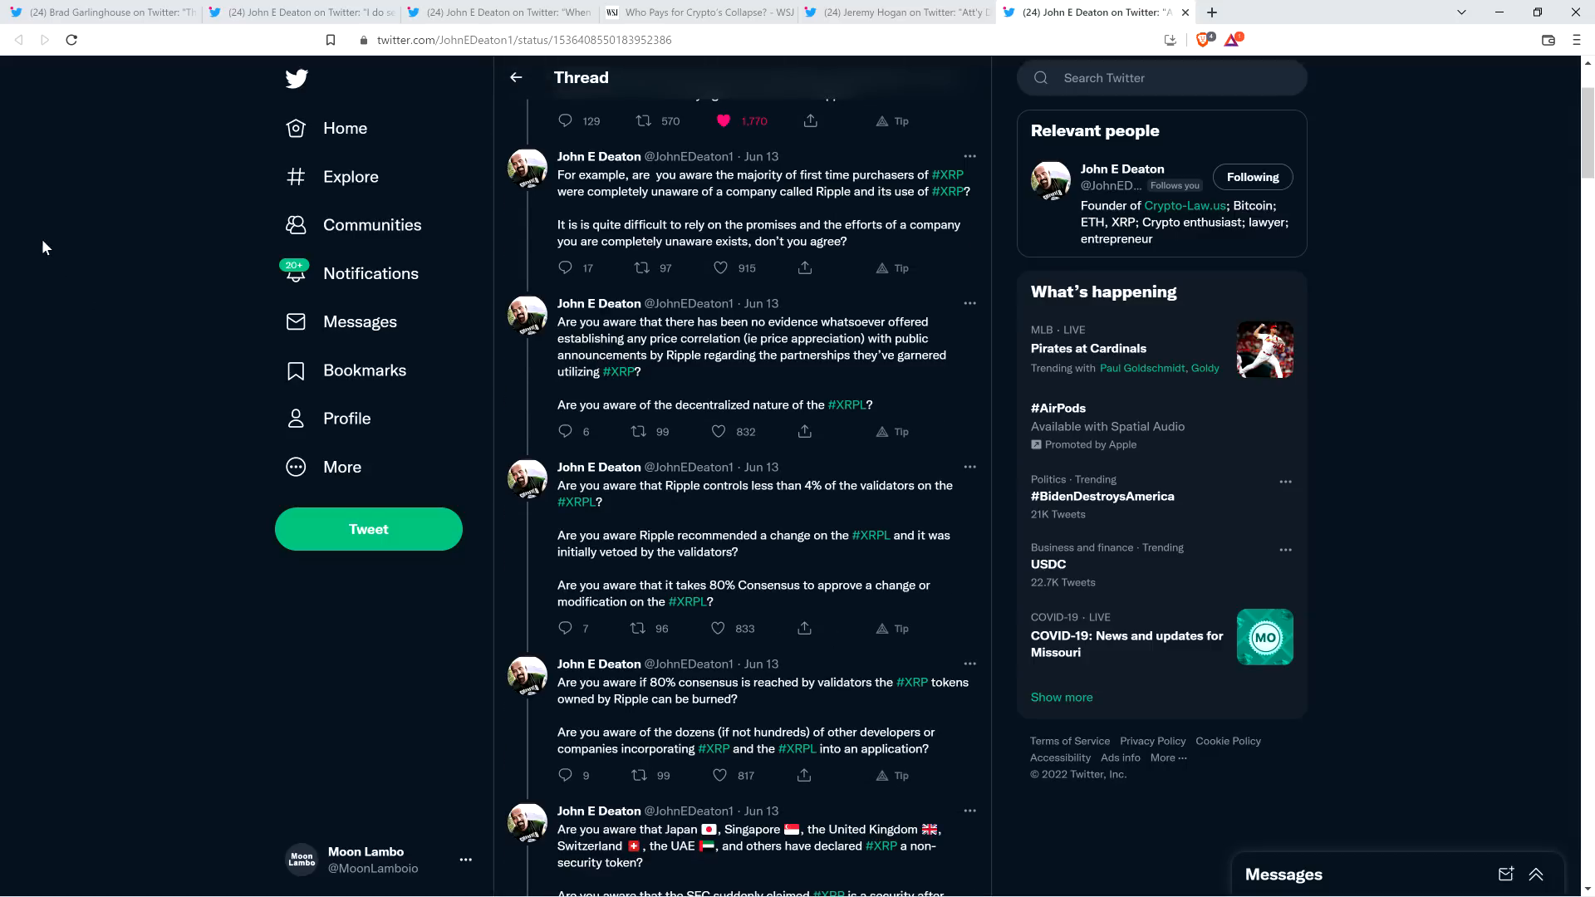
pyautogui.scroll(-3)
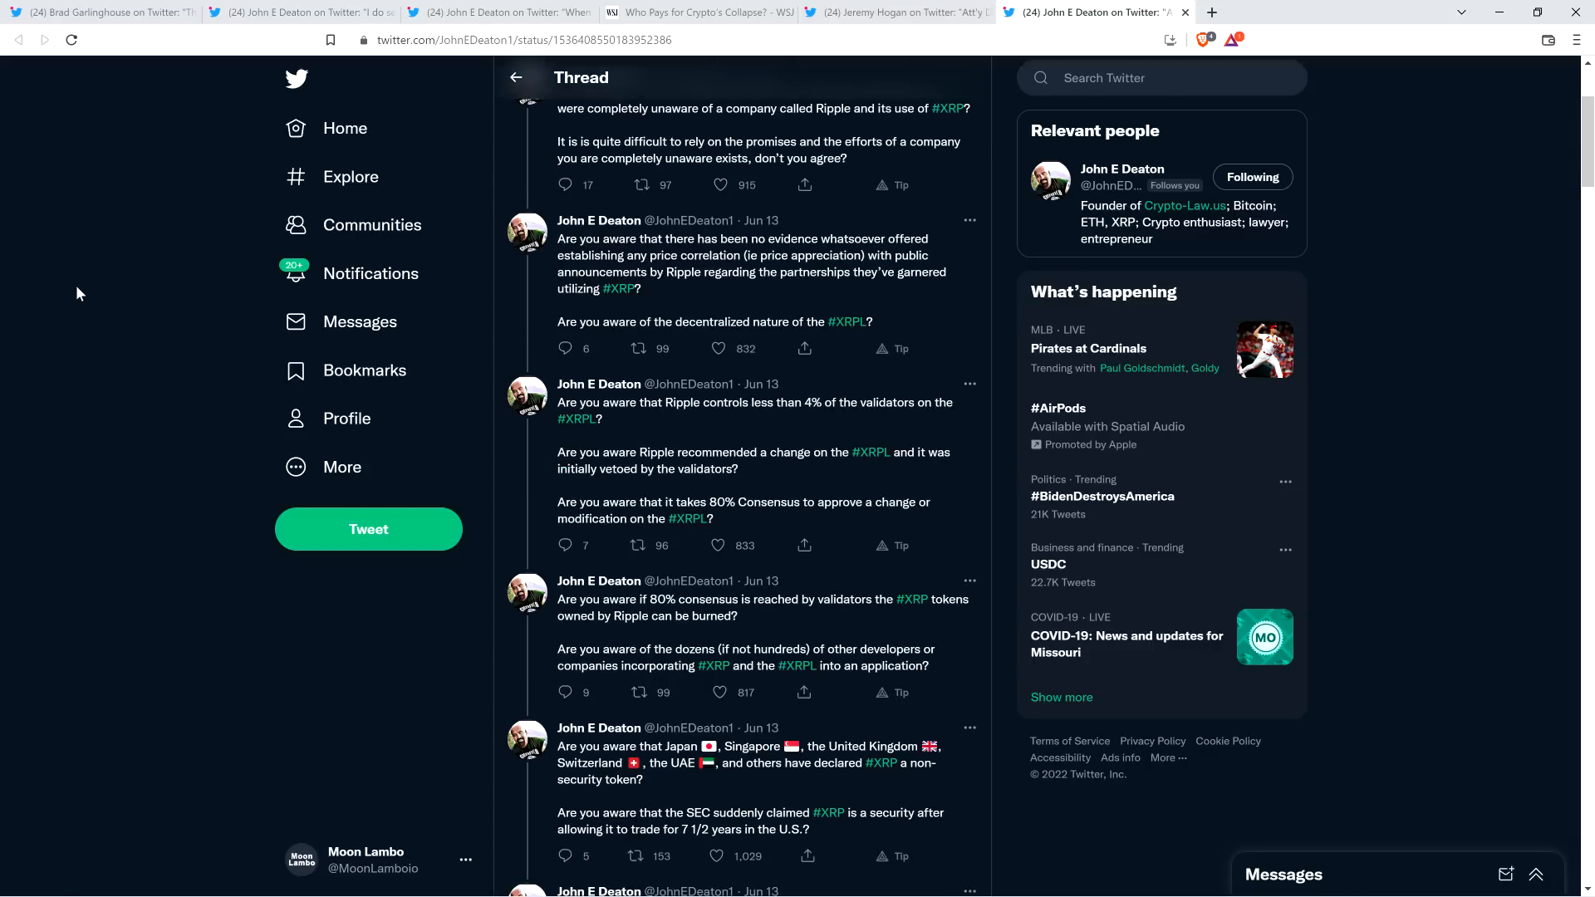
pyautogui.scroll(-3)
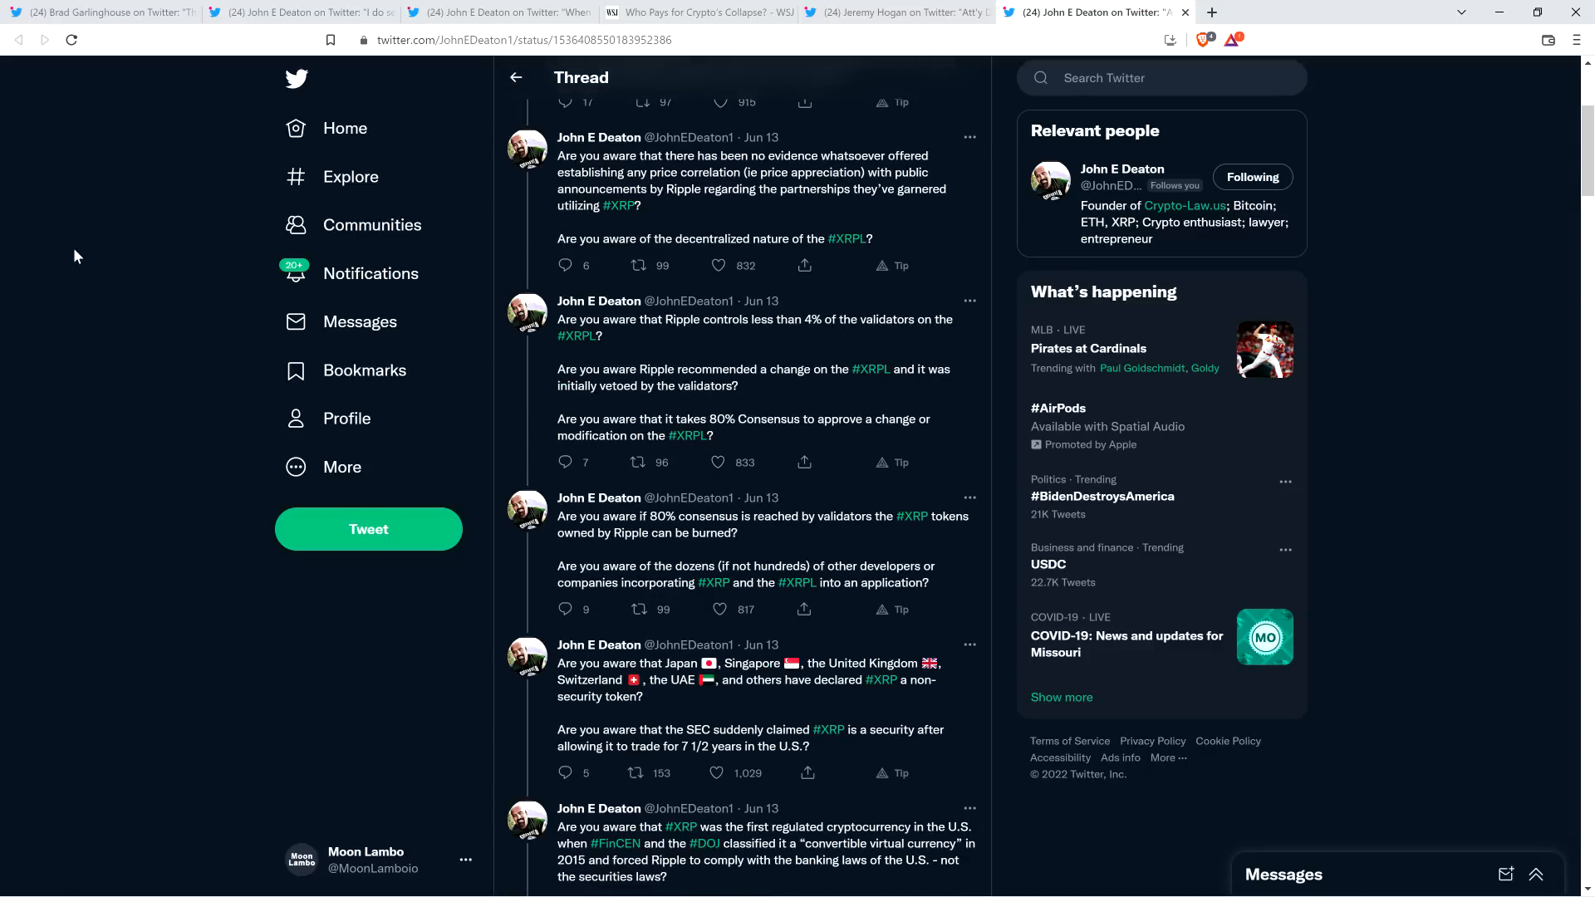
pyautogui.moveTo(110, 326)
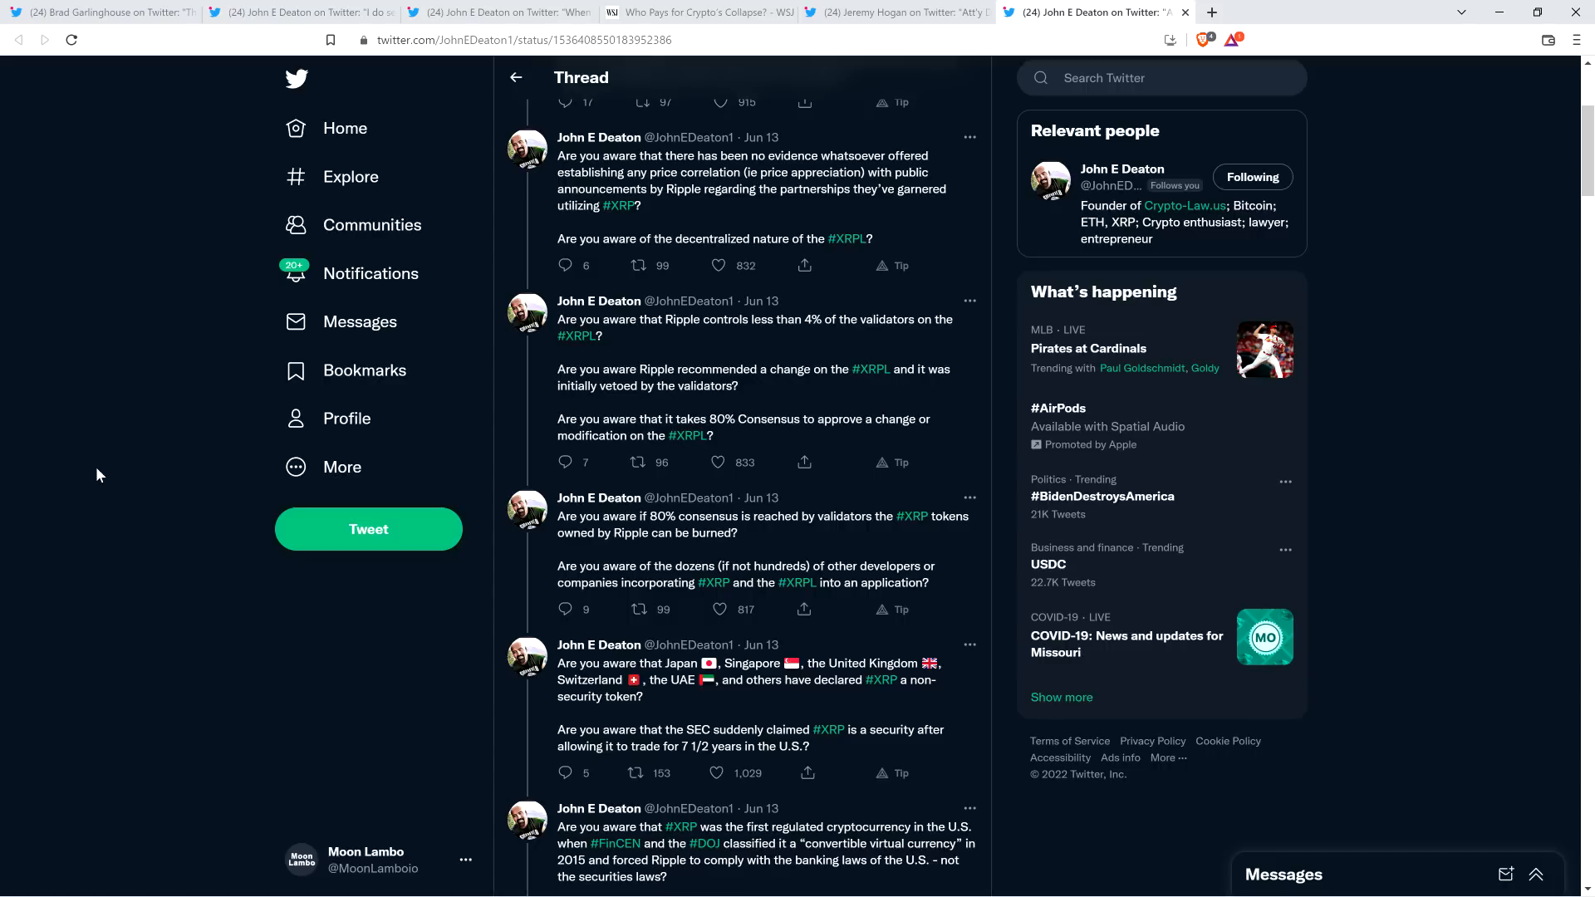
pyautogui.moveTo(114, 638)
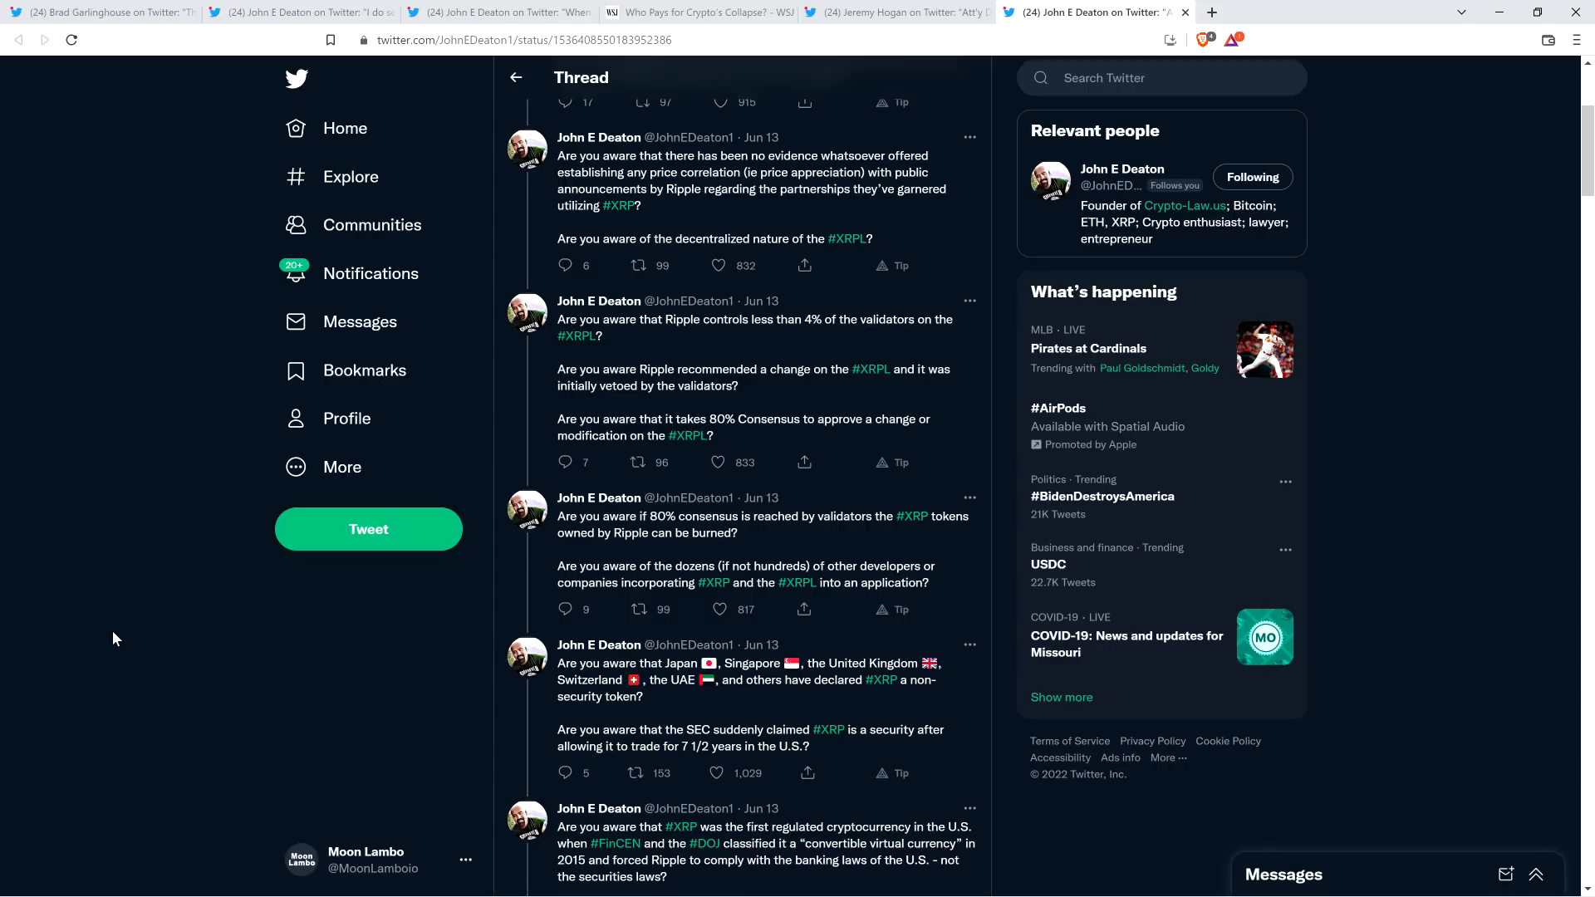
pyautogui.moveTo(169, 676)
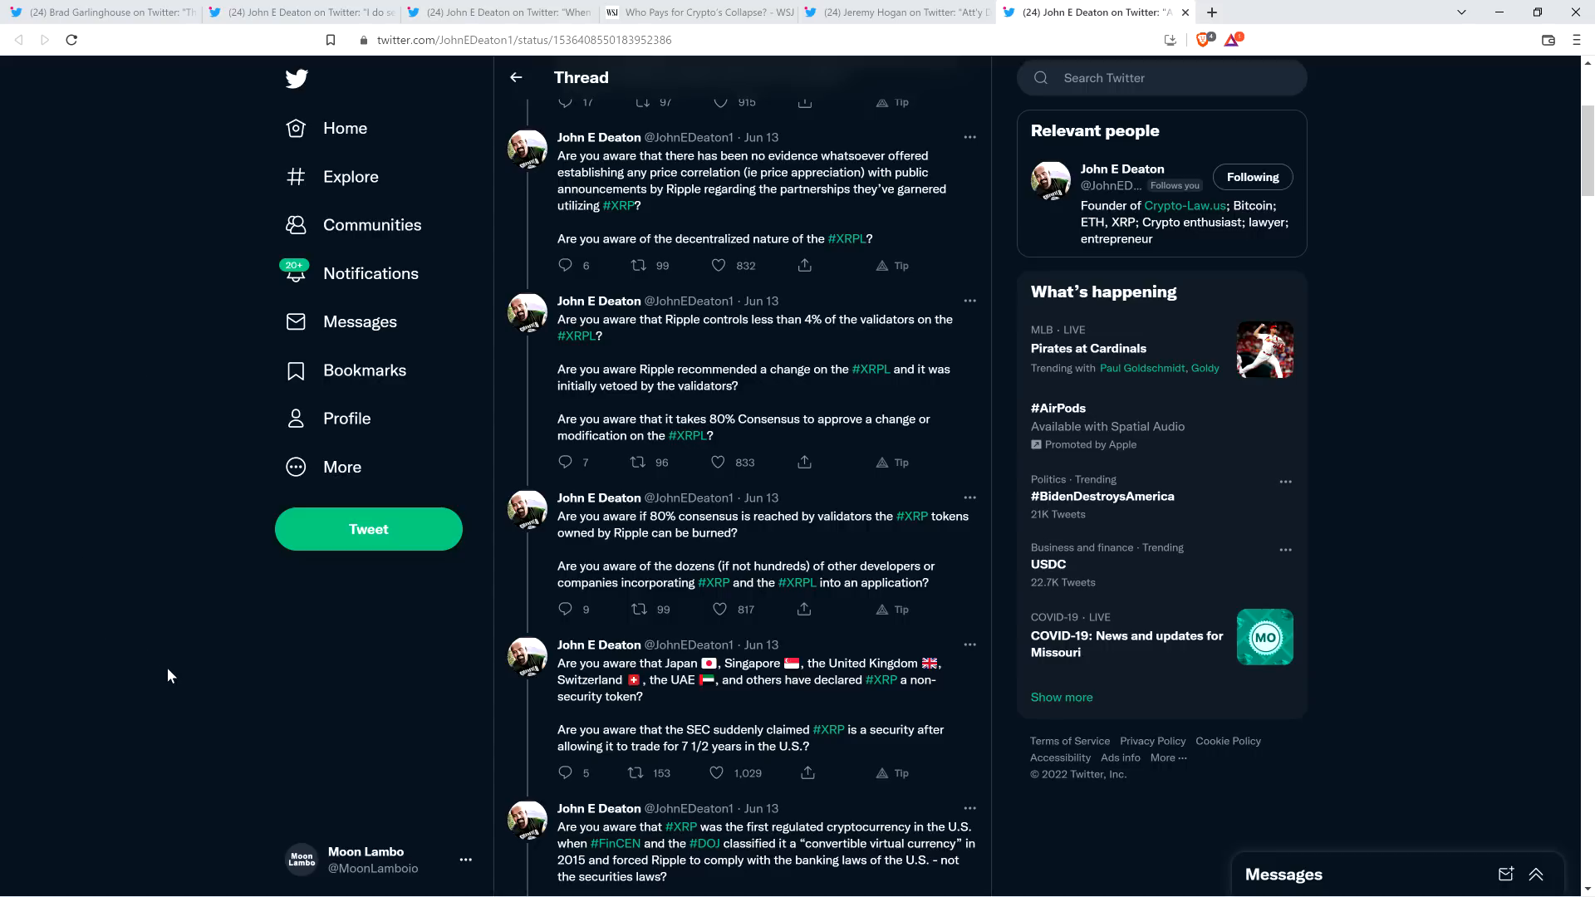
pyautogui.moveTo(115, 670)
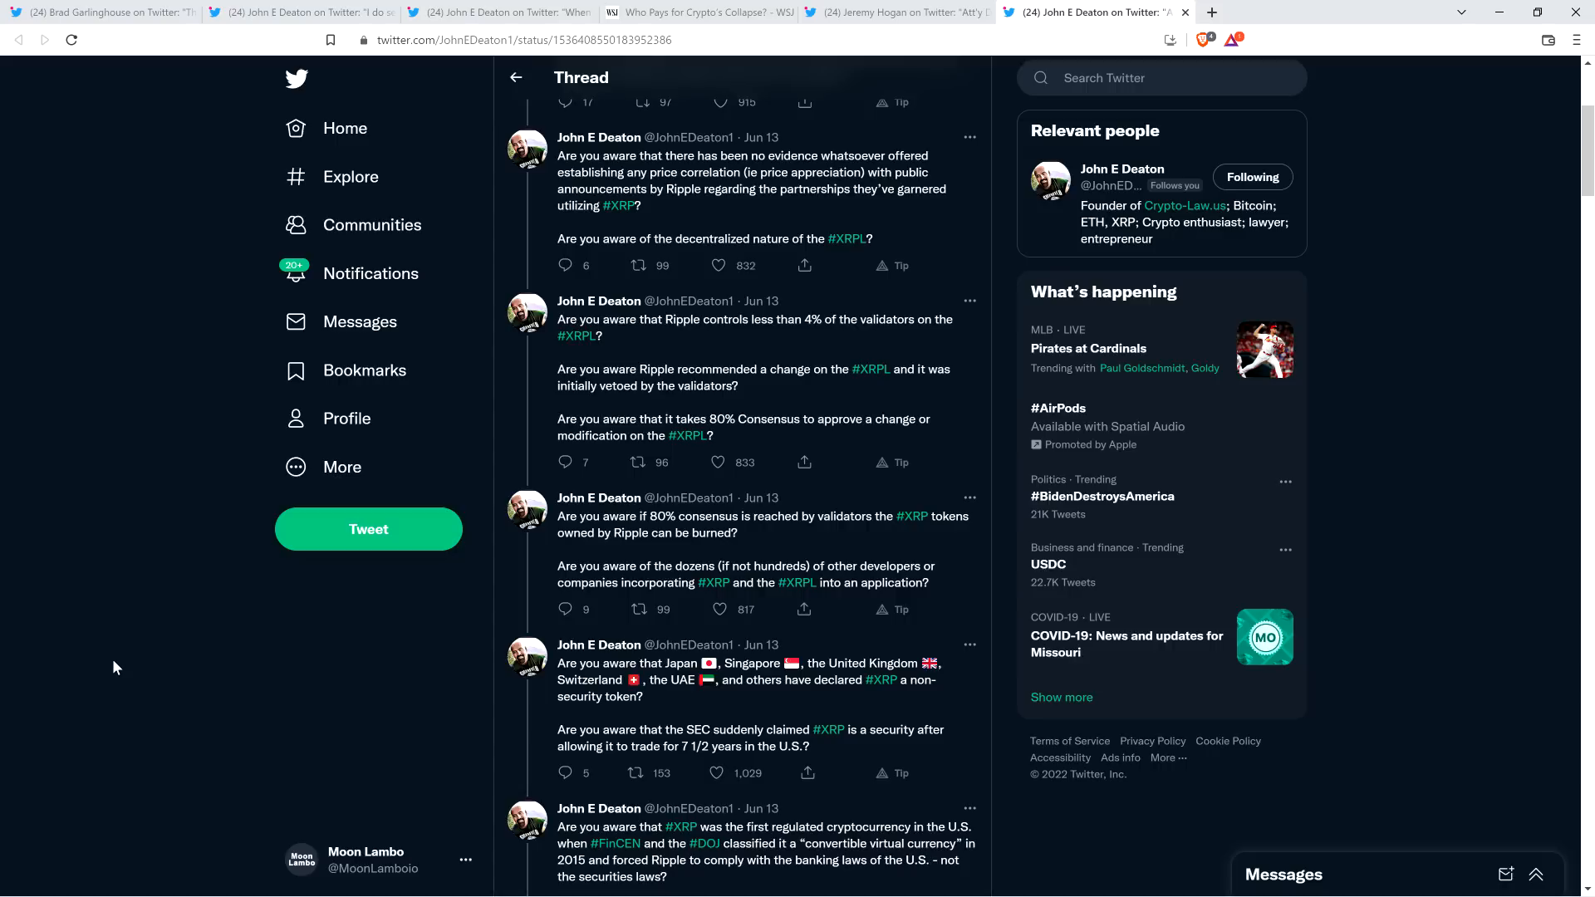
pyautogui.moveTo(93, 645)
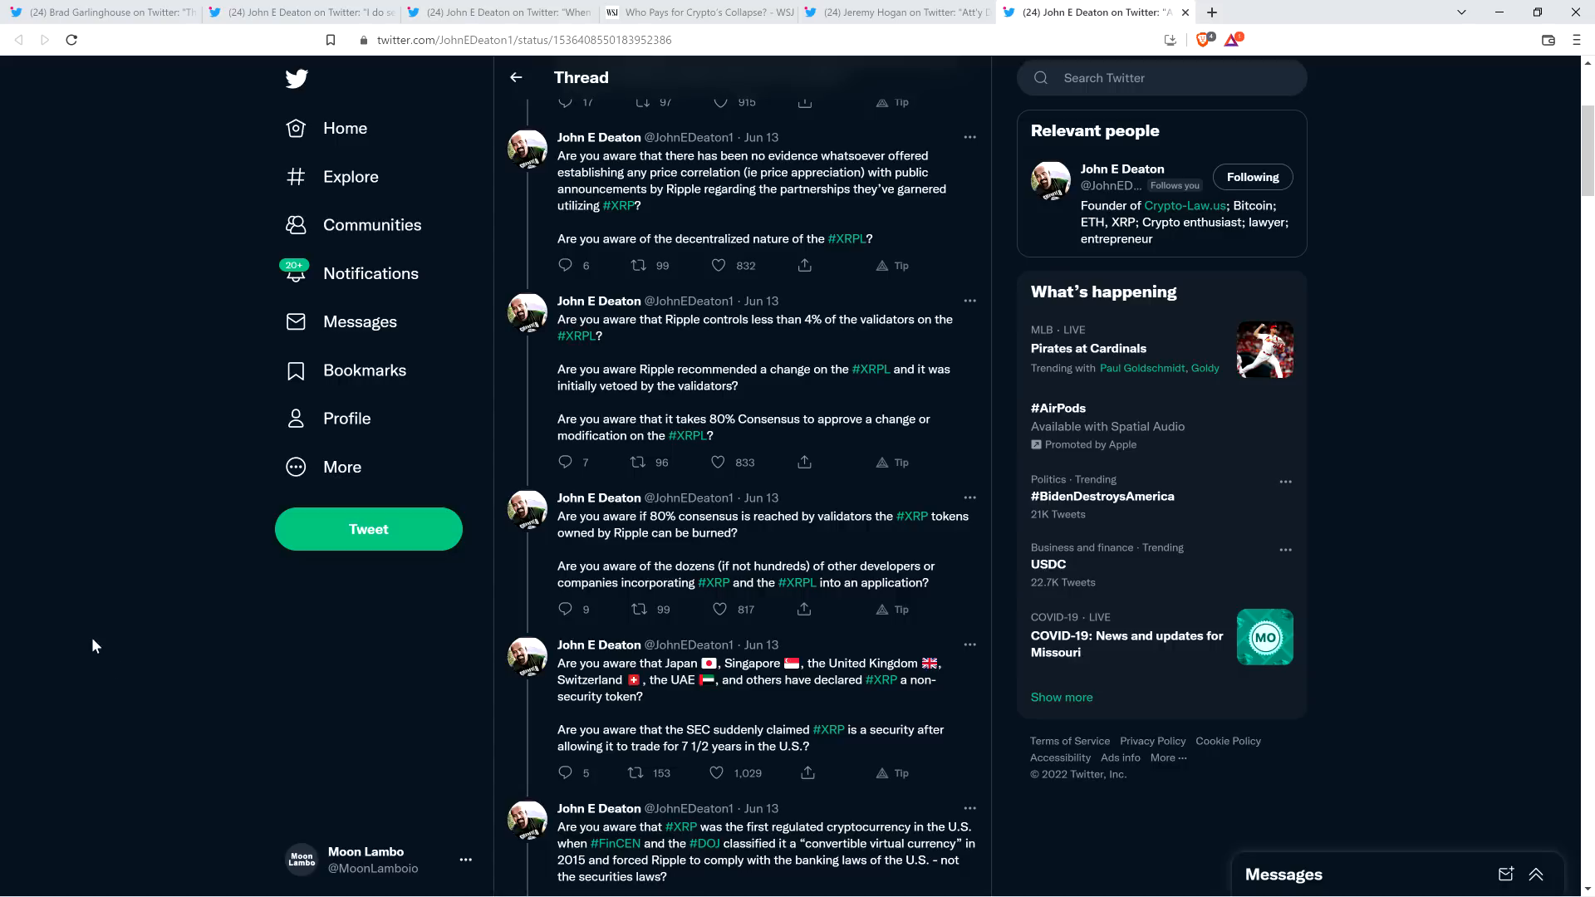
pyautogui.scroll(-3)
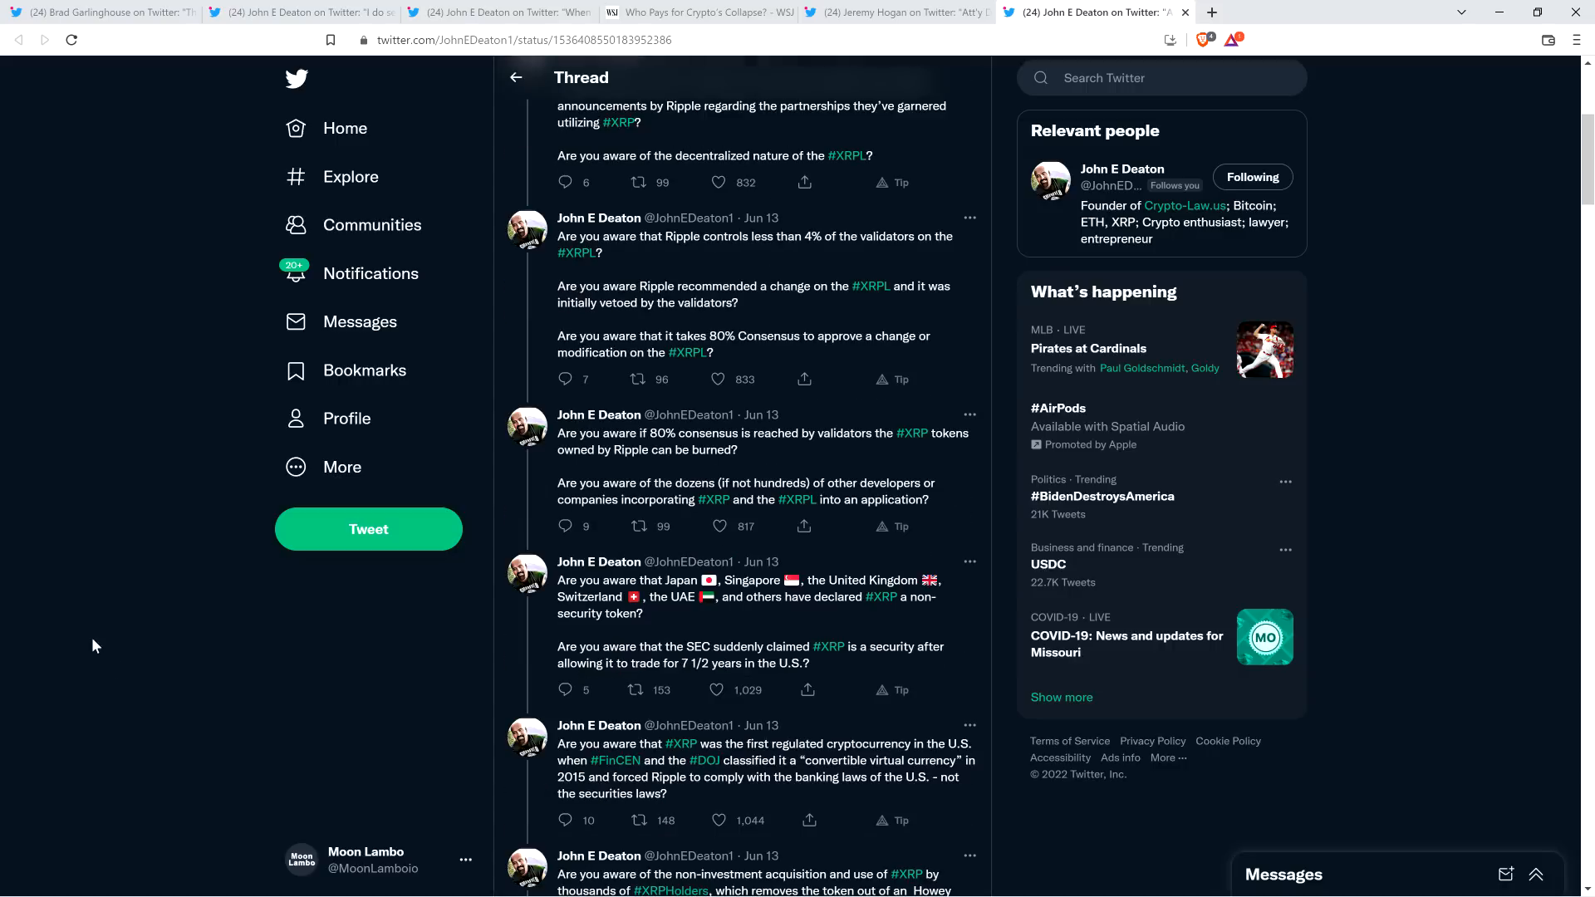
pyautogui.scroll(-3)
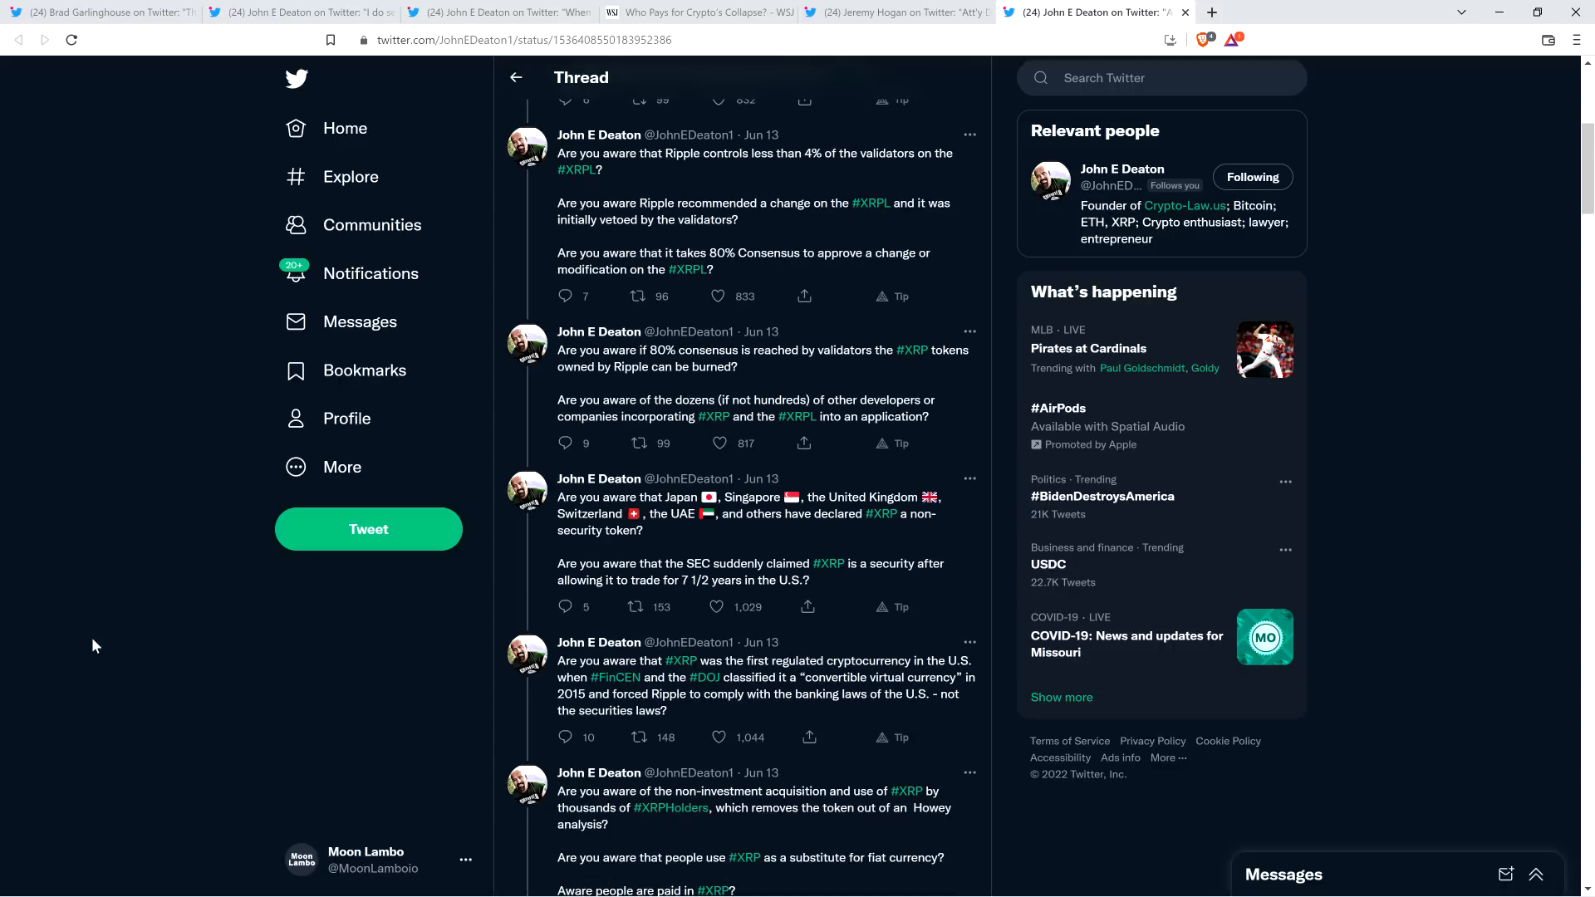
# - Continue to the 'Howie wowie?' tweet and the former CFTC Chairman's not-a-security analysis
pyautogui.scroll(-3)
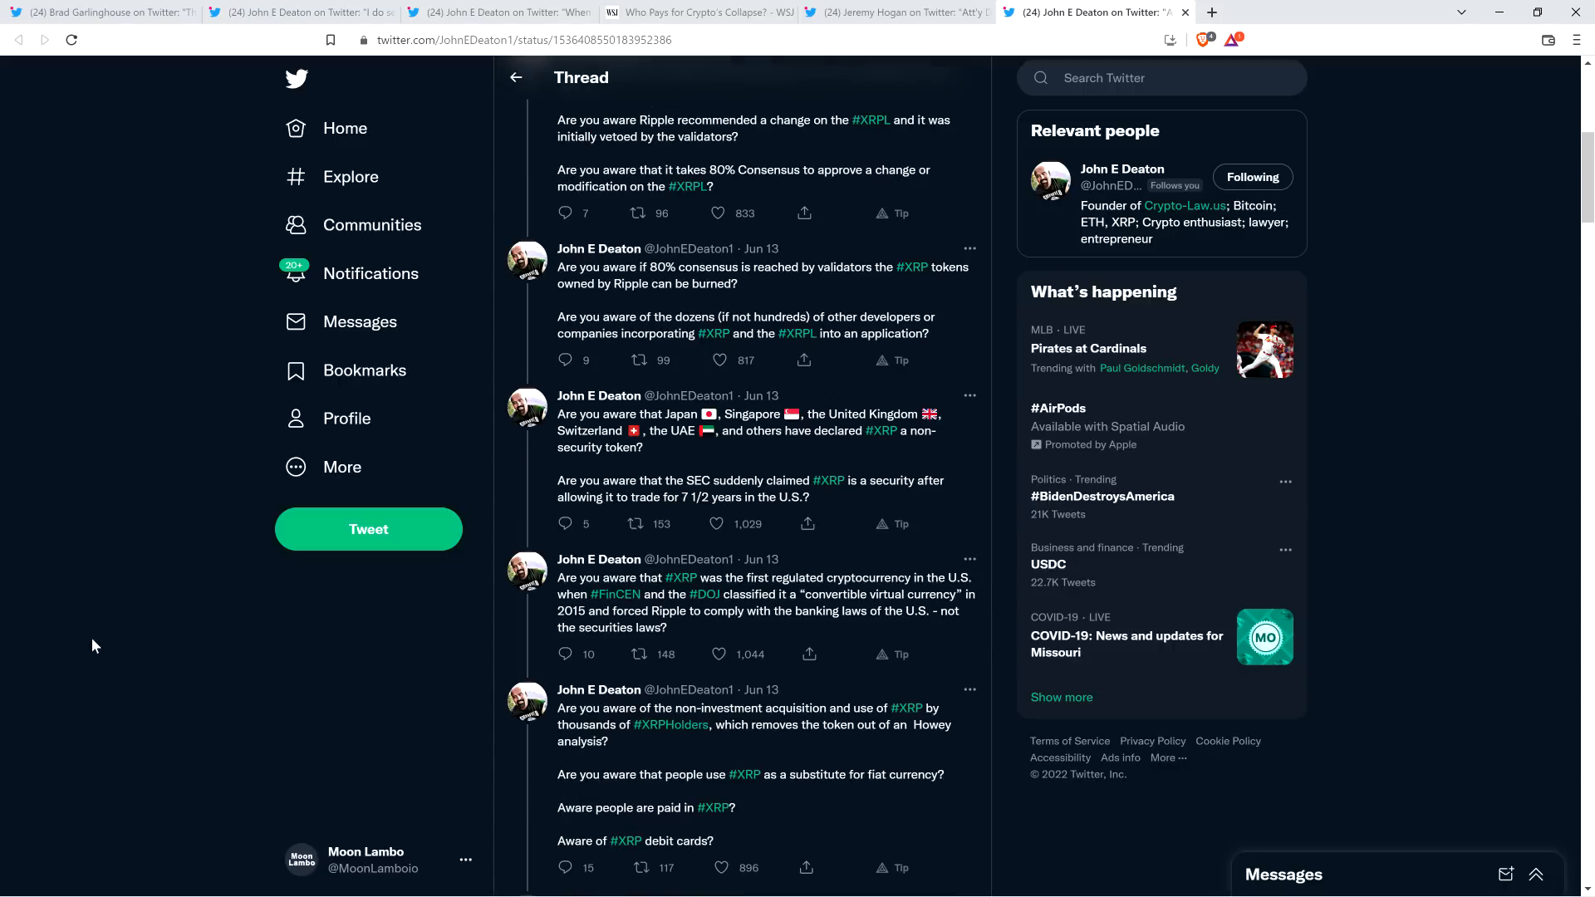
pyautogui.scroll(-3)
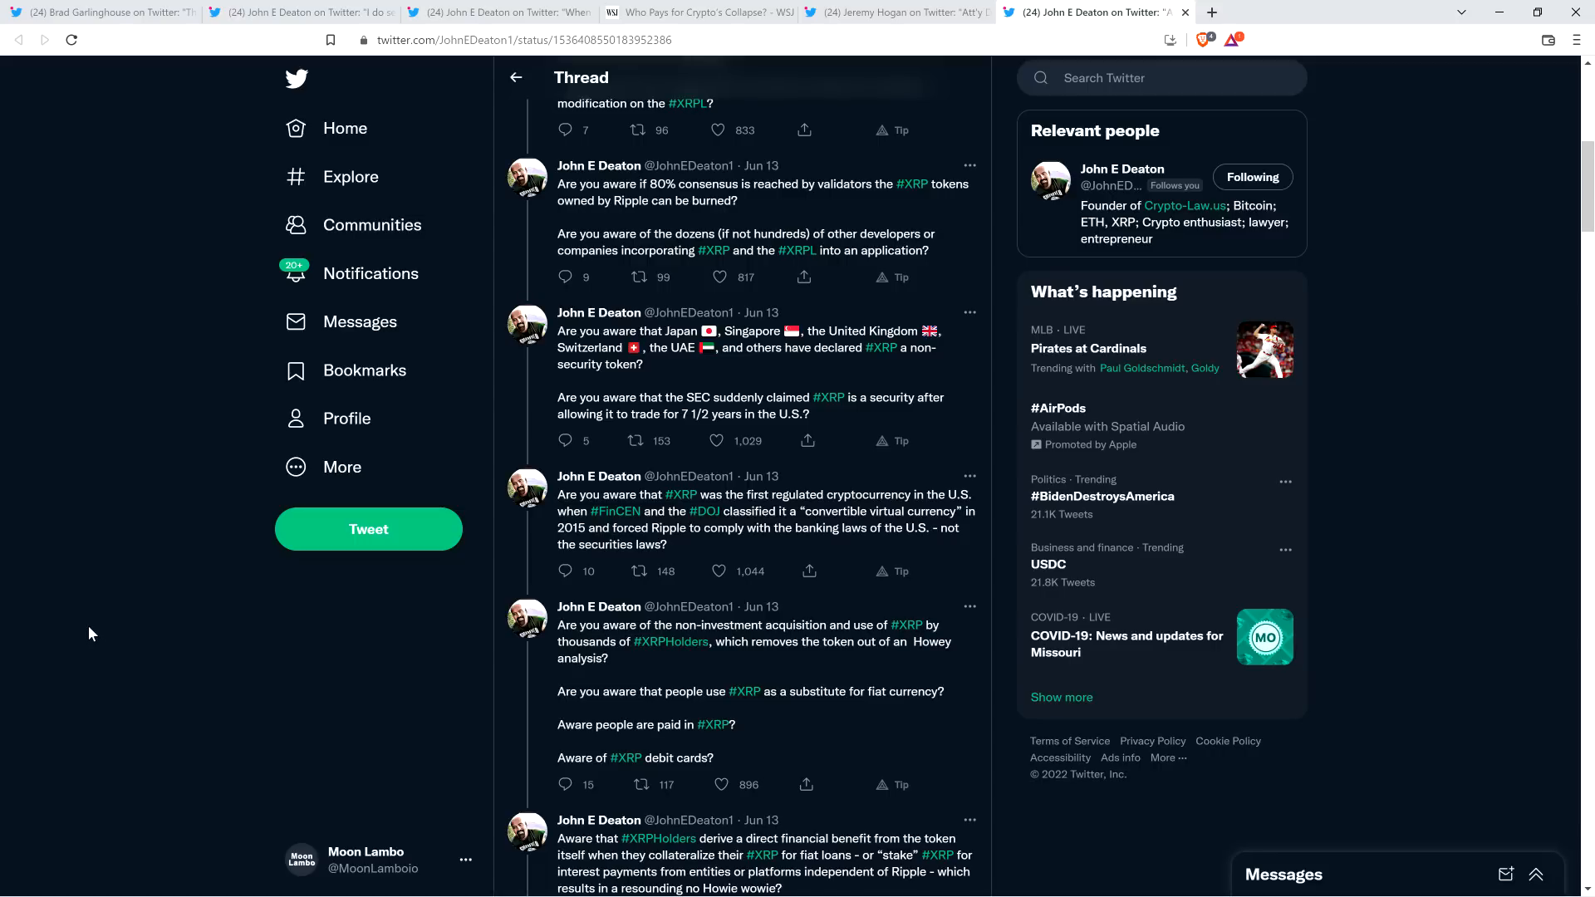
pyautogui.scroll(-3)
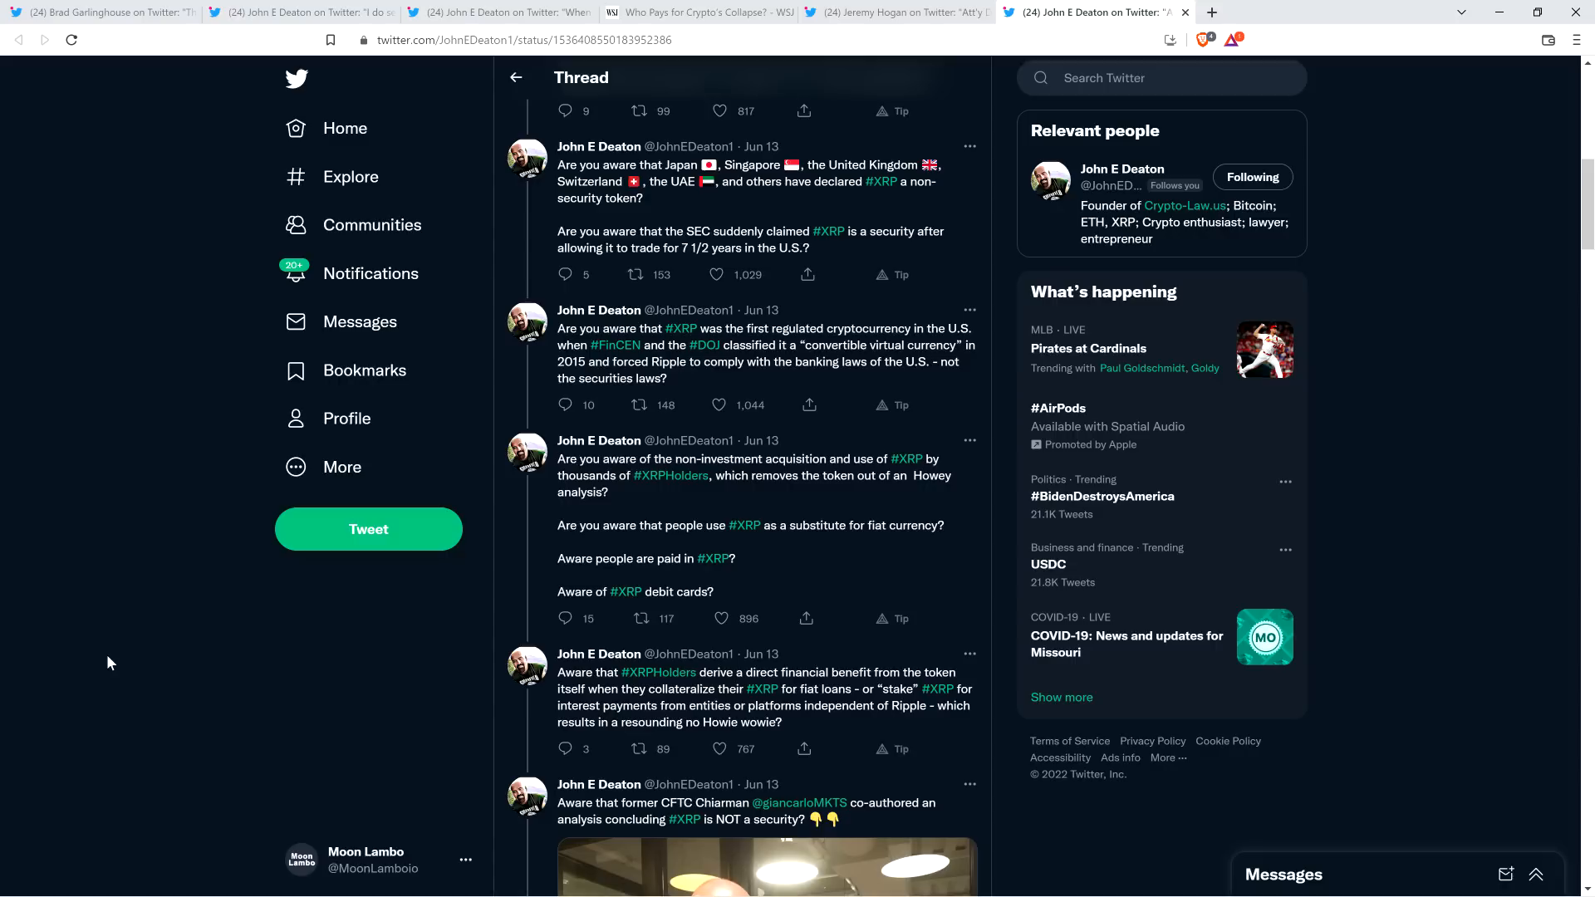
pyautogui.moveTo(138, 652)
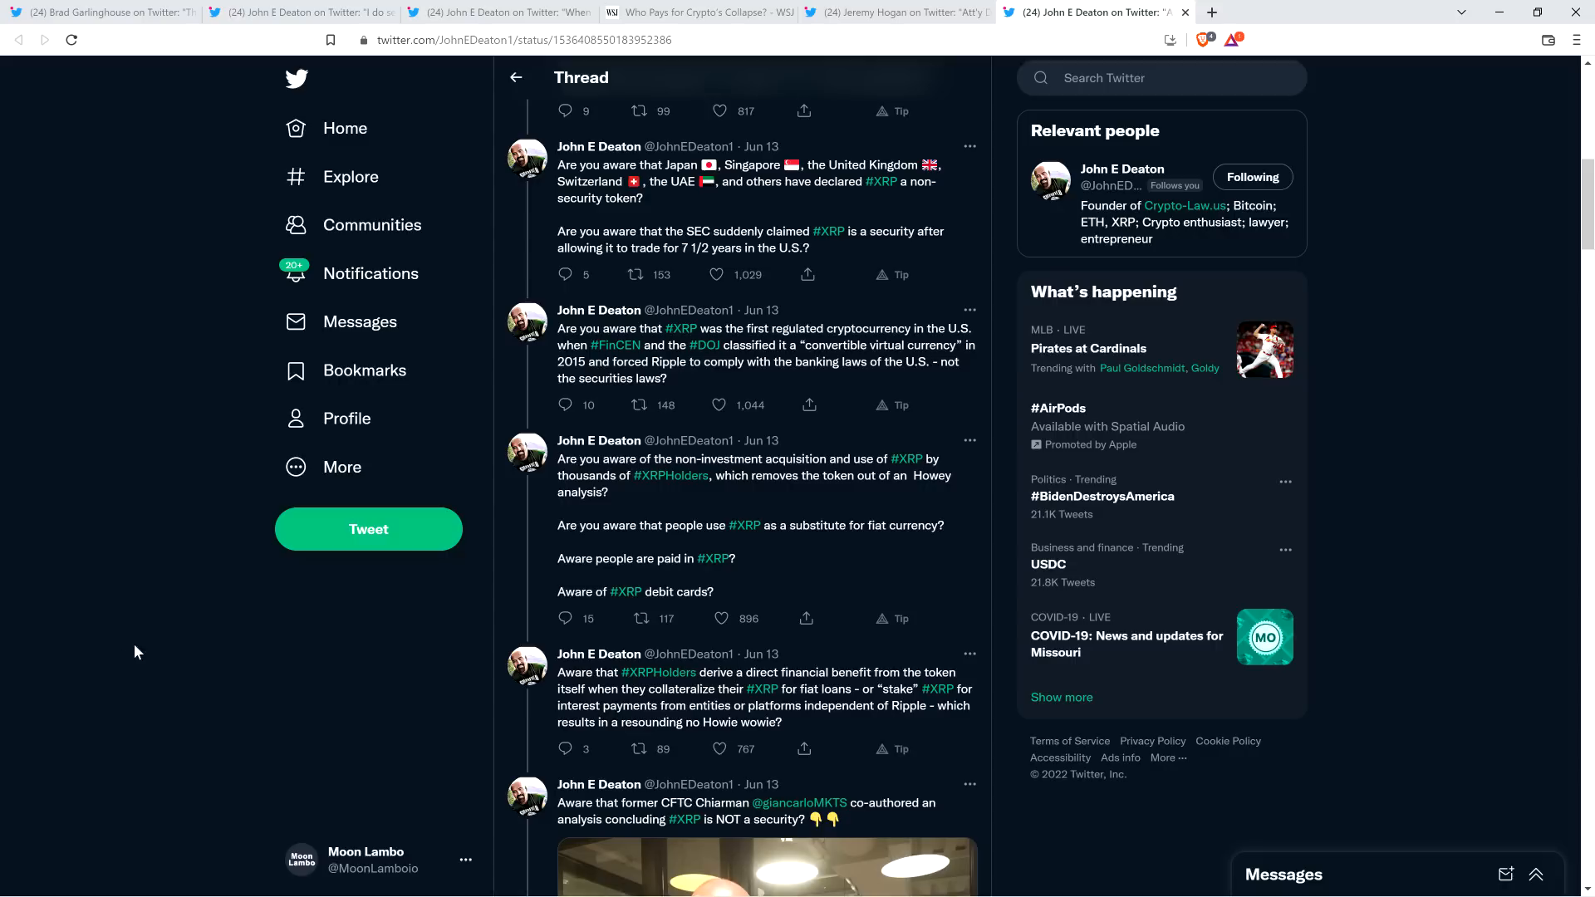
pyautogui.scroll(-3)
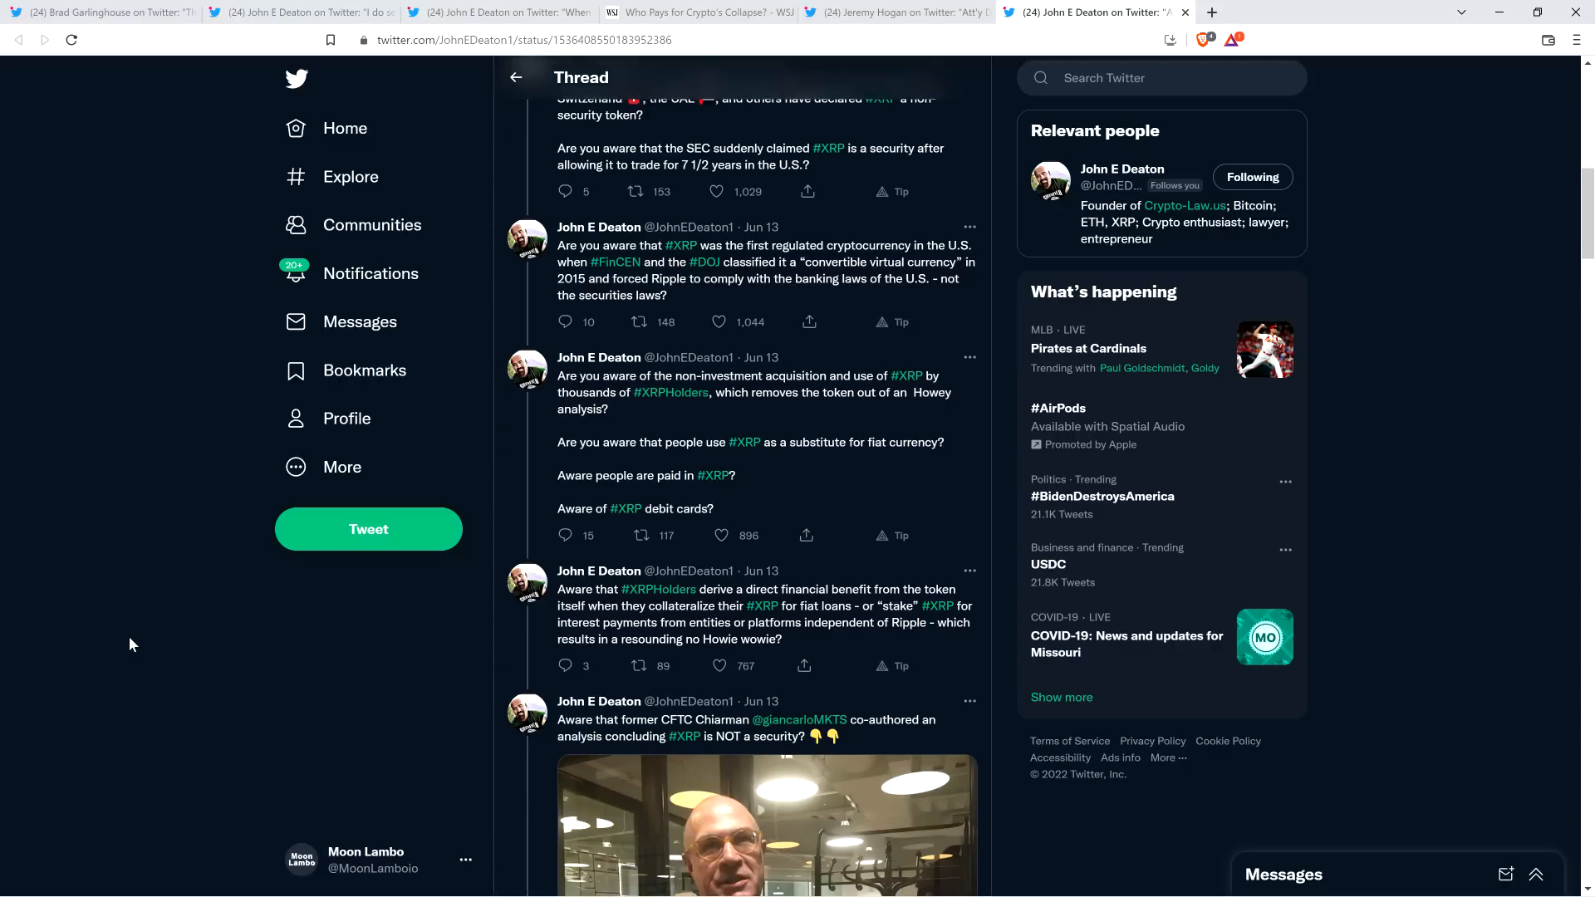
pyautogui.moveTo(115, 613)
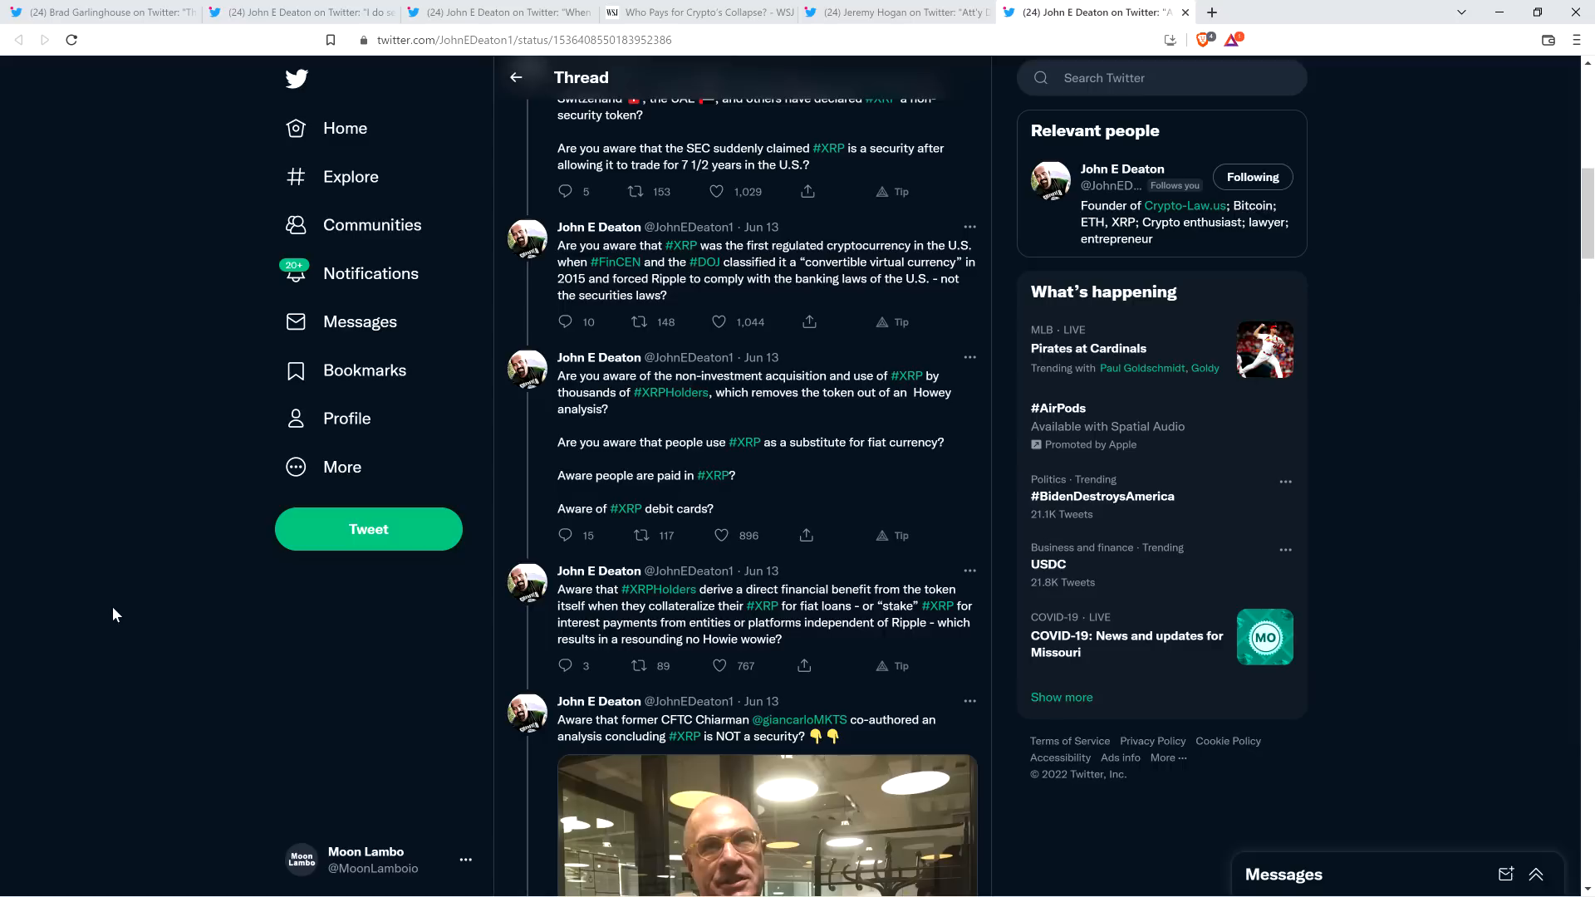
pyautogui.scroll(-3)
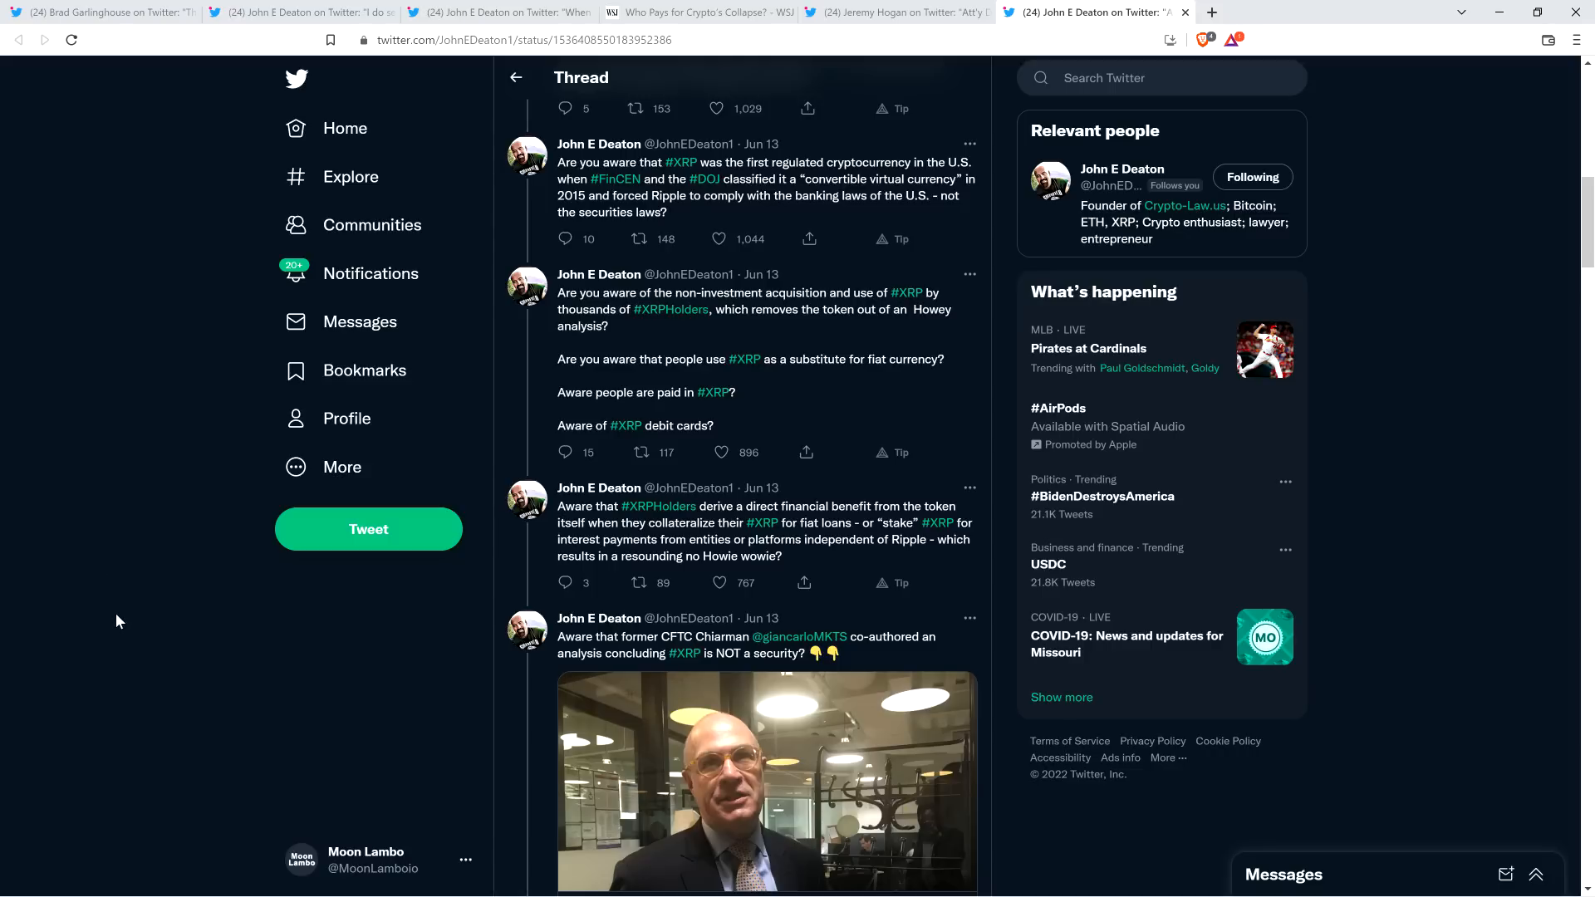
# - Scroll on to Deaton's tweets about former SEC Chairman Grundfest's letter against filing the lawsuit
pyautogui.scroll(-3)
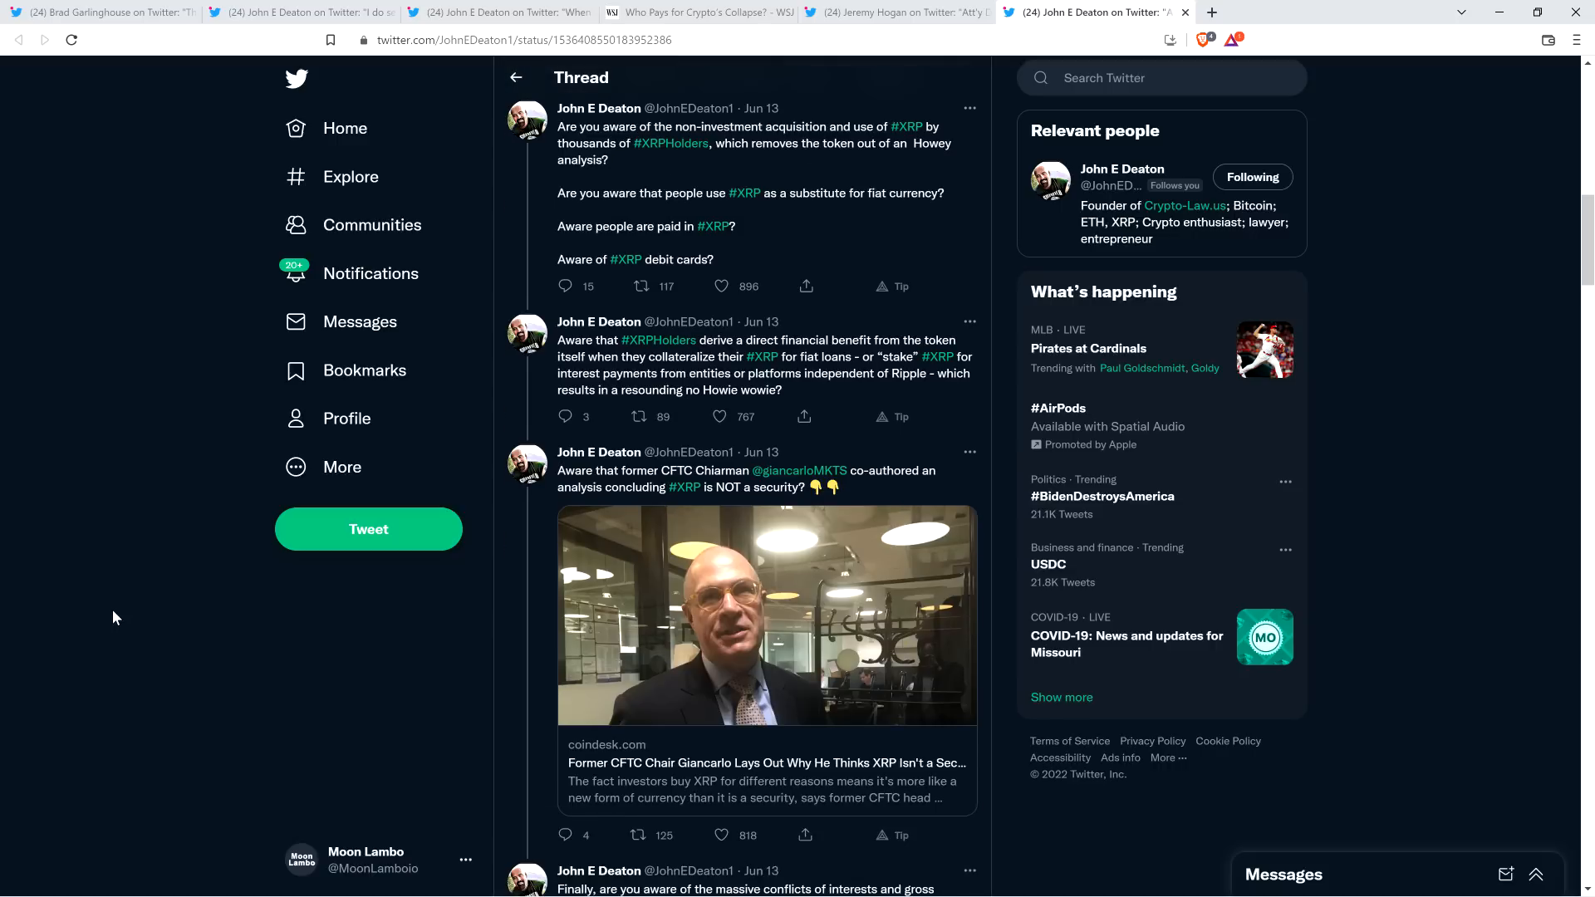
pyautogui.scroll(-3)
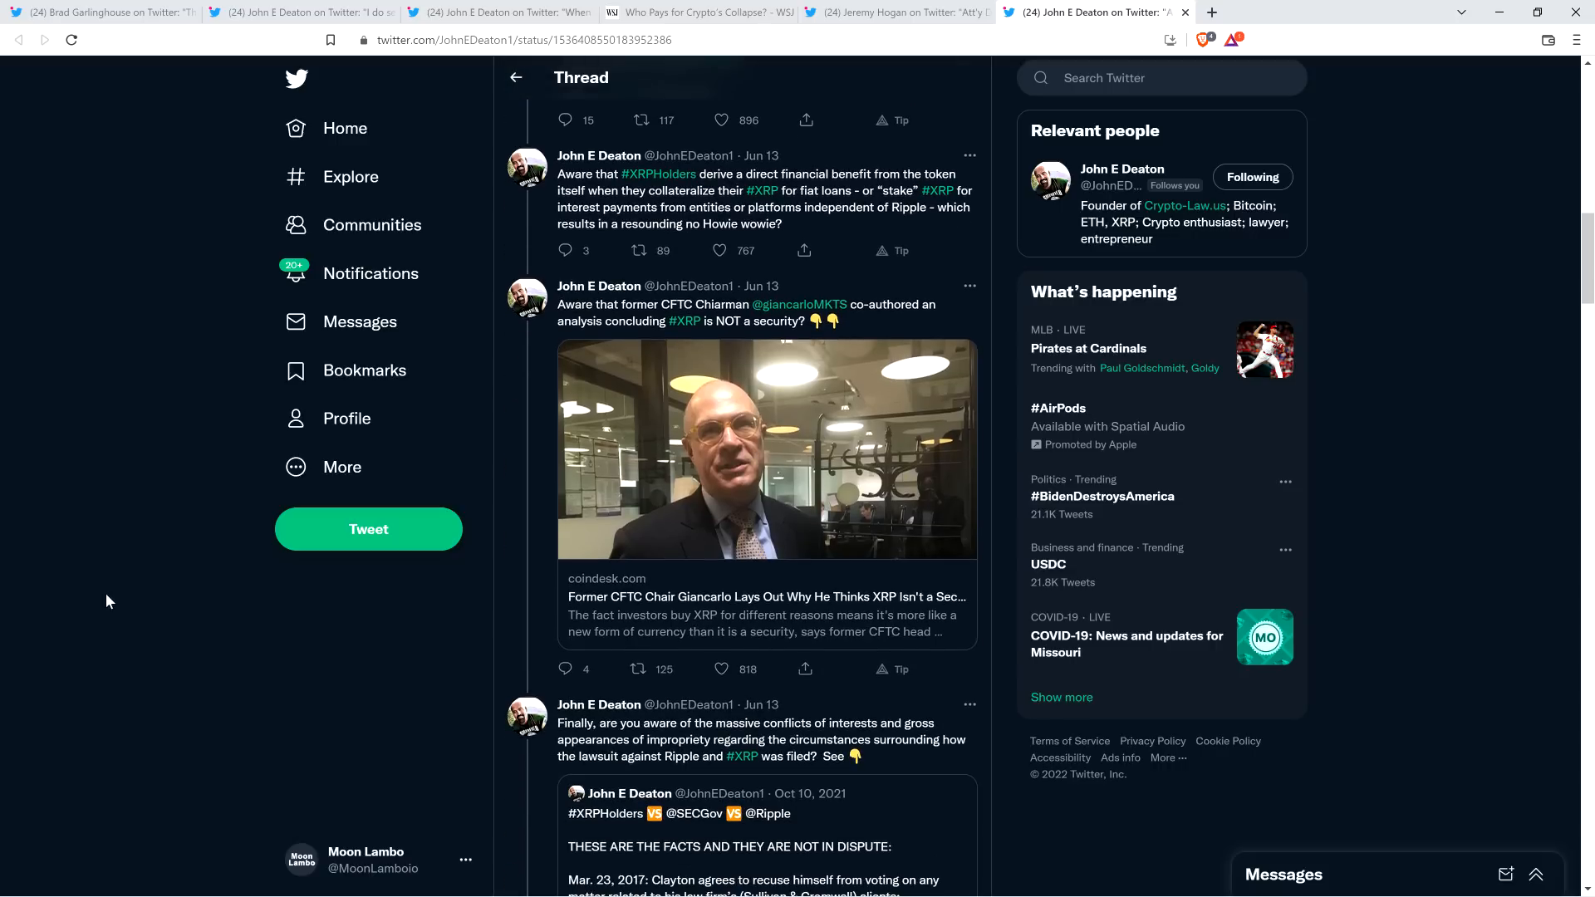
pyautogui.moveTo(87, 565)
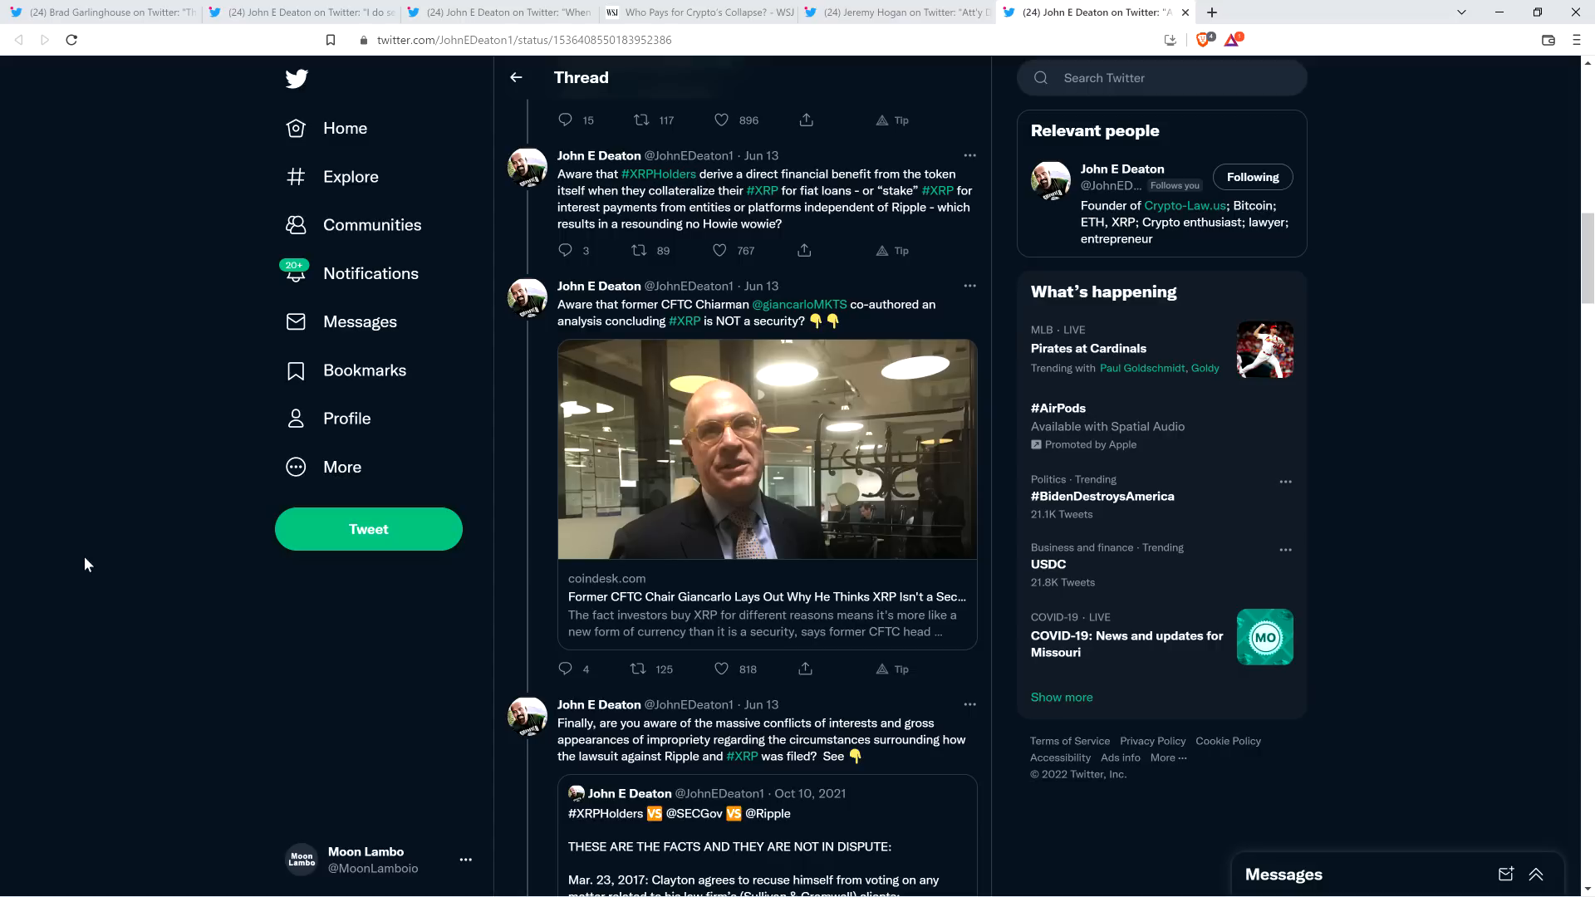
pyautogui.scroll(-3)
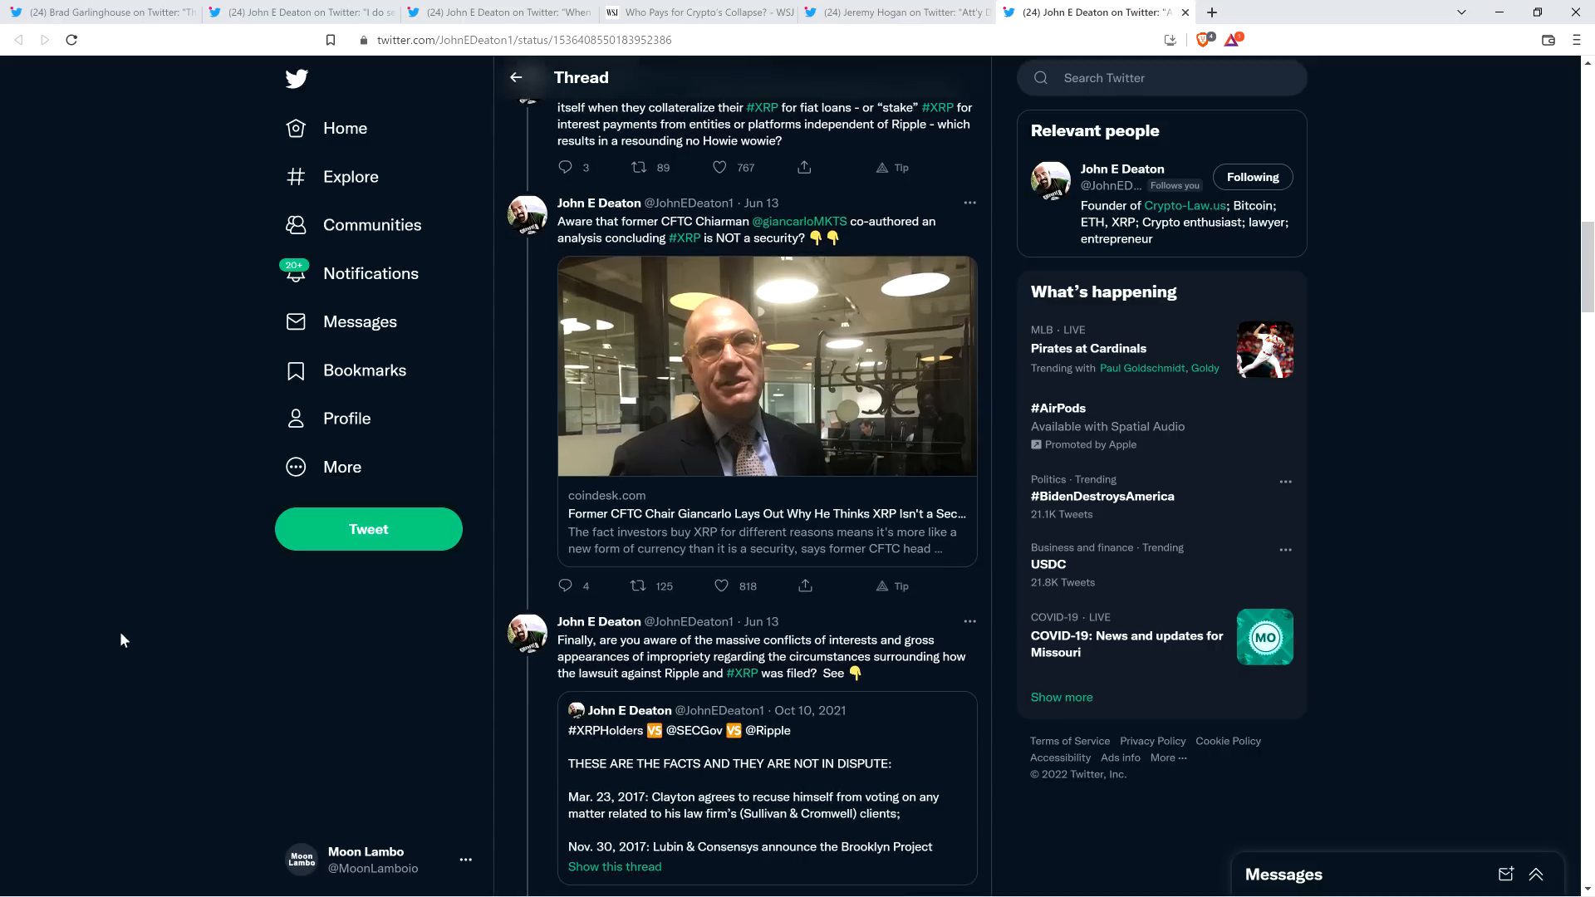
pyautogui.scroll(-3)
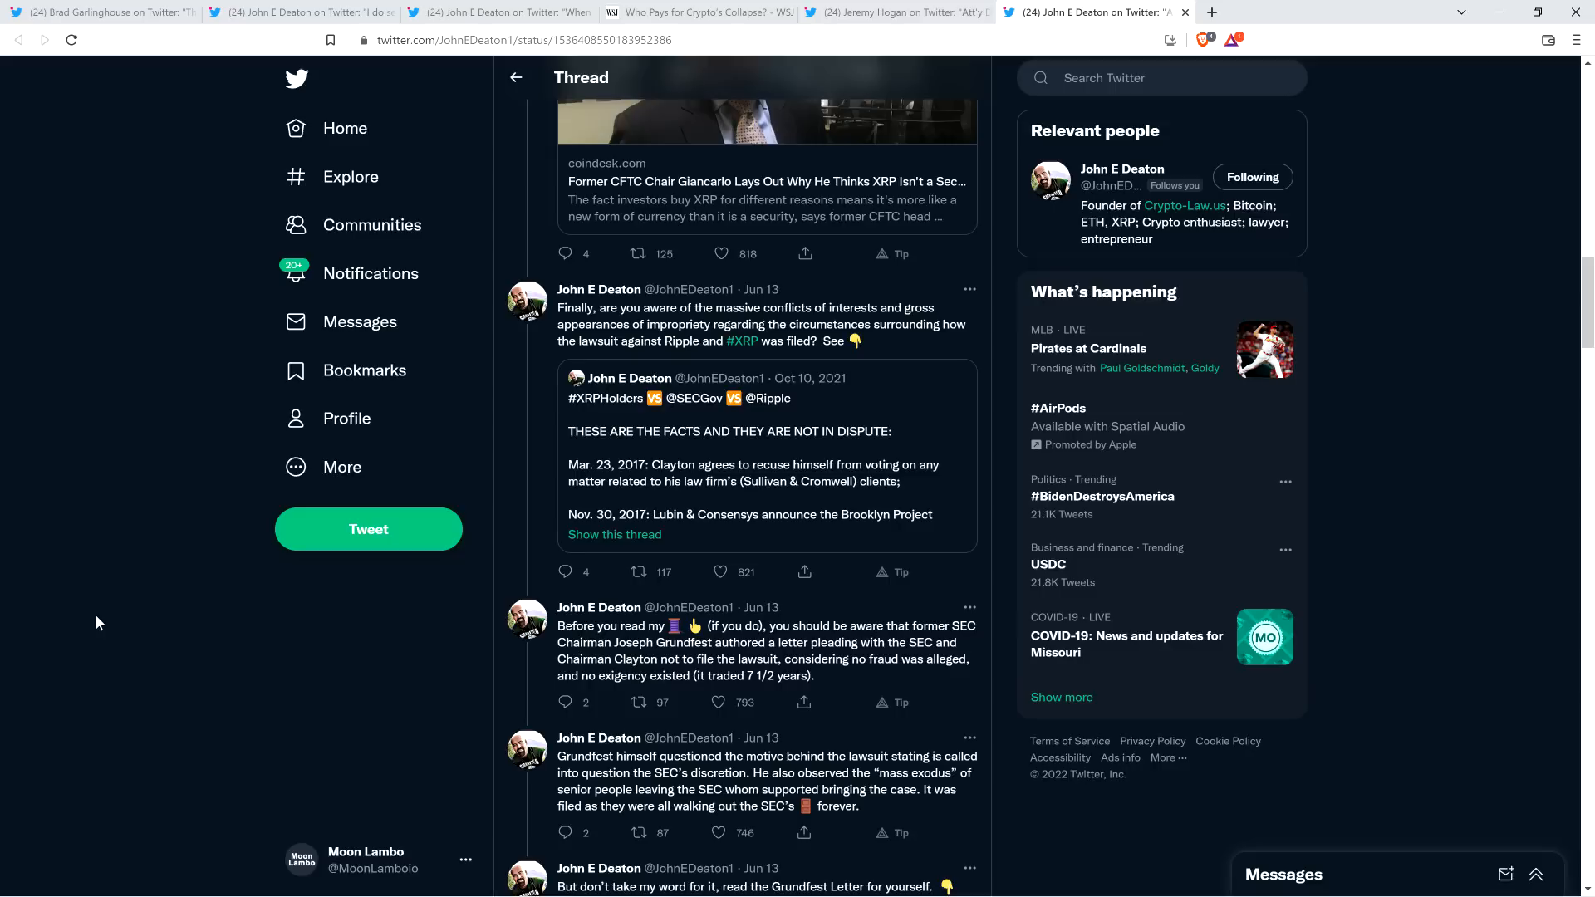
# - Read down to the Empower Oversight quote on Hinman ignoring SEC ethics warnings and the 'Andy, I ask these questions' tweet
pyautogui.scroll(-3)
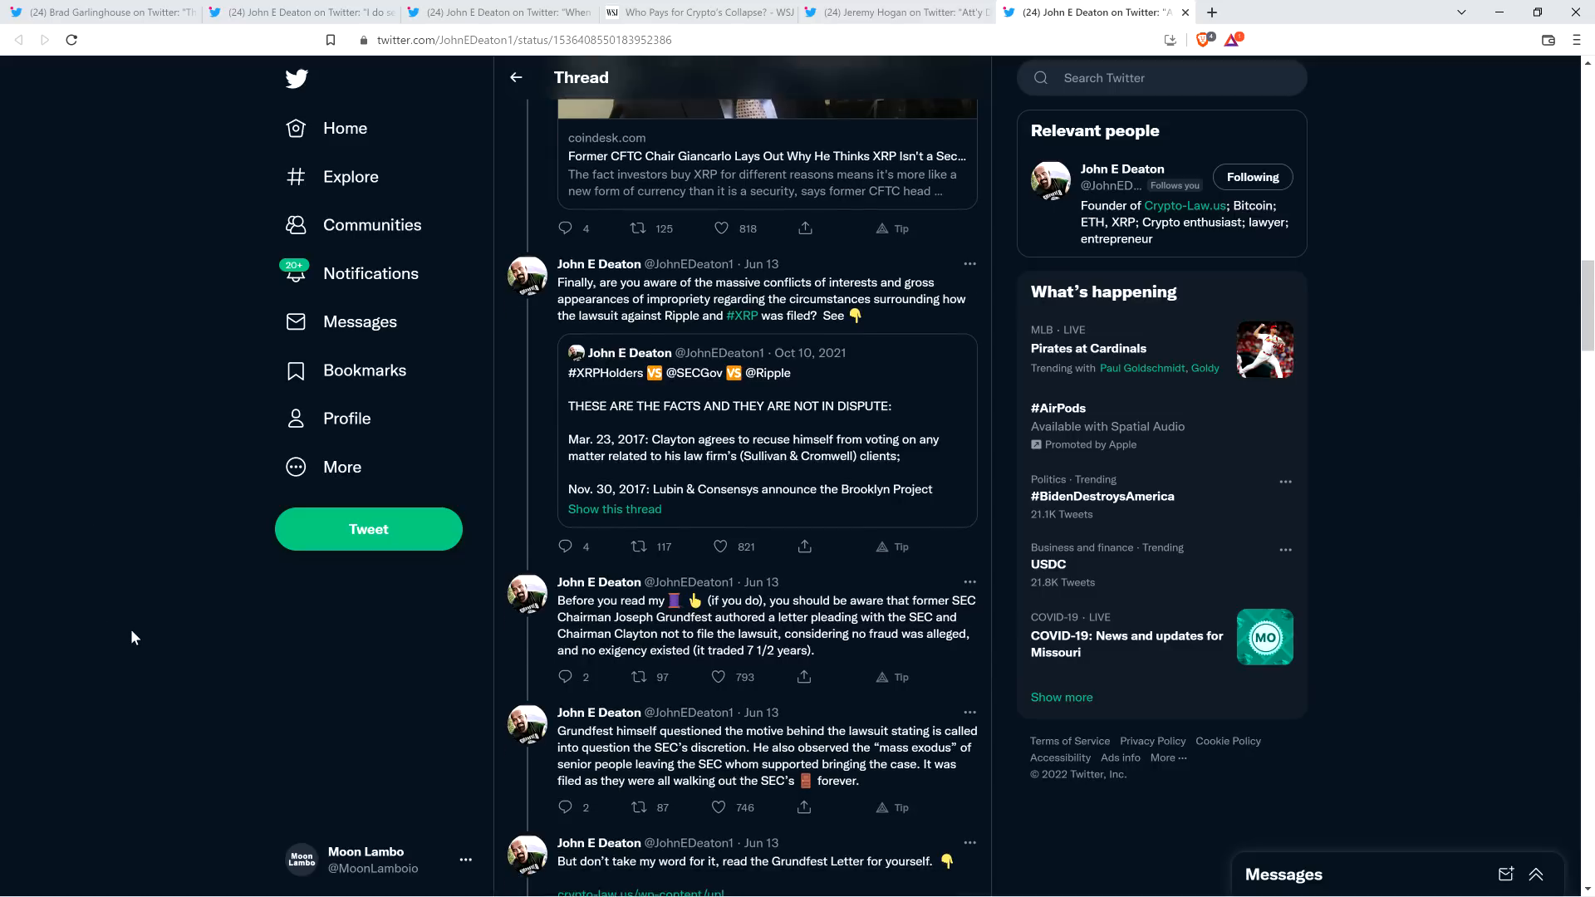
pyautogui.scroll(-3)
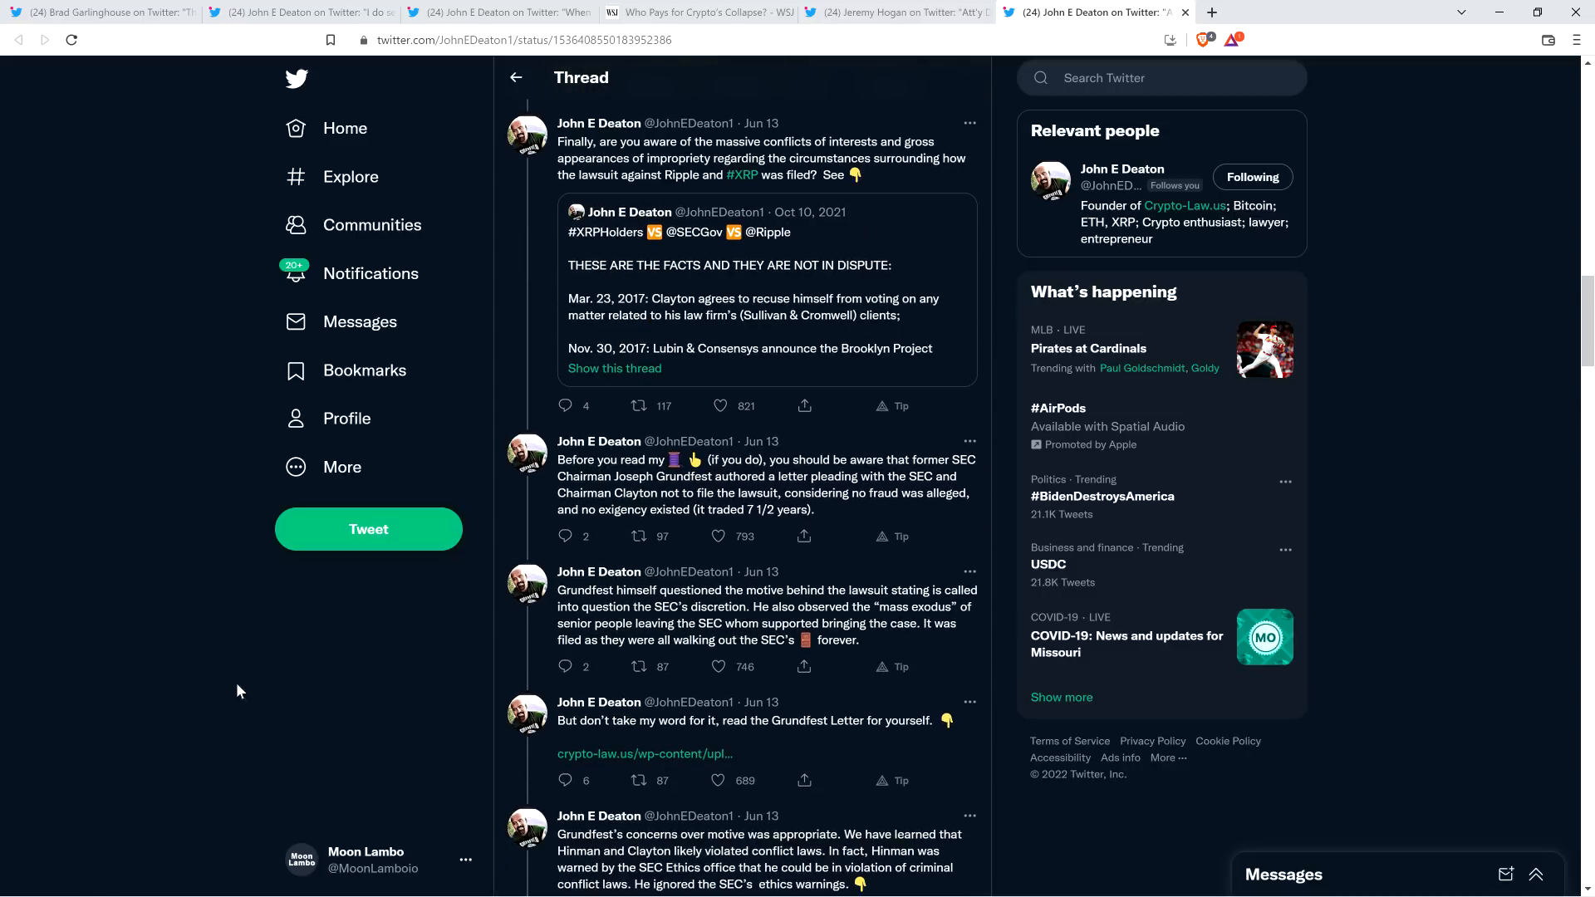
pyautogui.scroll(-3)
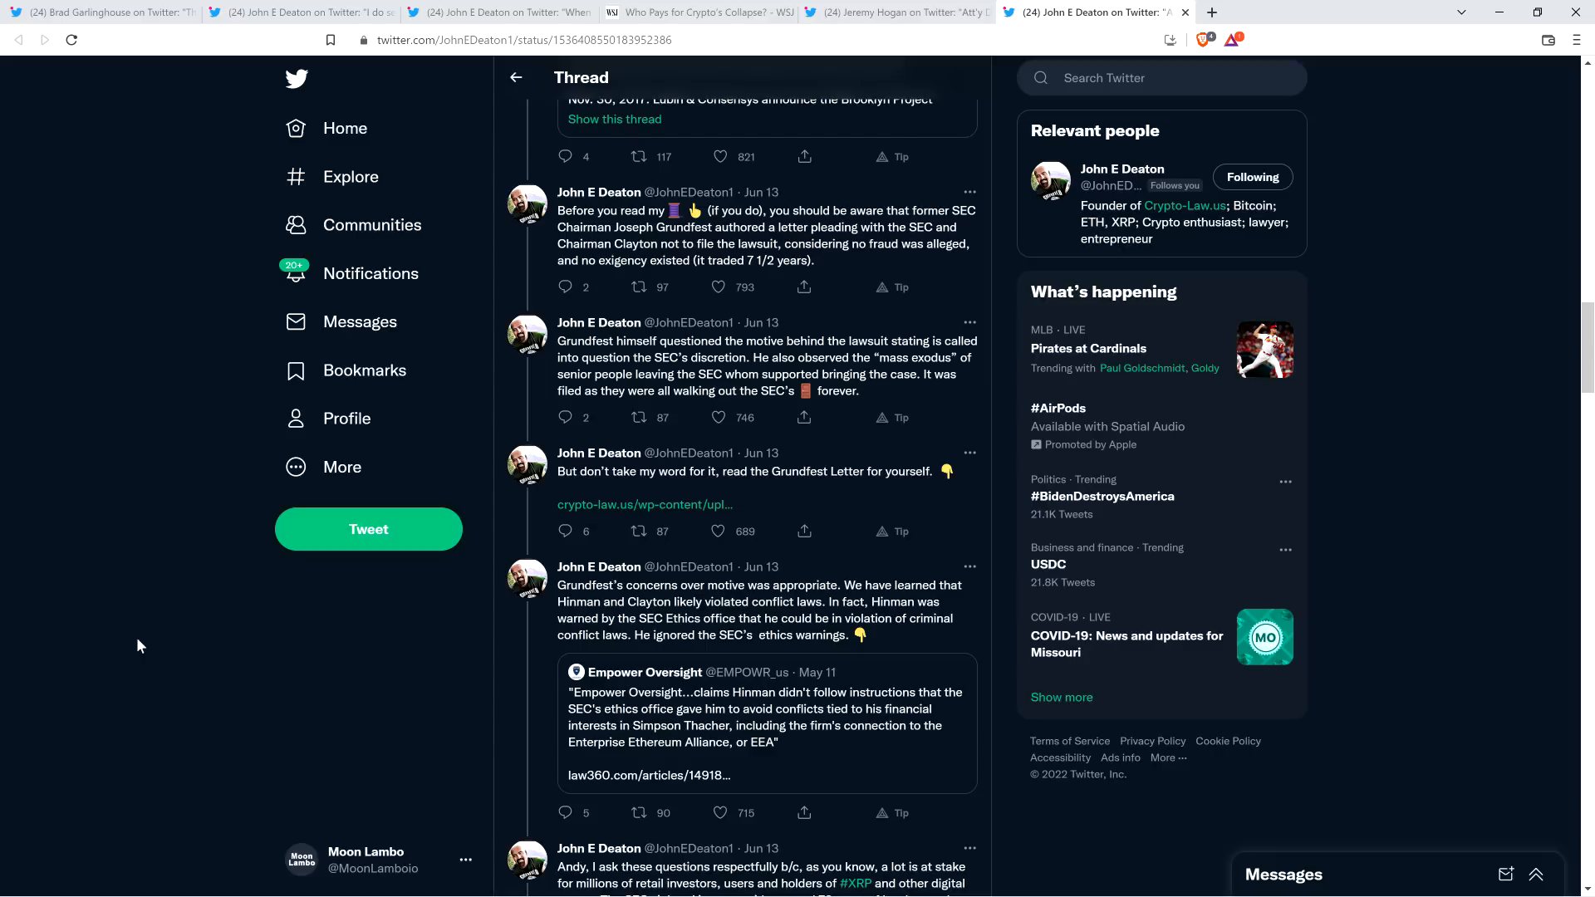
pyautogui.moveTo(136, 646)
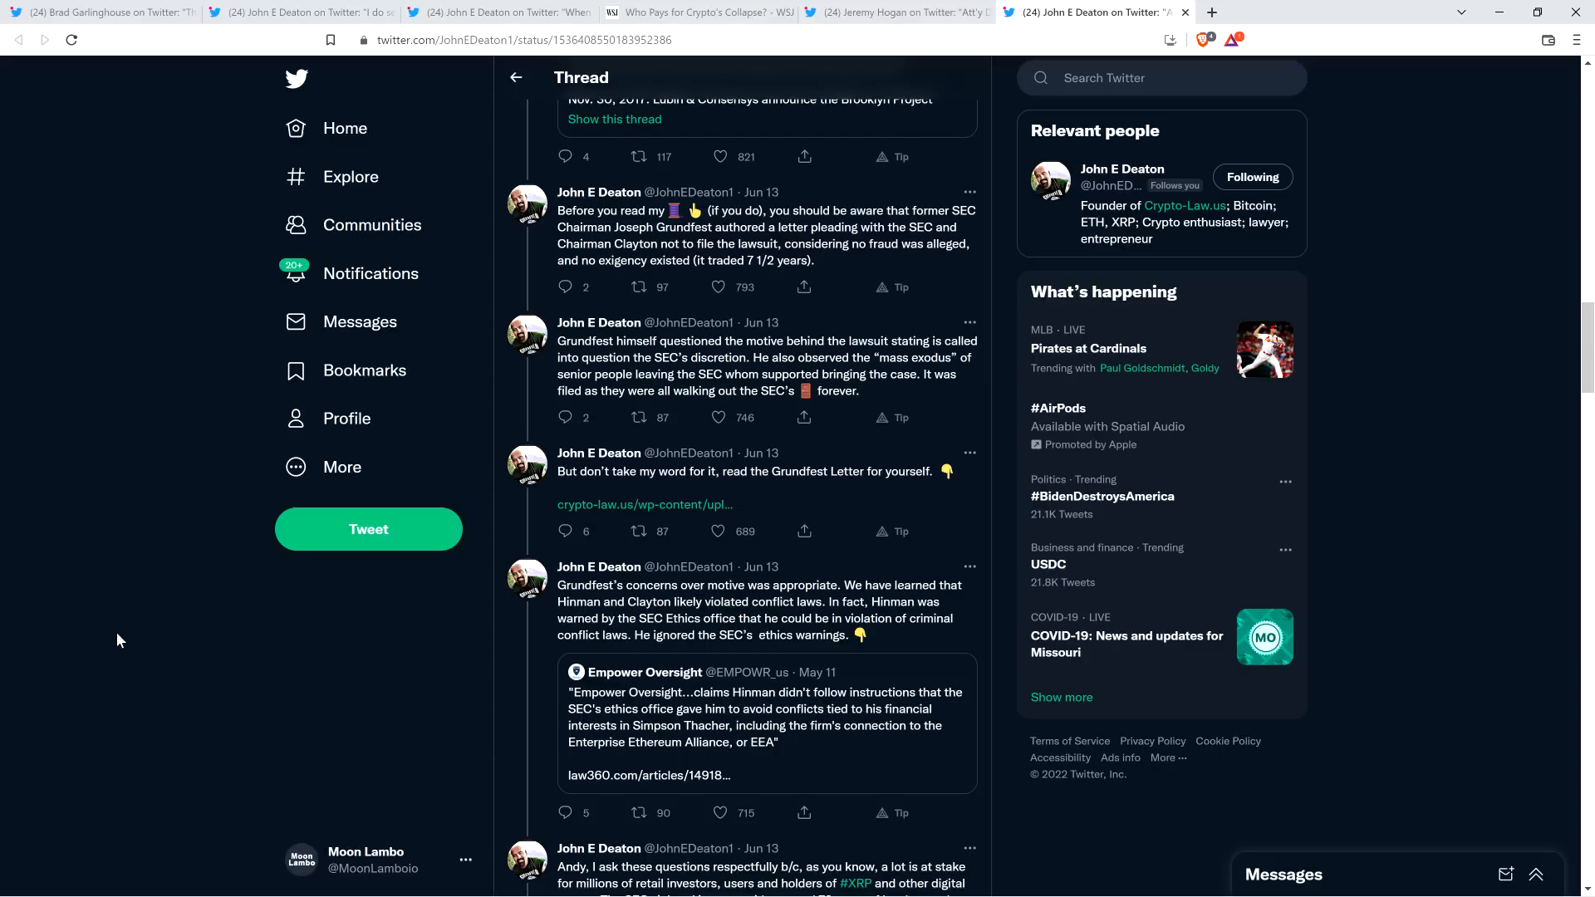
pyautogui.scroll(-3)
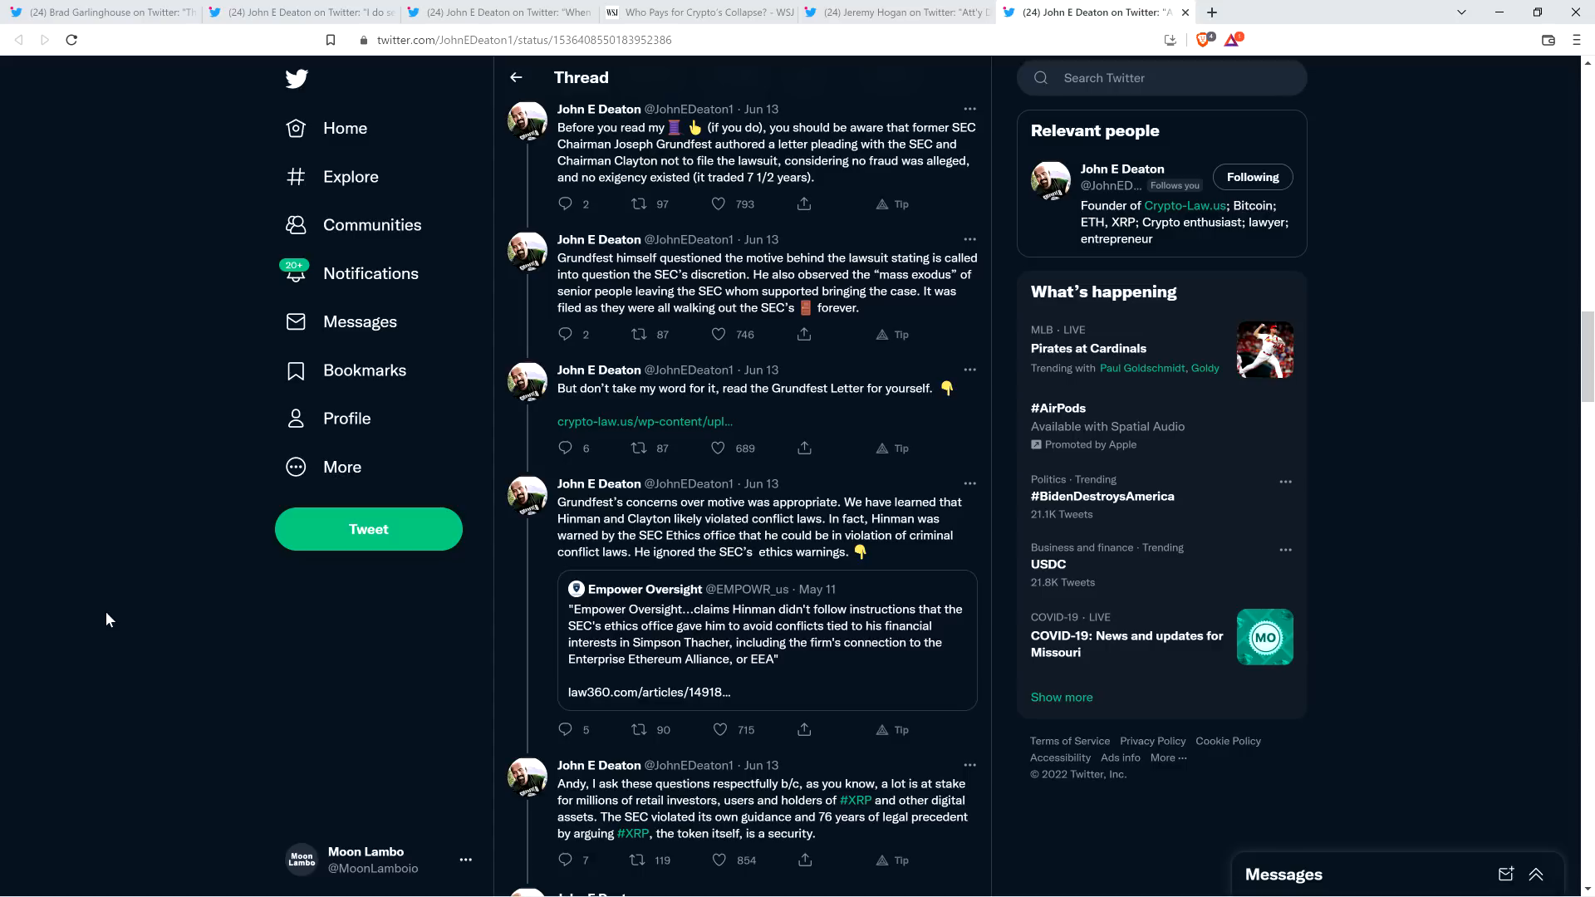
# - Scroll to Deaton's final tweet asking why the case was filed and offering evidence for a follow-up piece
pyautogui.scroll(-3)
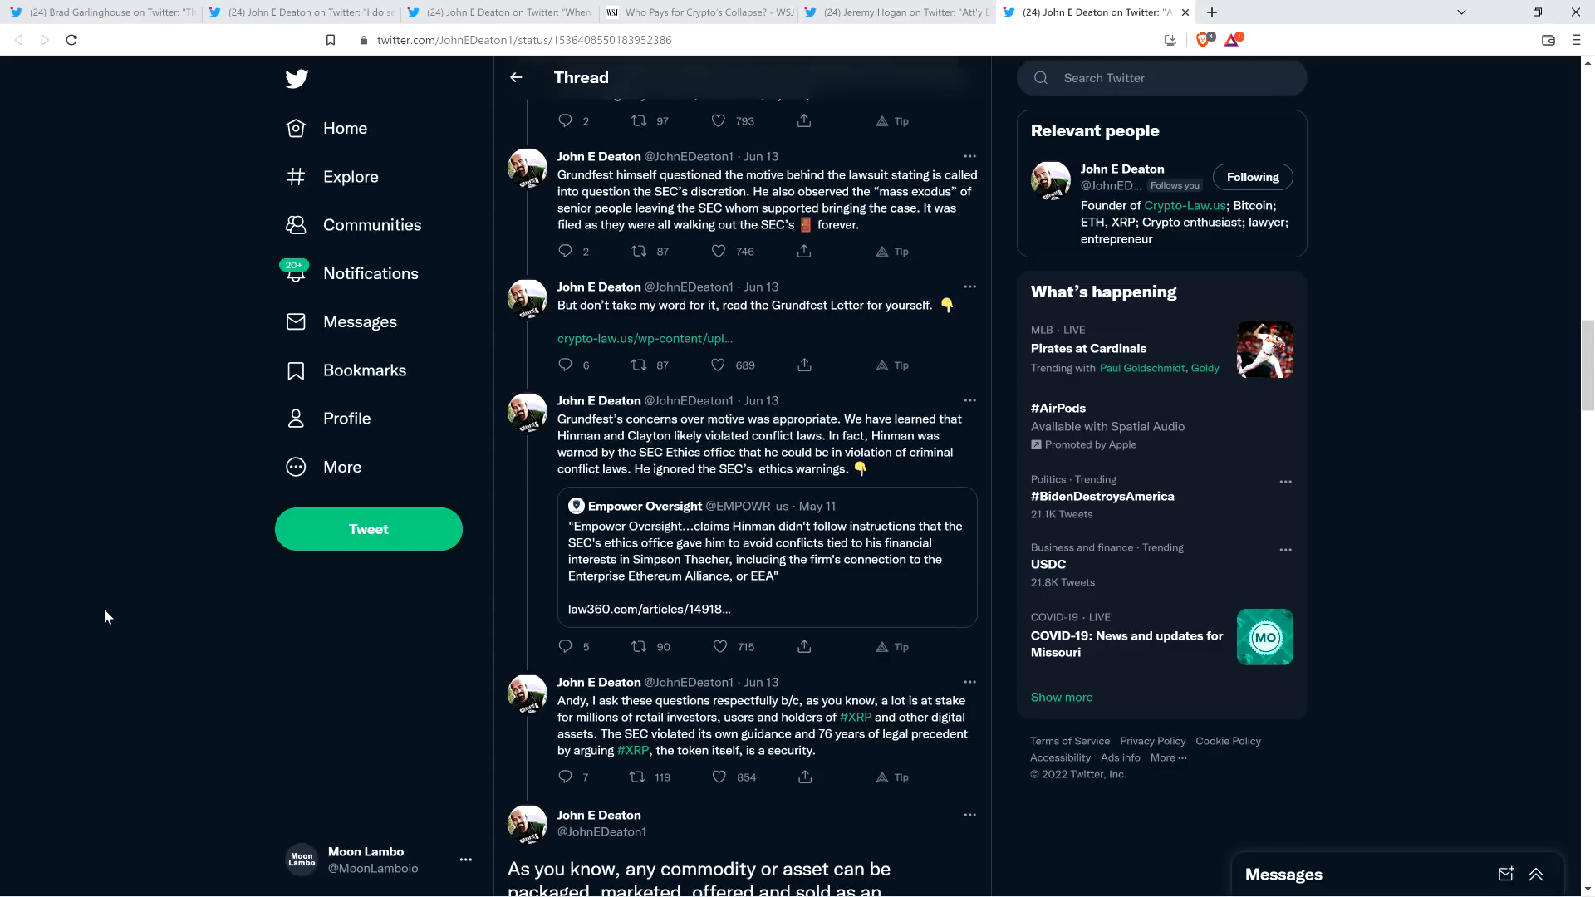
pyautogui.scroll(-3)
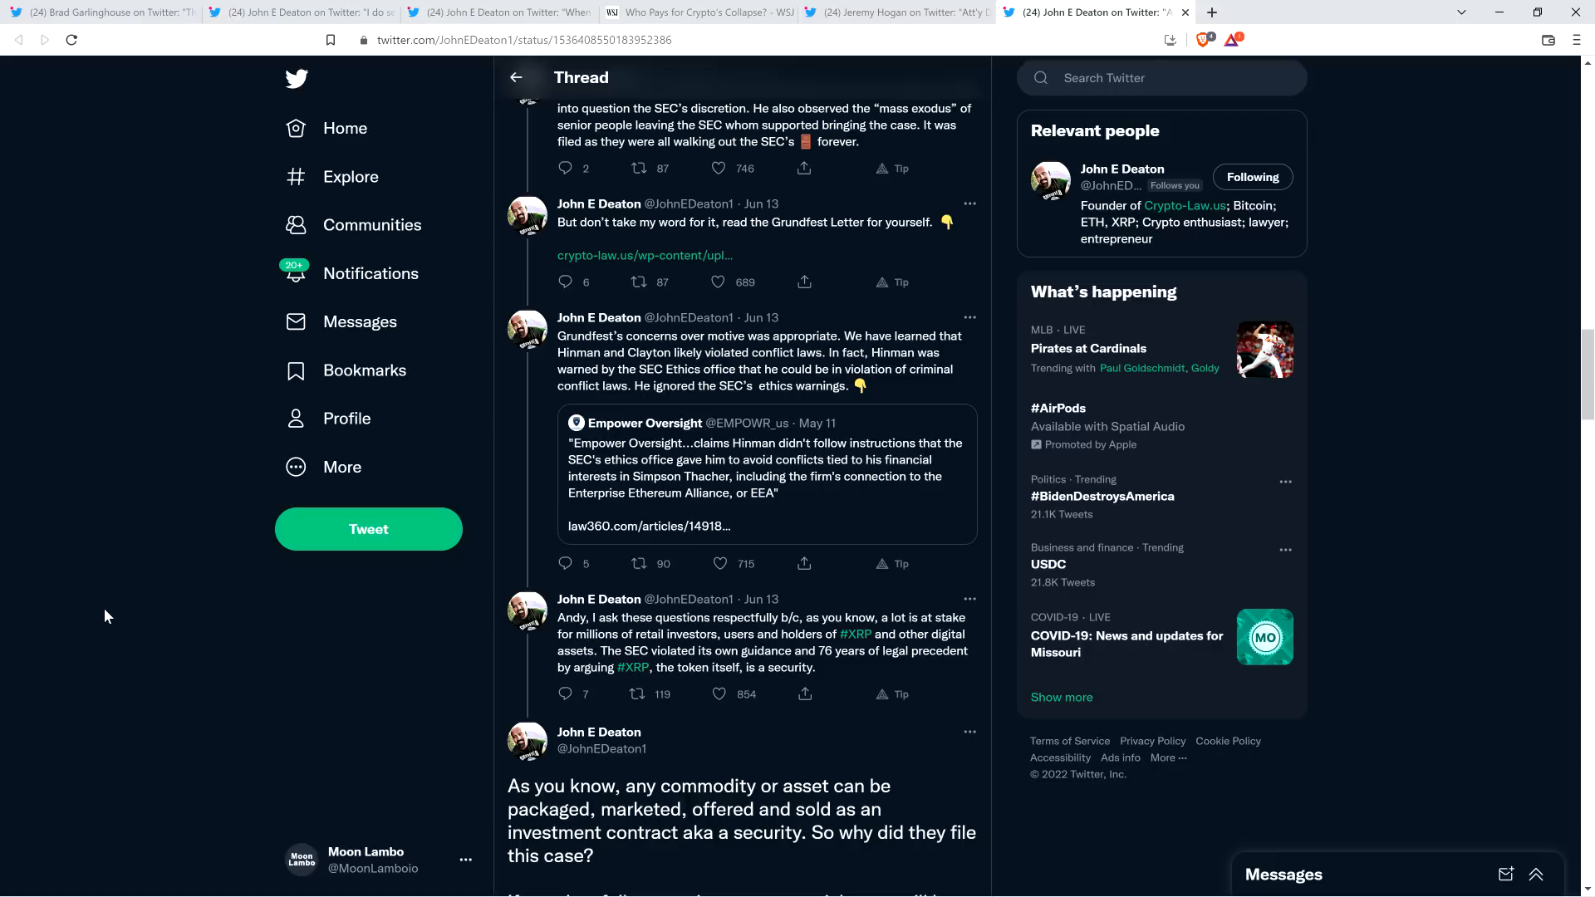
pyautogui.moveTo(143, 631)
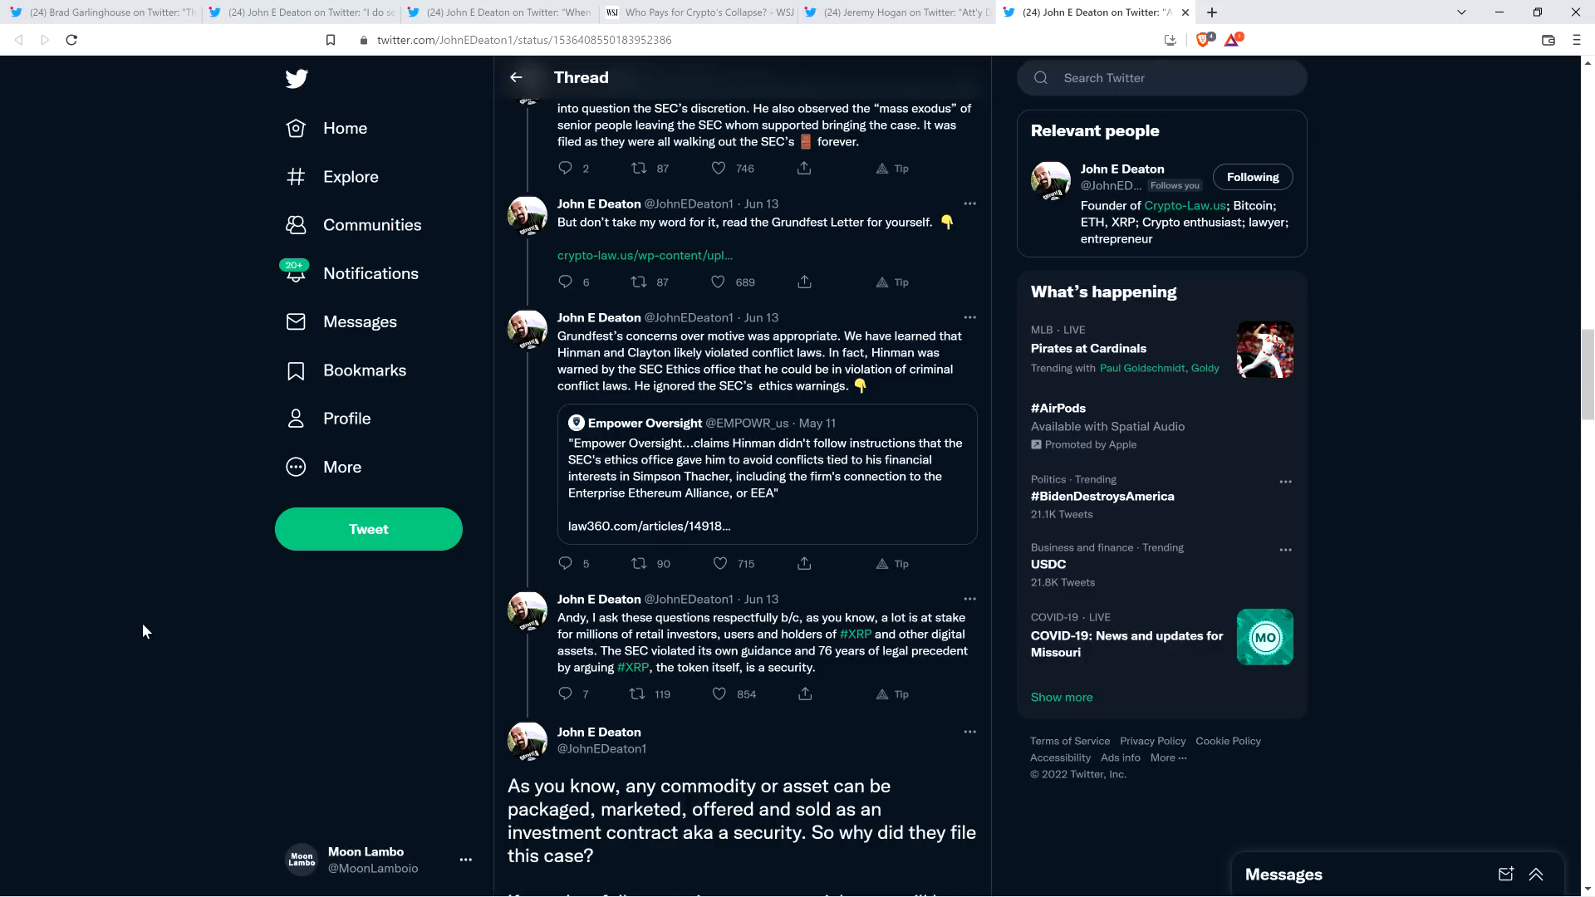
pyautogui.scroll(-3)
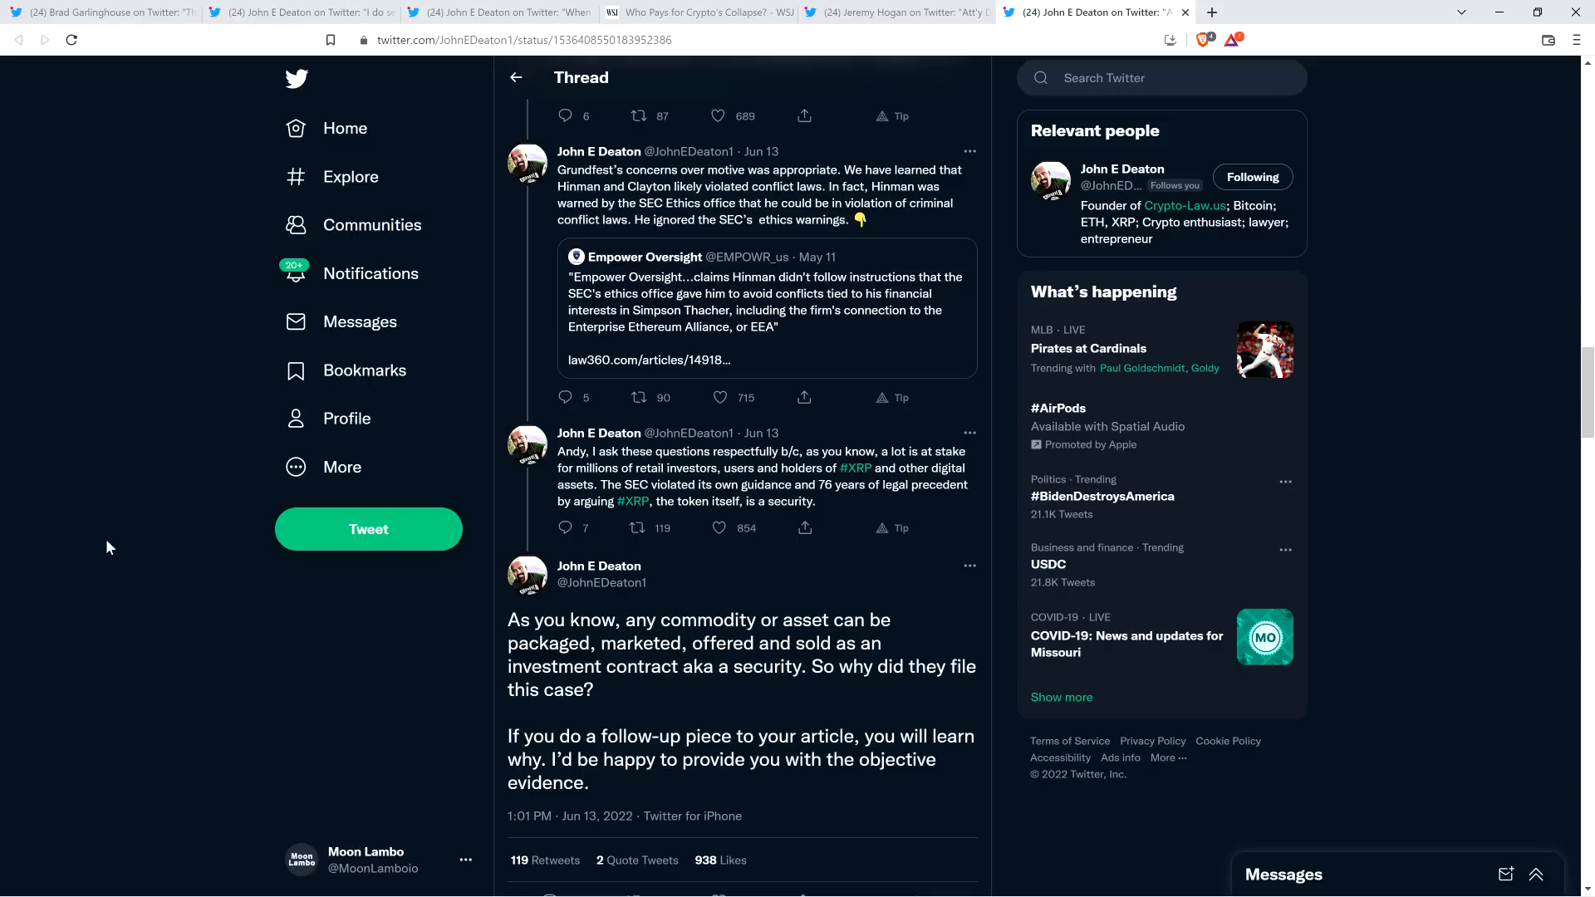
pyautogui.moveTo(115, 274)
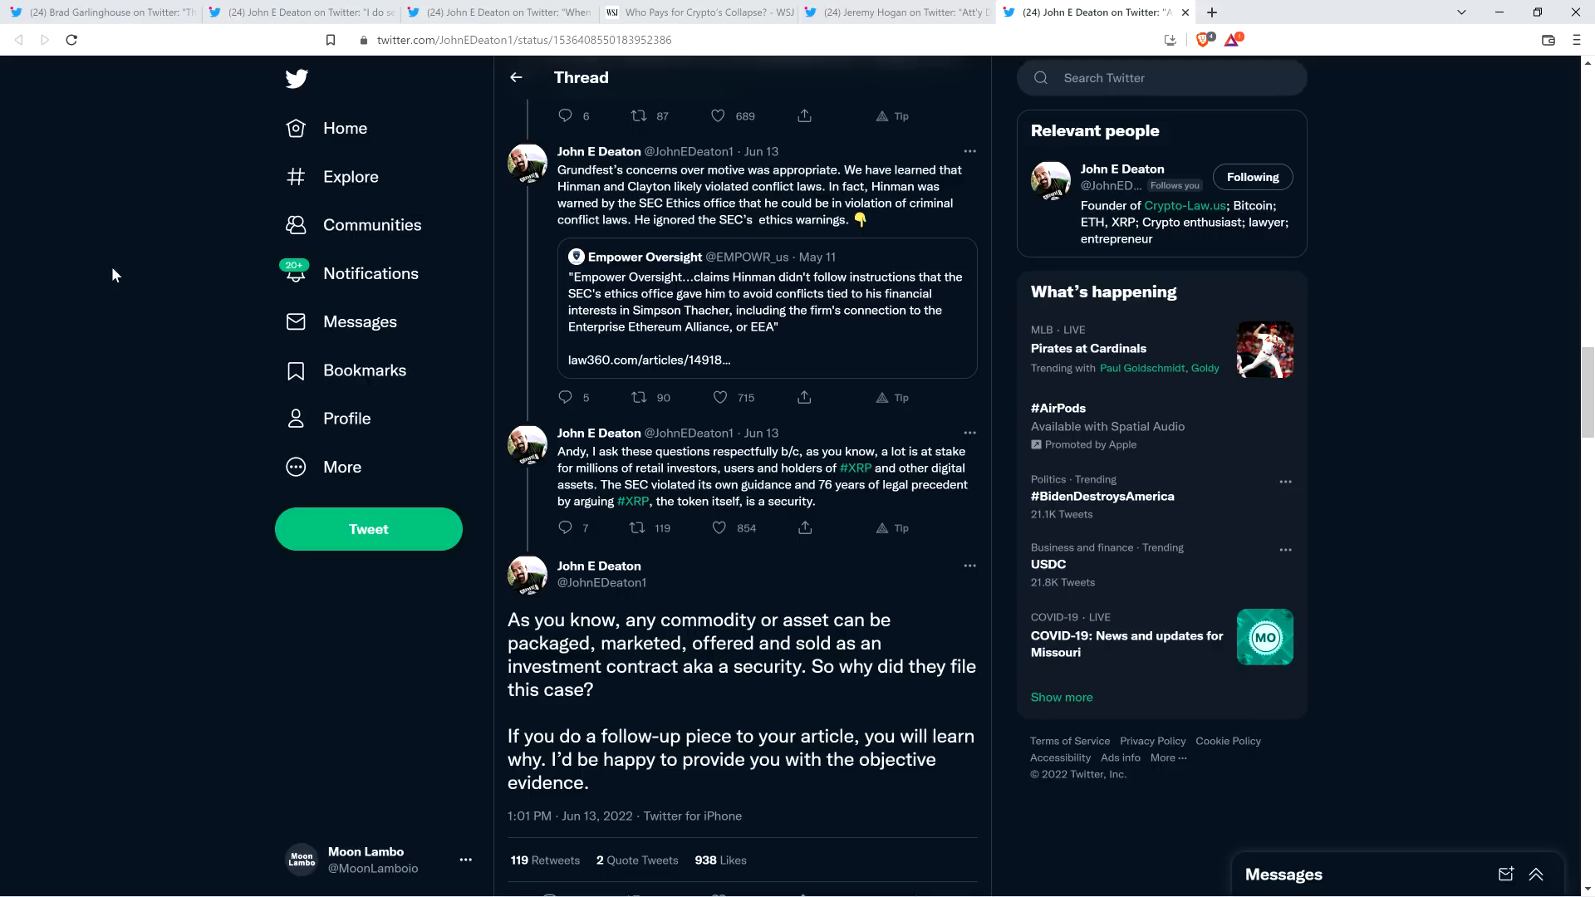
pyautogui.moveTo(129, 256)
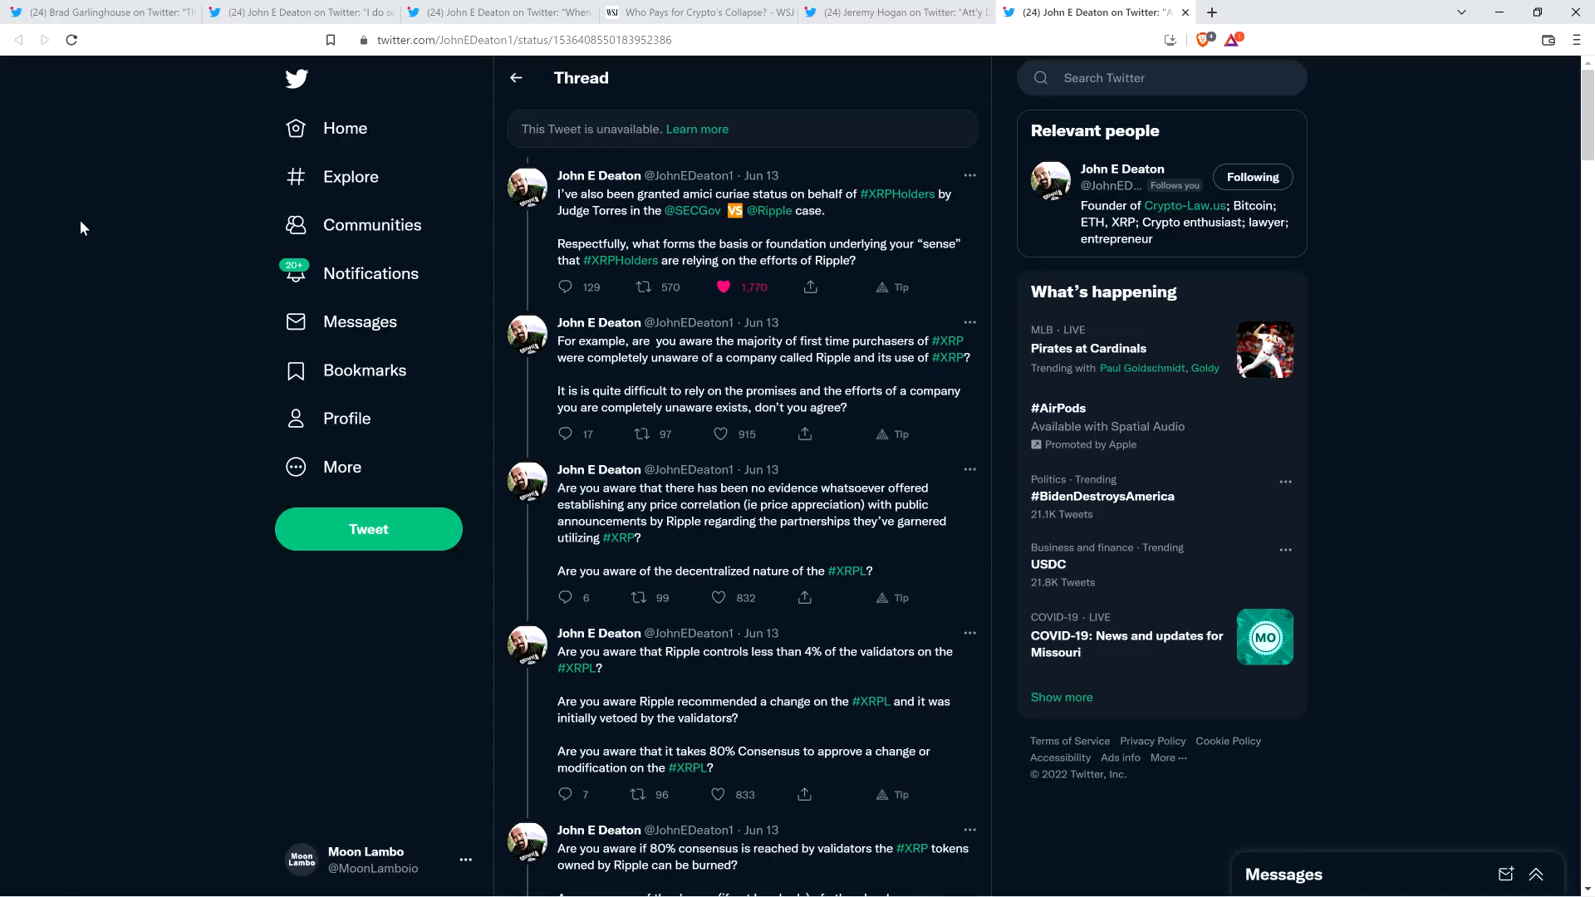
pyautogui.moveTo(139, 279)
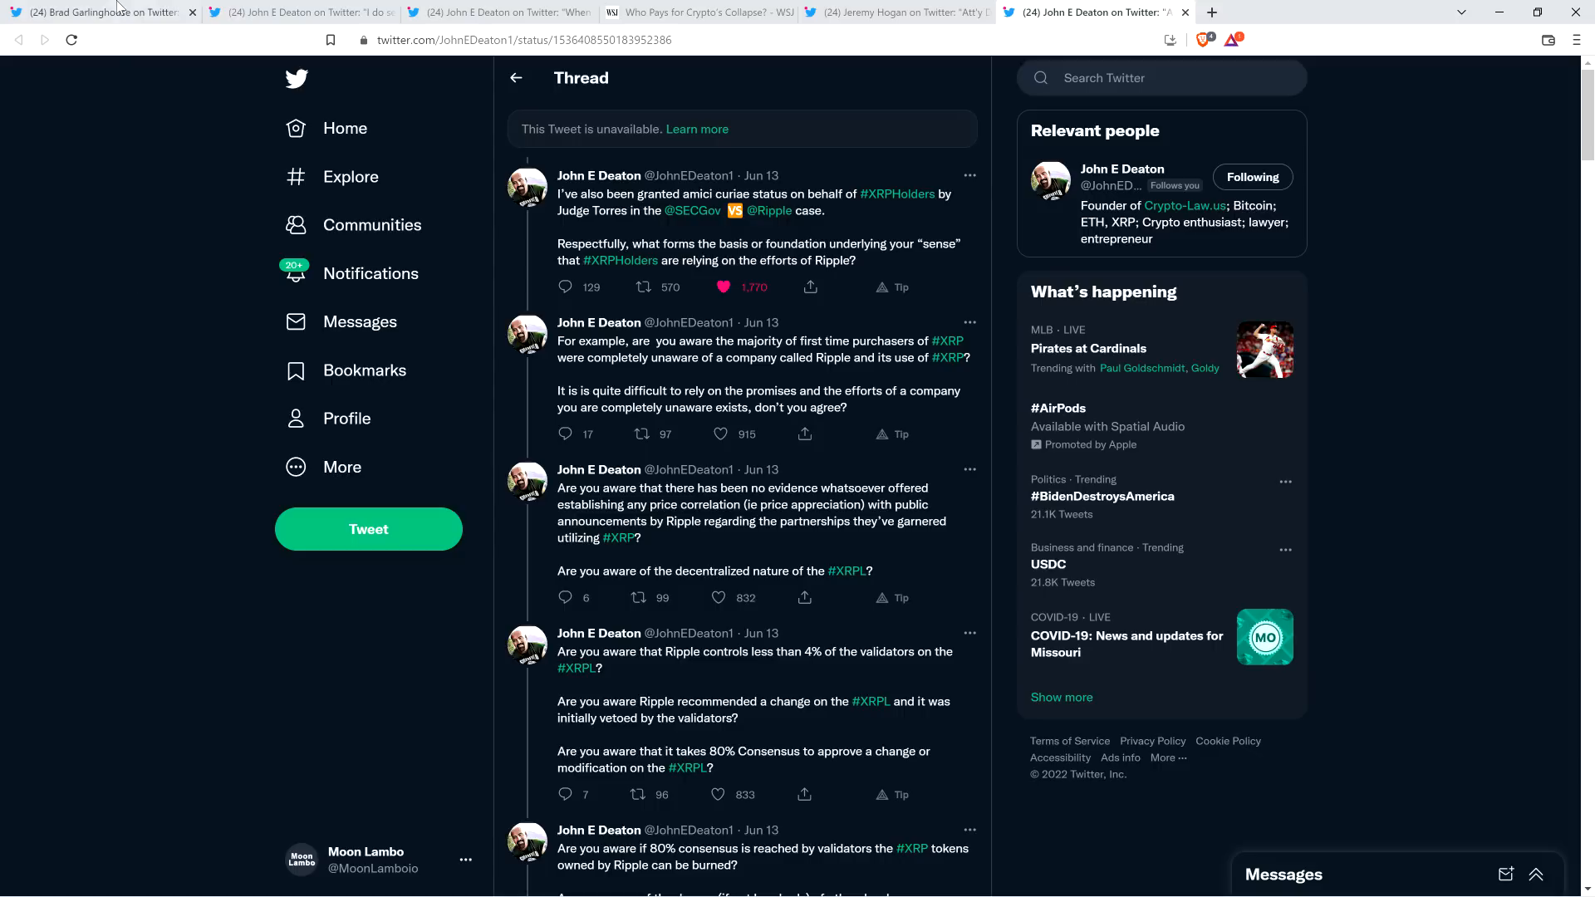
# - Switch back to Brad Garlinghouse's thread showing his 'slow and steady wins the race' tweet
pyautogui.click(97, 12)
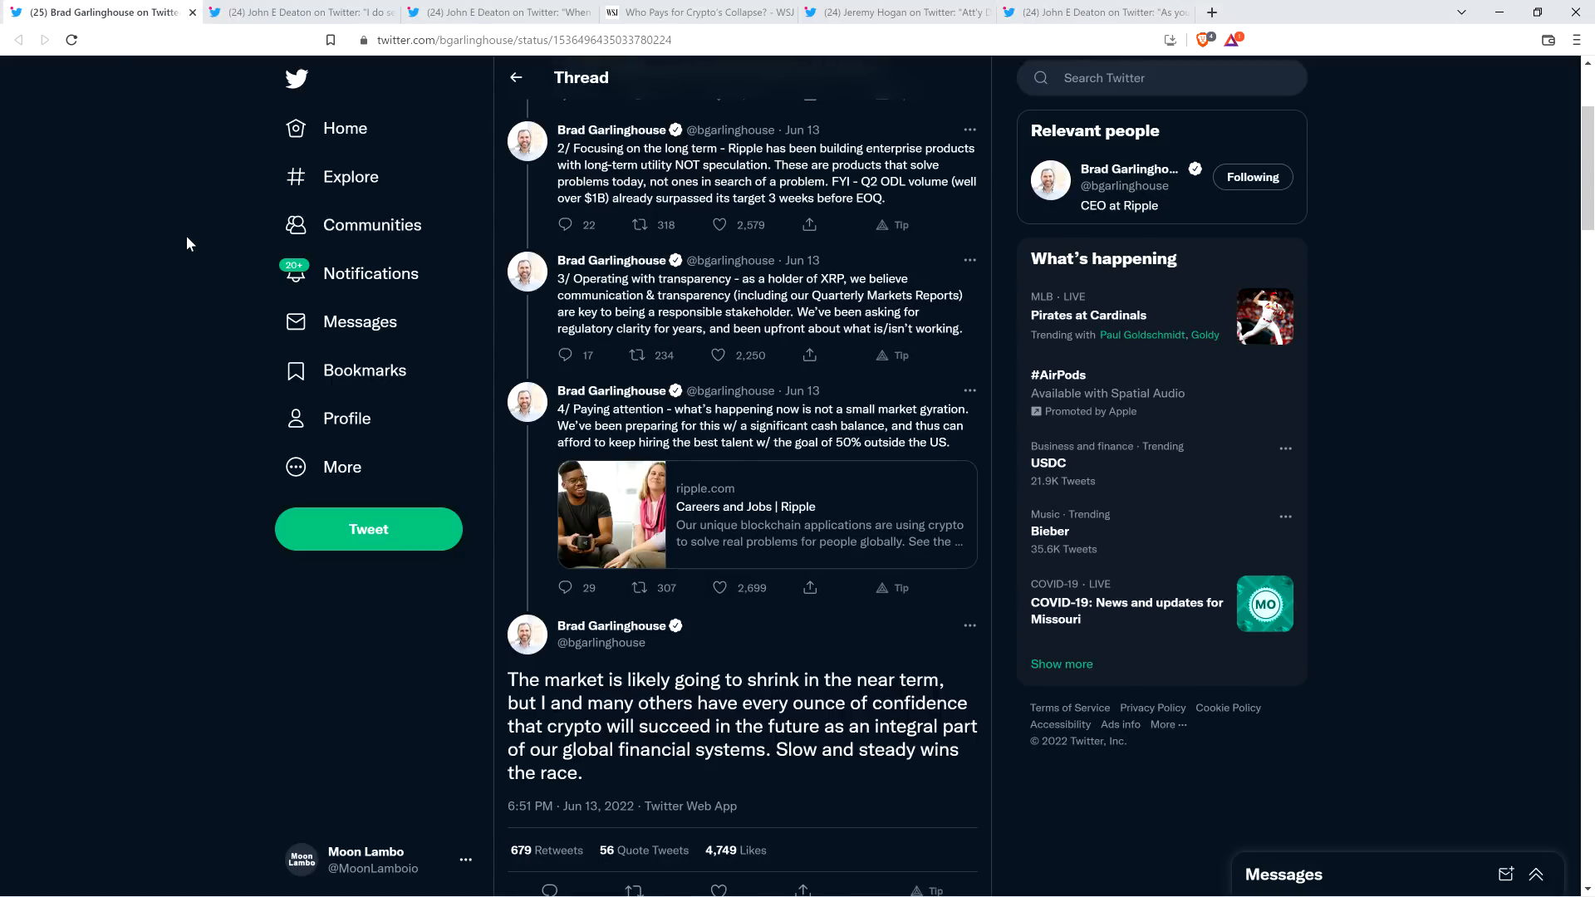